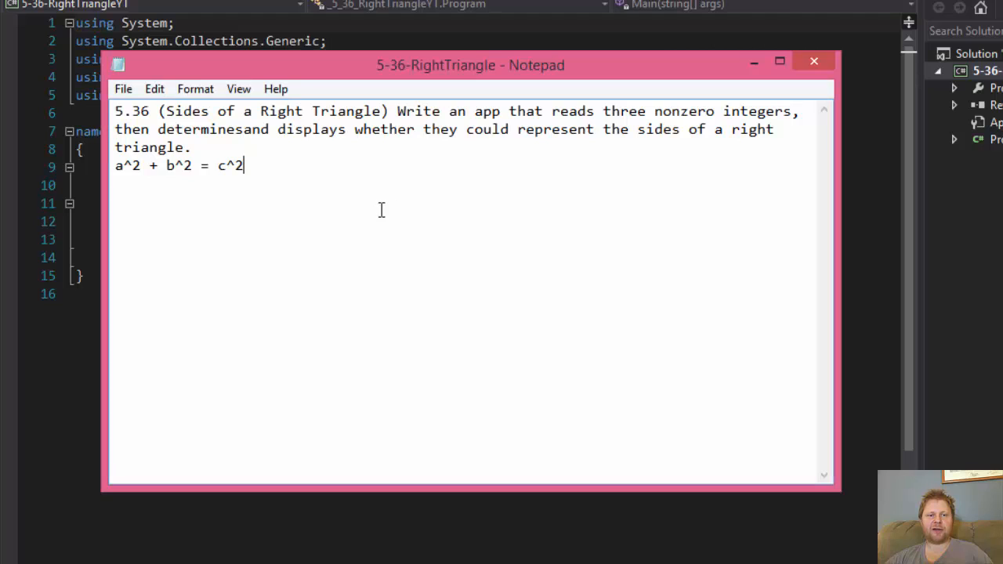
mouse_move(420, 210)
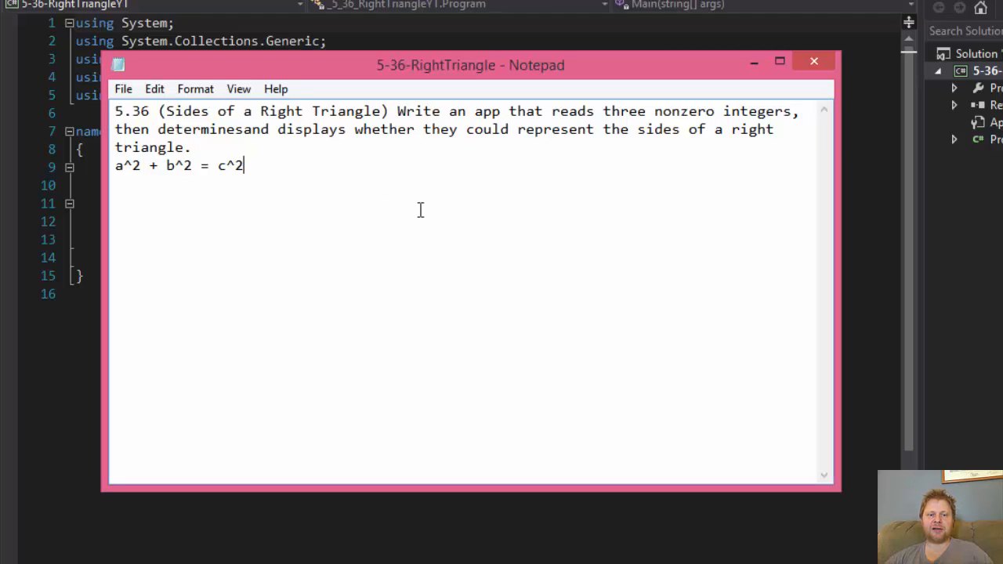
mouse_move(309, 205)
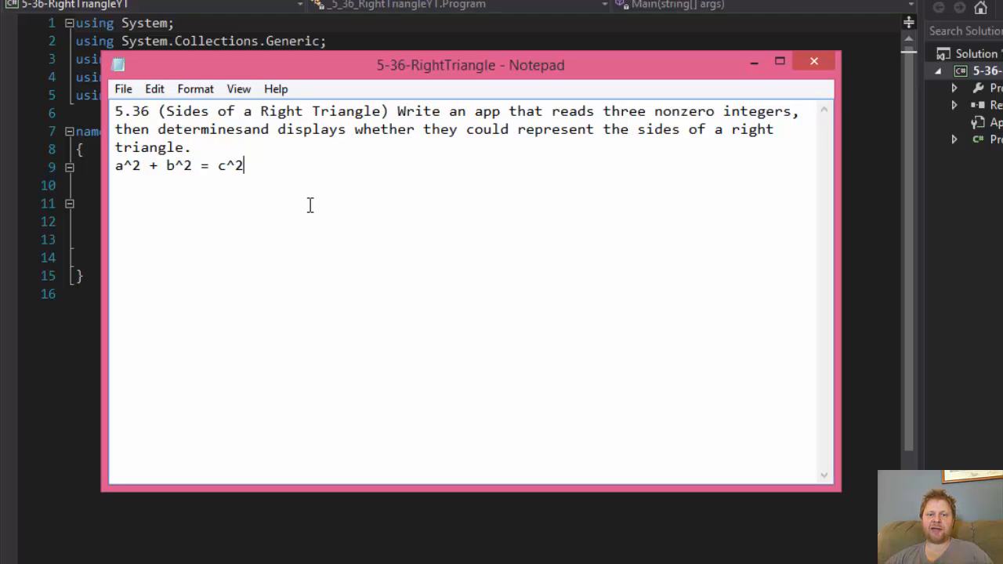
mouse_move(364, 210)
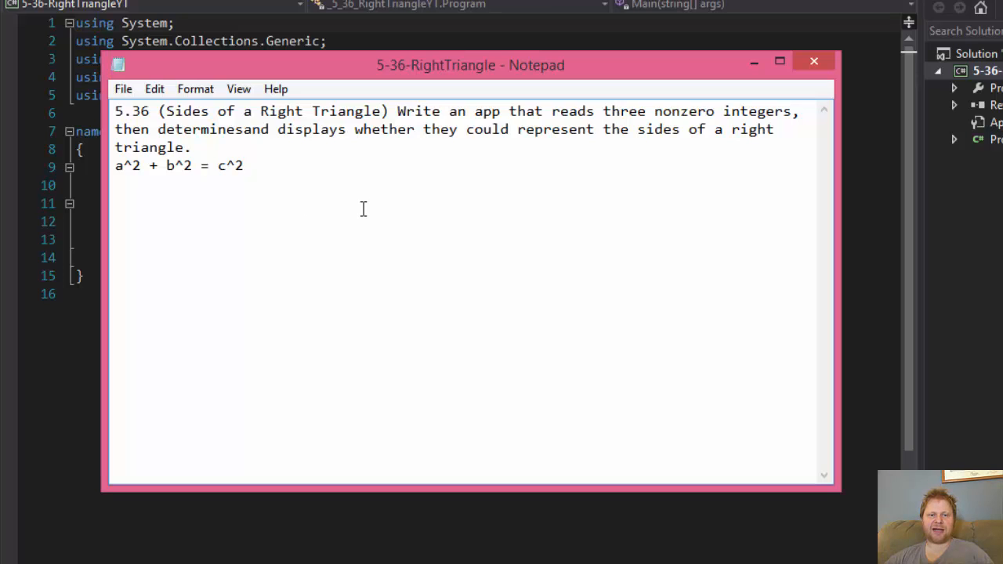
mouse_move(274, 154)
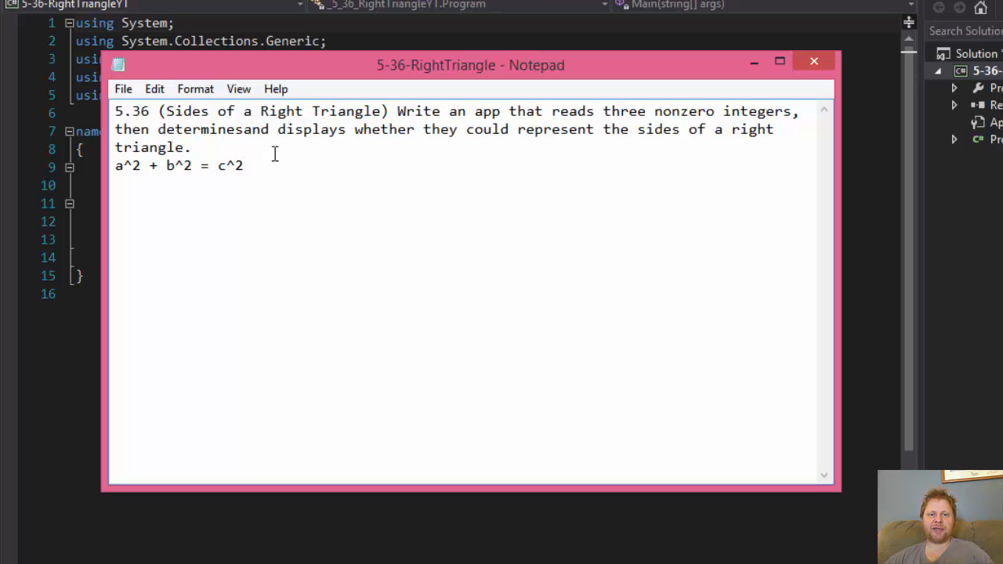
mouse_move(577, 170)
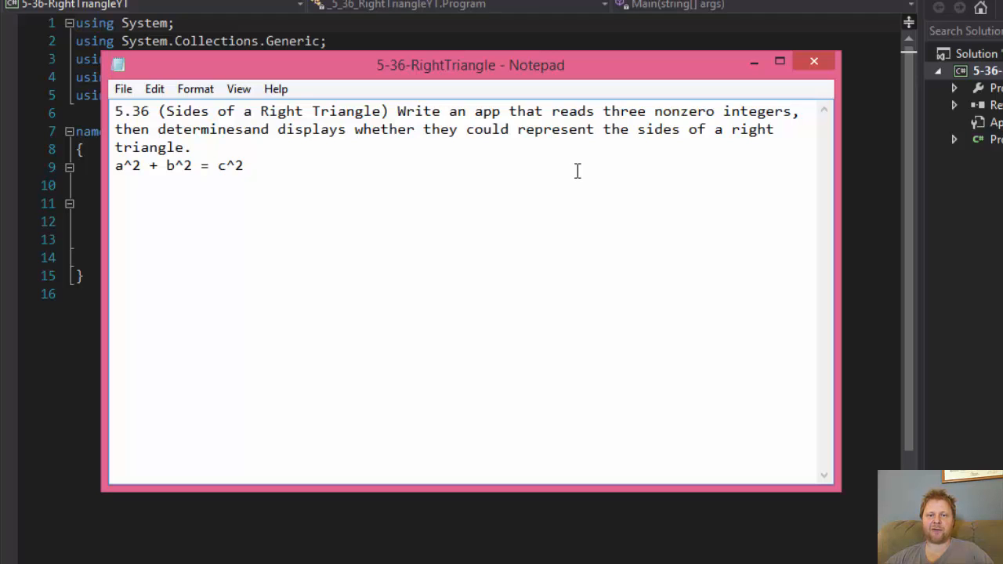
Review the exercise notes and the a^2 + b^2 = c^2 formula line in Notepad.
left_click(244, 165)
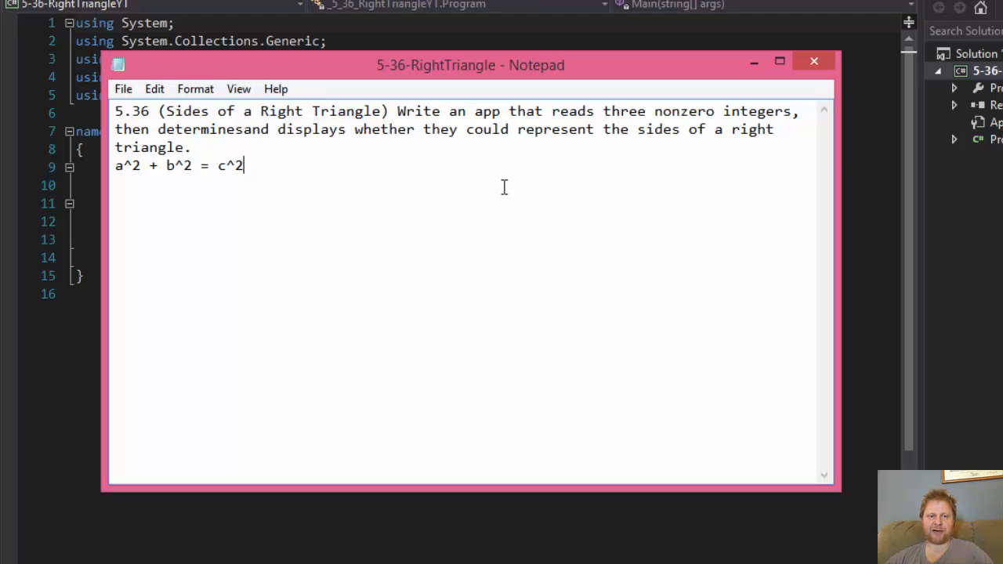
mouse_move(292, 179)
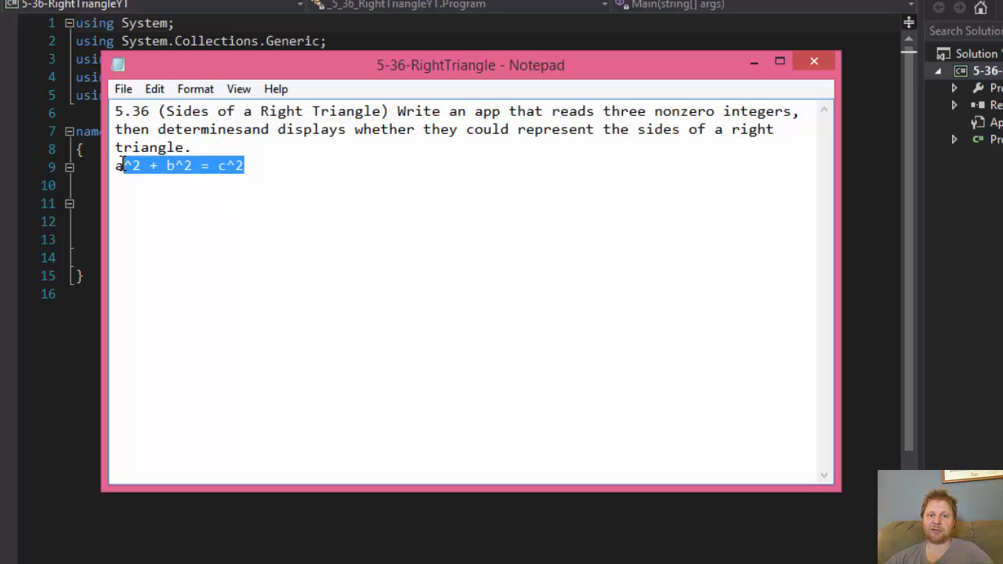
mouse_move(161, 218)
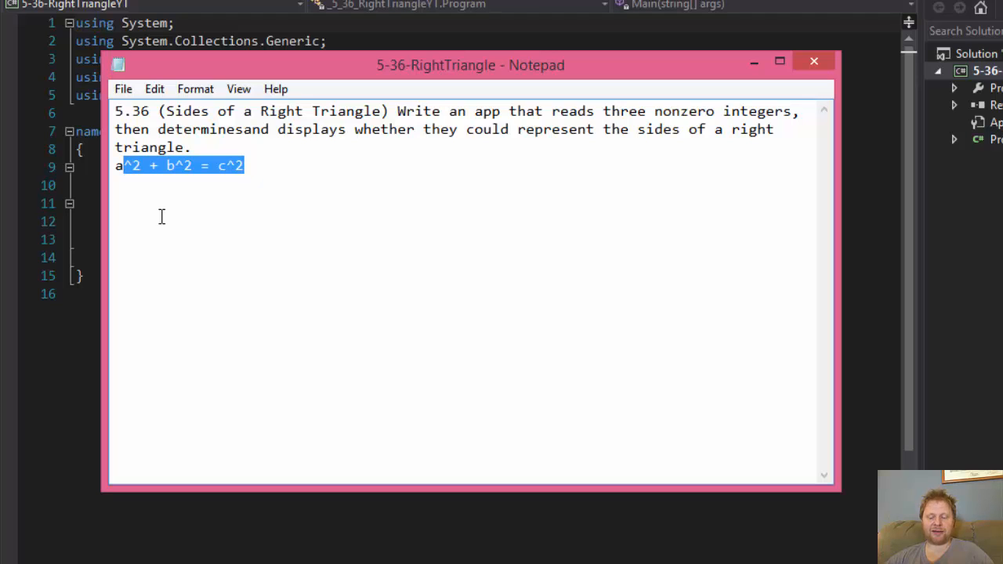
mouse_move(229, 81)
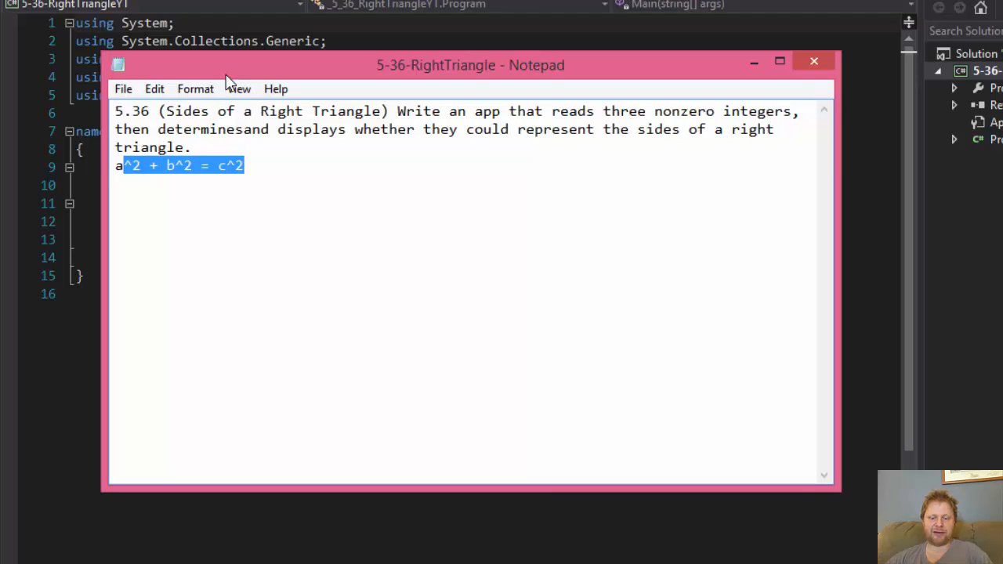
mouse_move(230, 106)
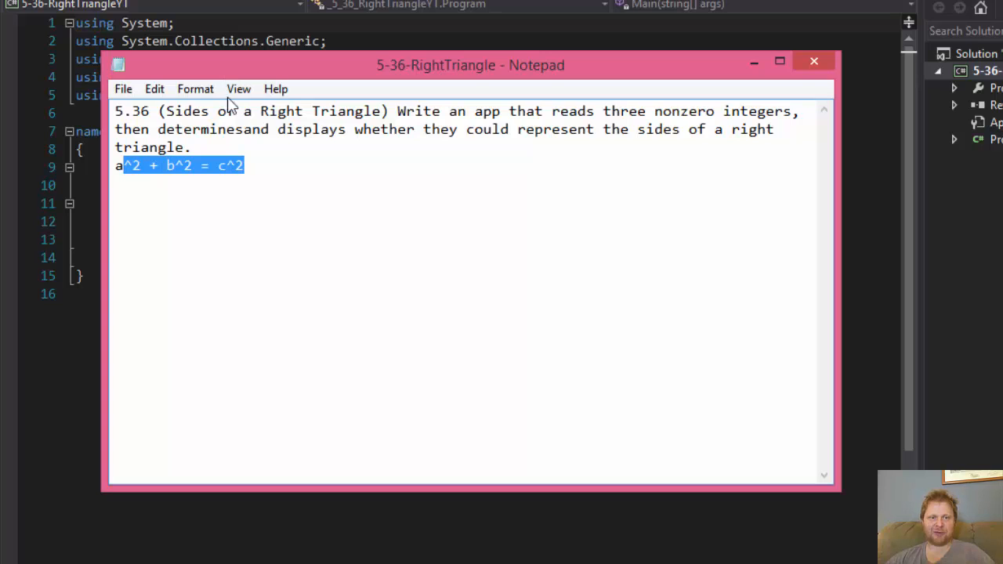
mouse_move(94, 221)
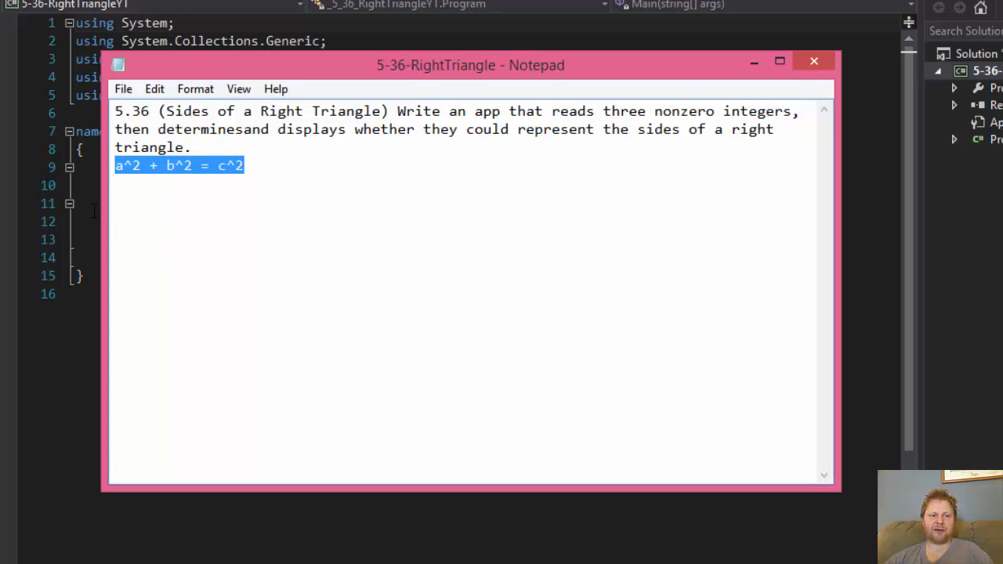
left_click(814, 60)
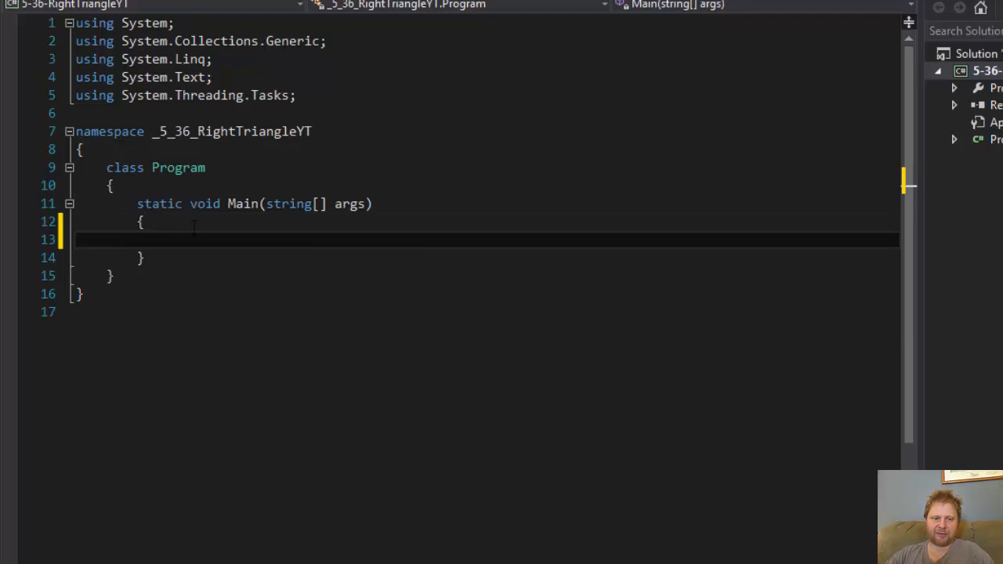
Declare the integer variables a, b and c in Main.
type("i")
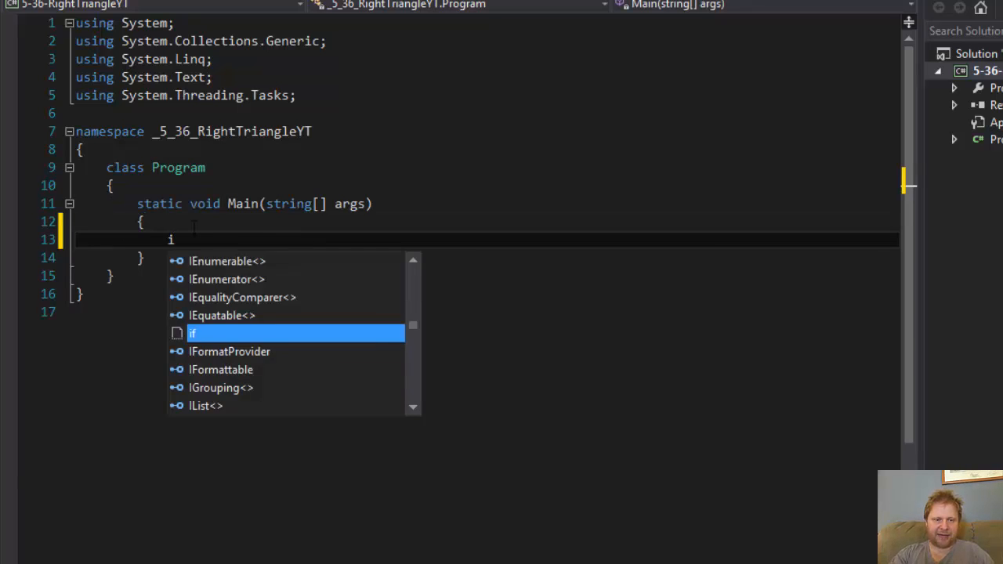
type("nt")
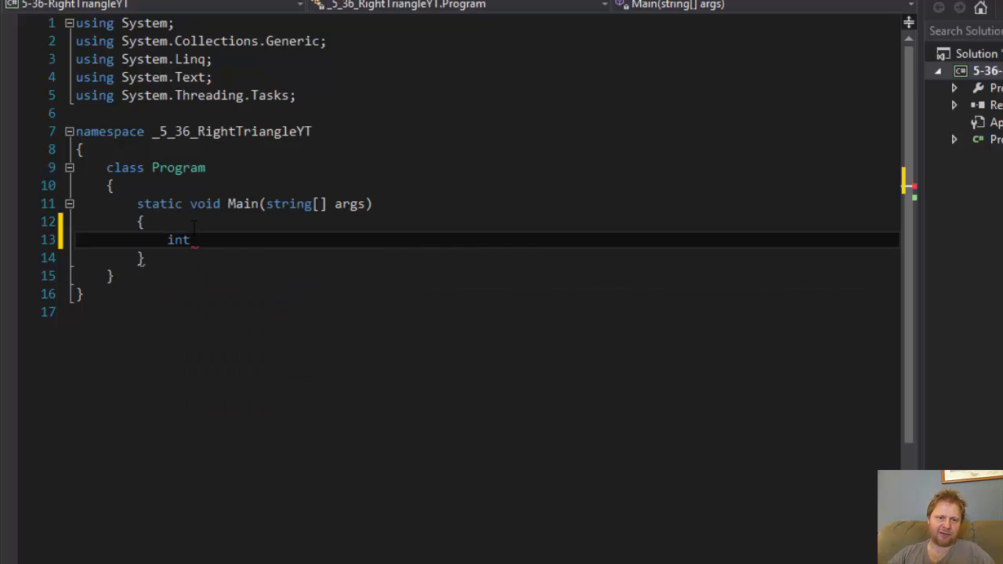
mouse_move(315, 277)
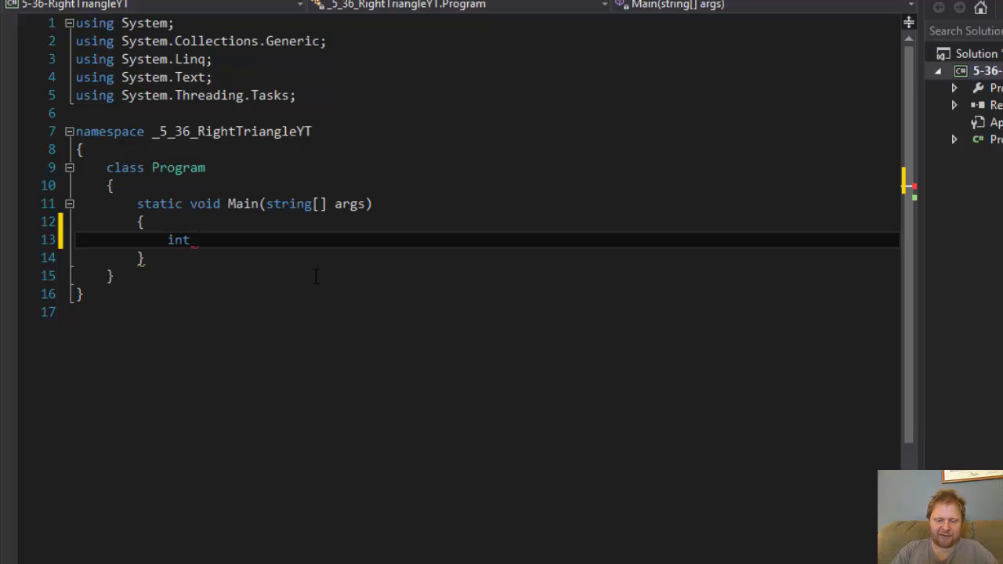
type("a, b")
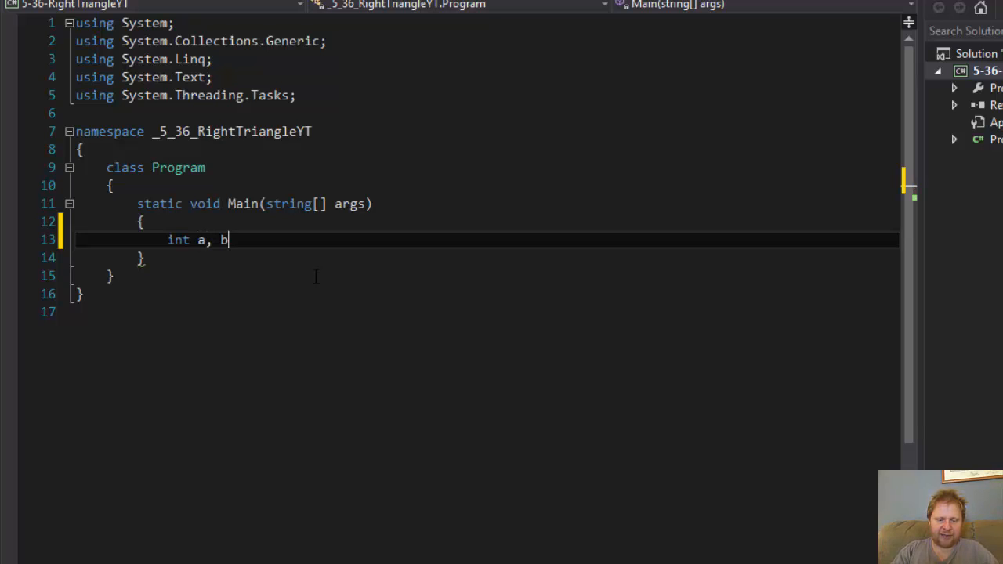
type(", c")
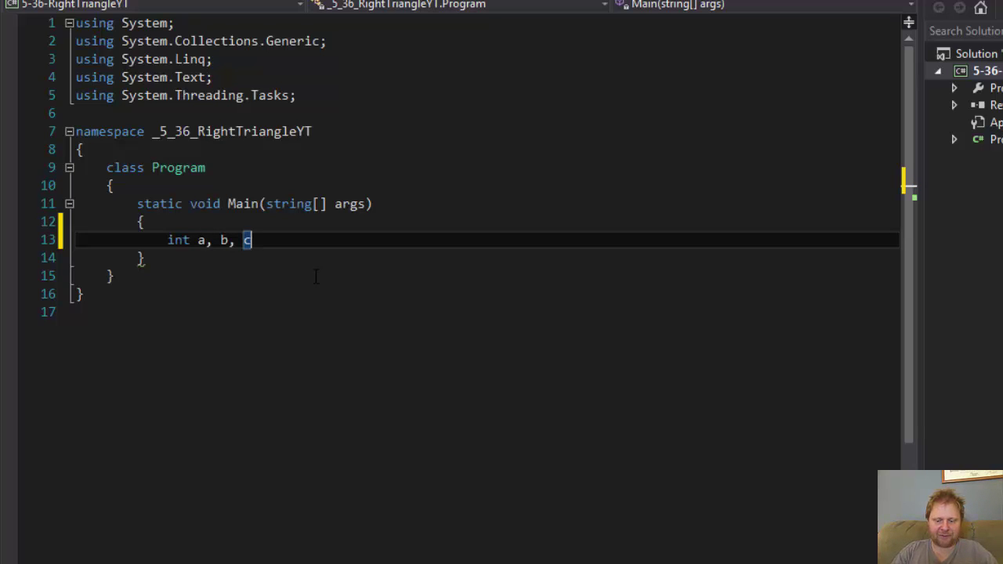
type(";")
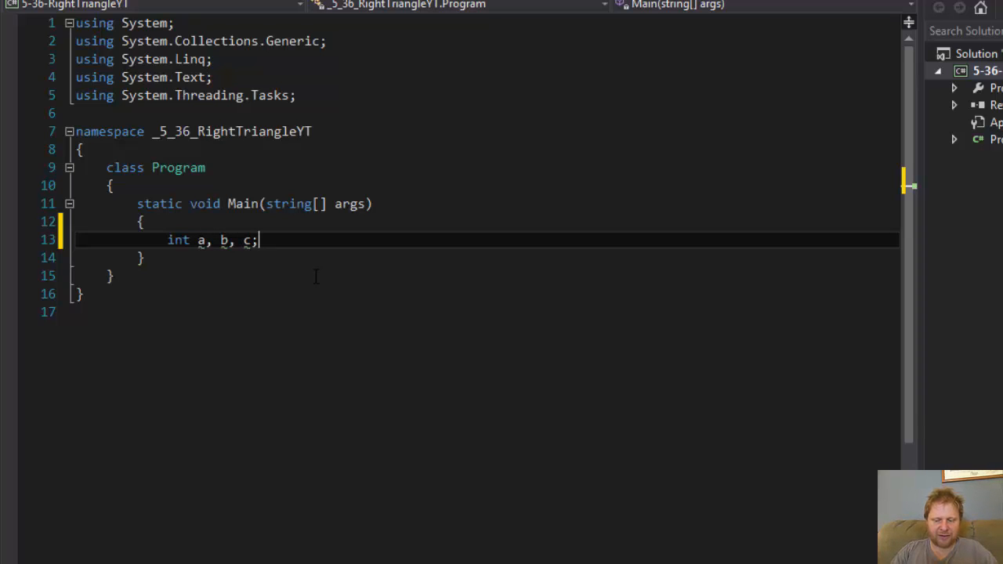
Print the prompt "Please enter 3 integer values" with Console.WriteLine.
type("Consol")
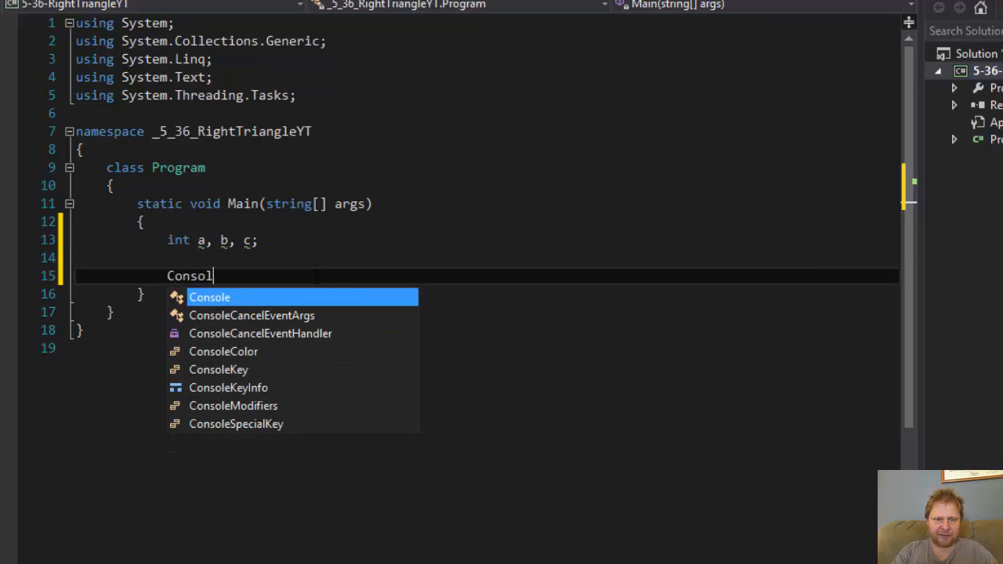
type(".WriteLine(")
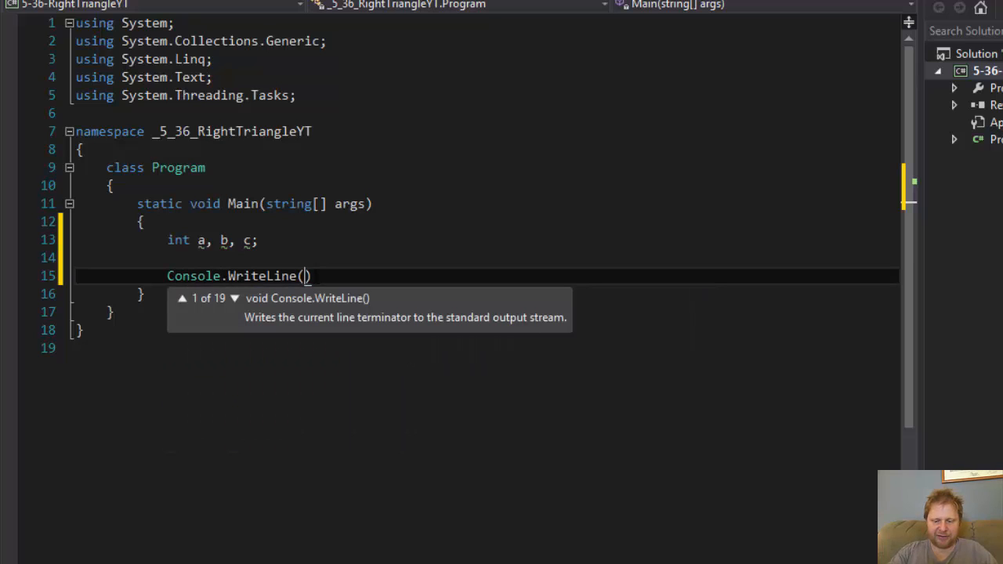
type("\"Please ent")
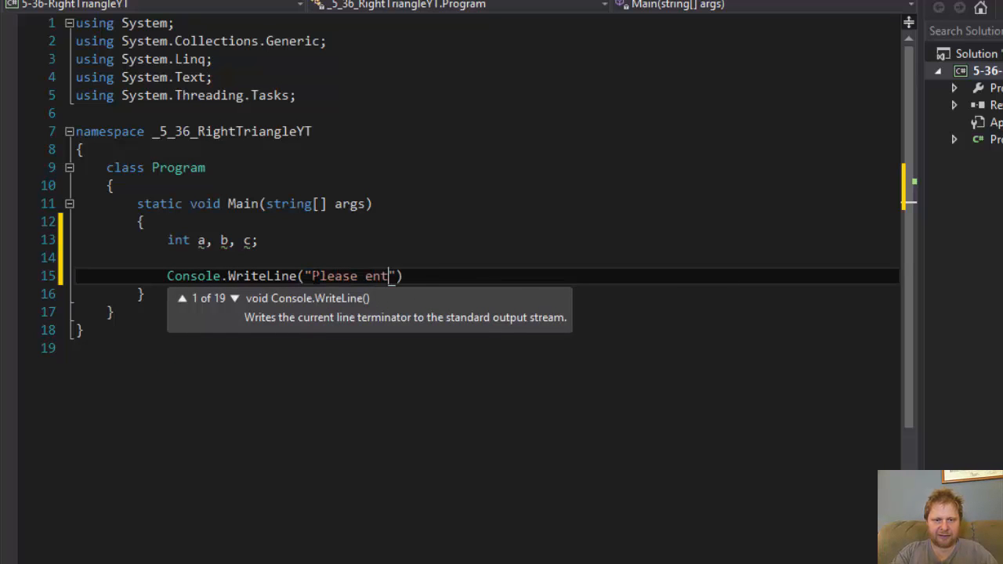
type("er 3 integer values")
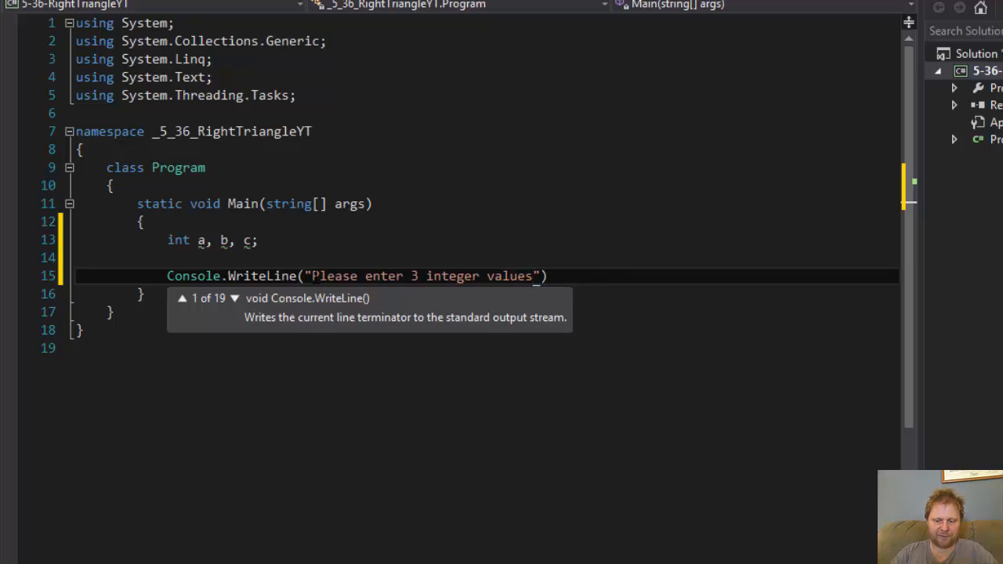
type(";")
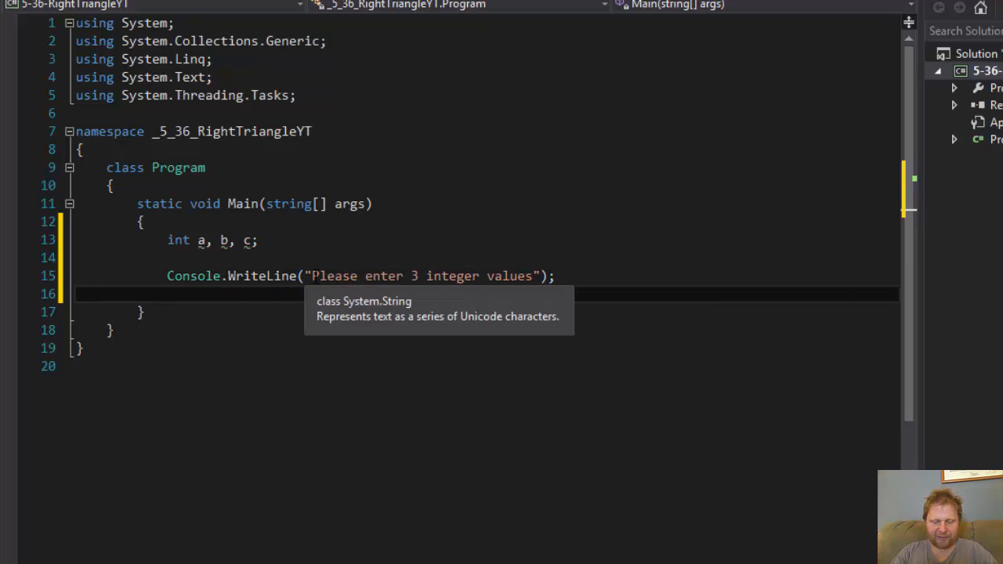
Read the first integer with a = Convert.ToInt32(Console.ReadLine());.
type("a")
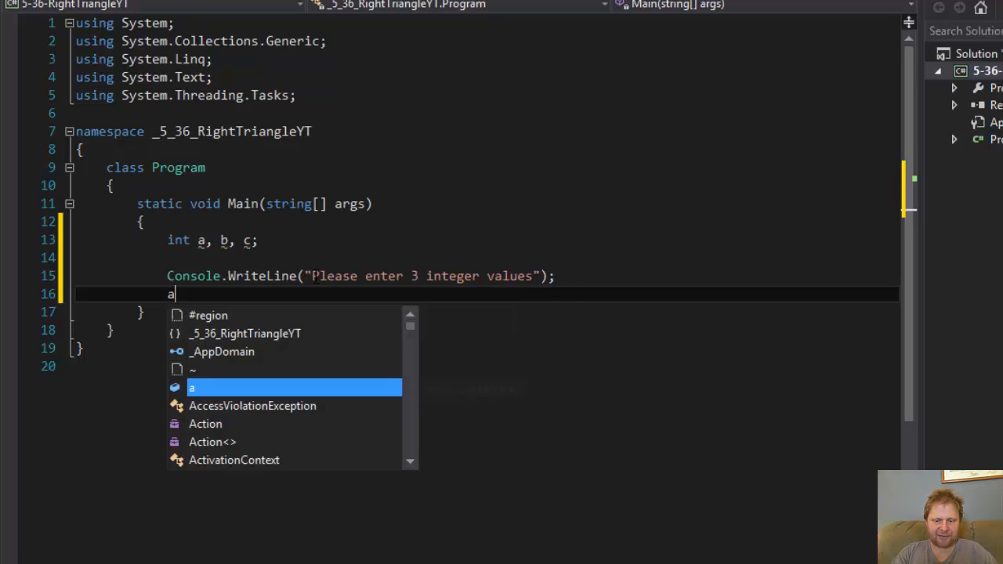
type("=")
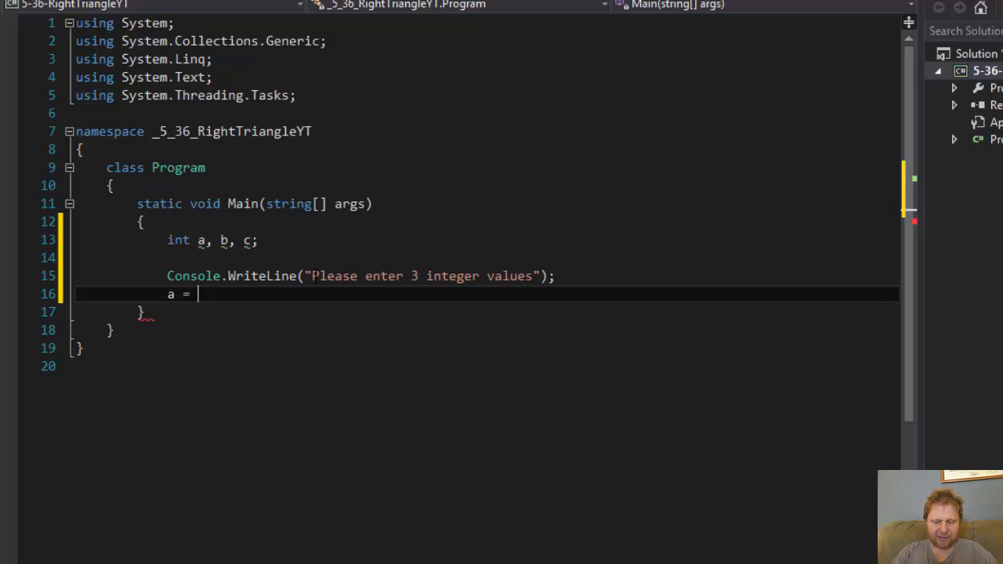
type("Convert")
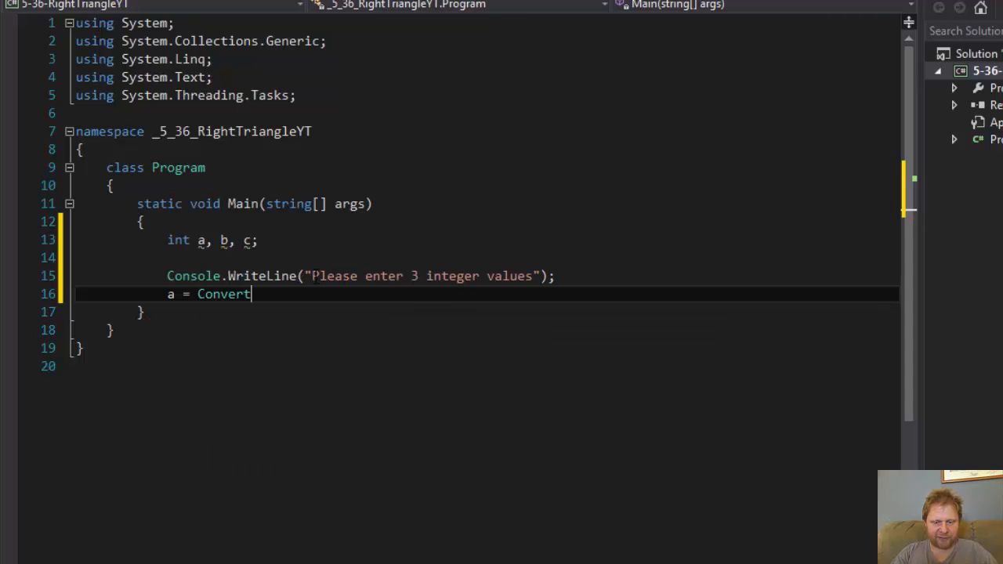
type(".To")
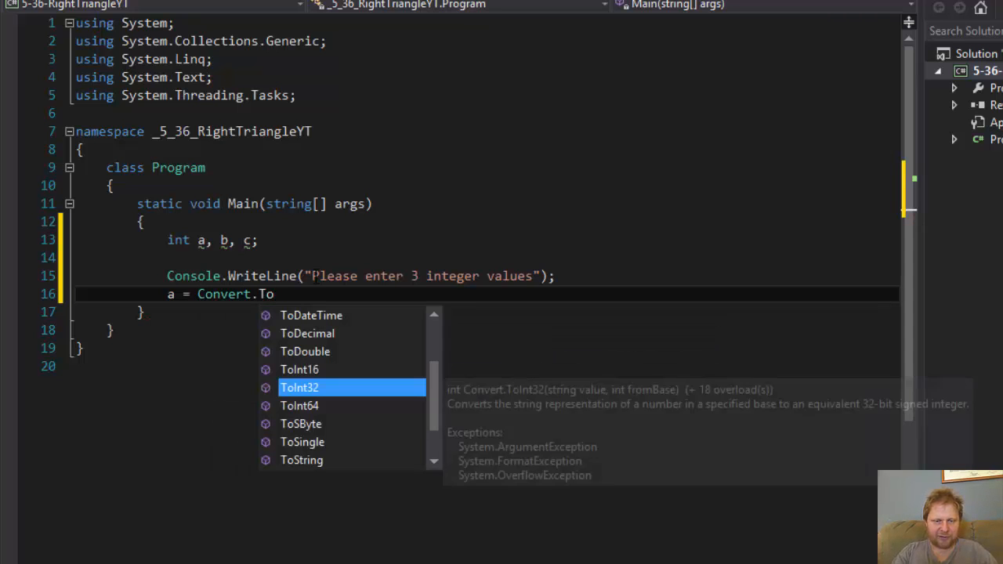
type("Int32(Console.ReadLine(")
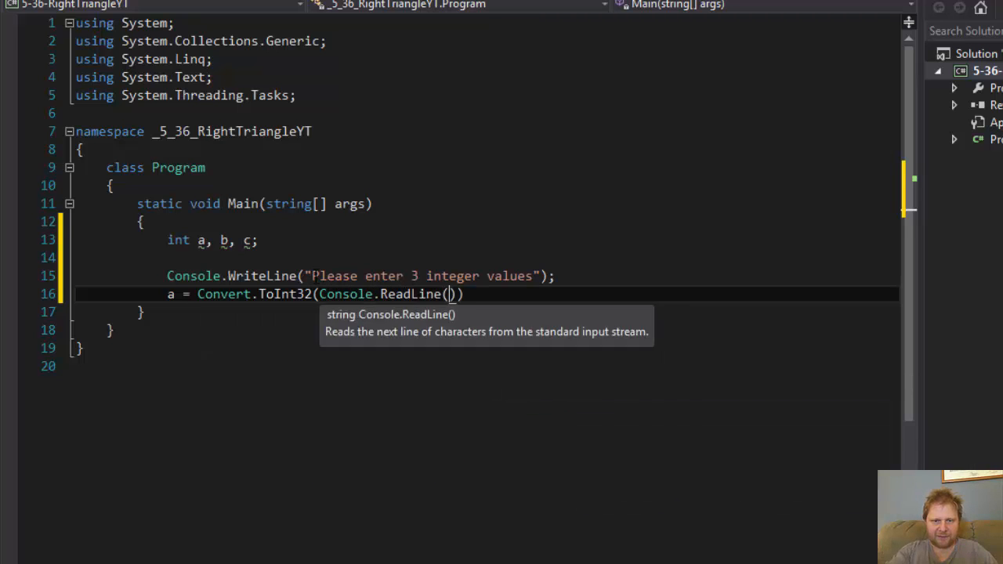
type(");")
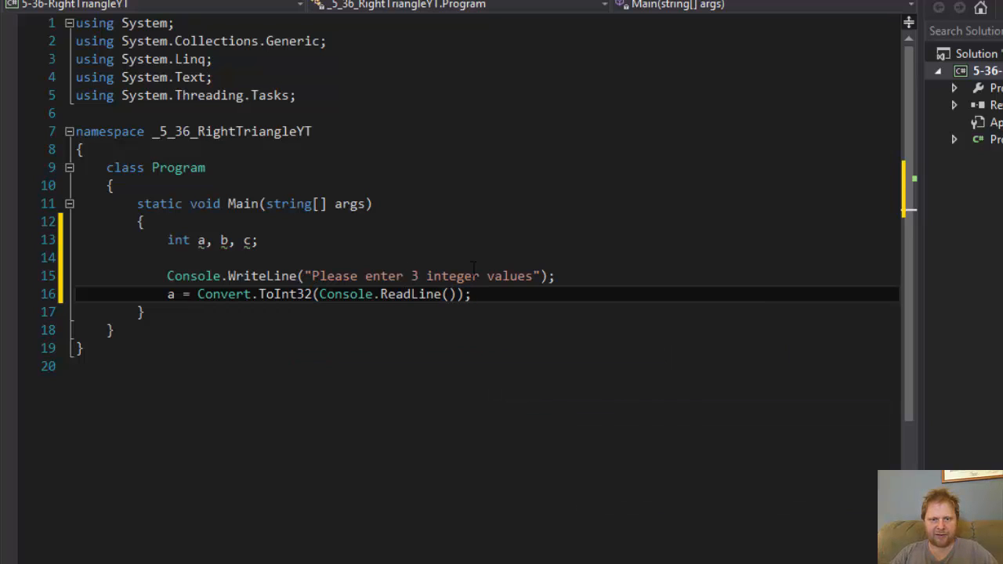
Duplicate the a = Convert.ToInt32(...) line twice, changing the variables to b and c.
left_click_drag(470, 294, 167, 294)
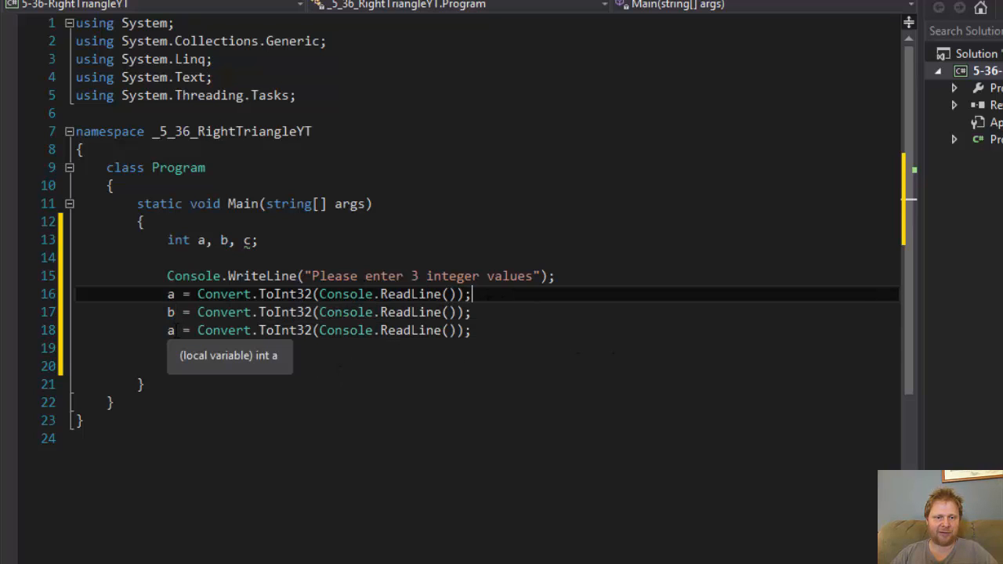
type("c")
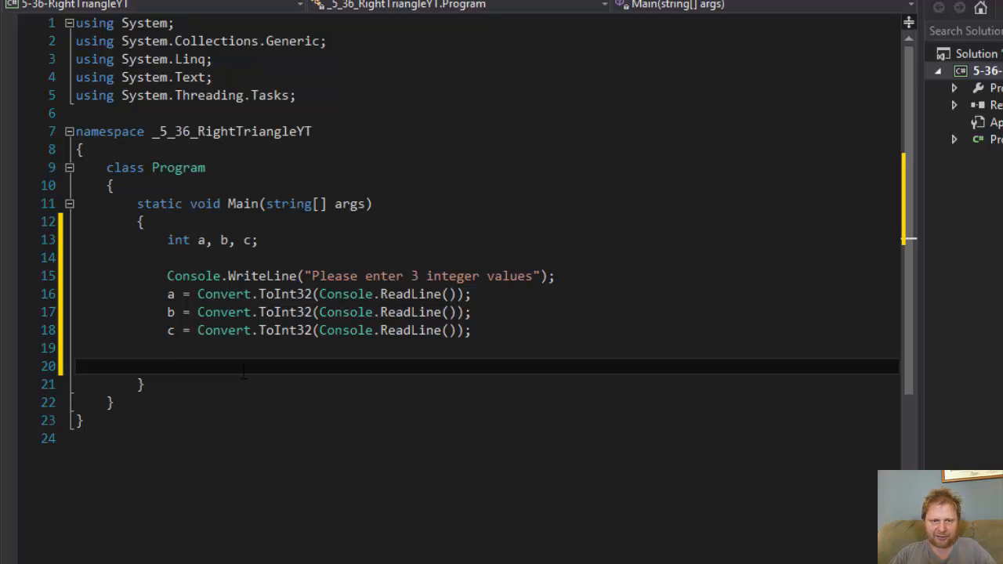
left_click(167, 366)
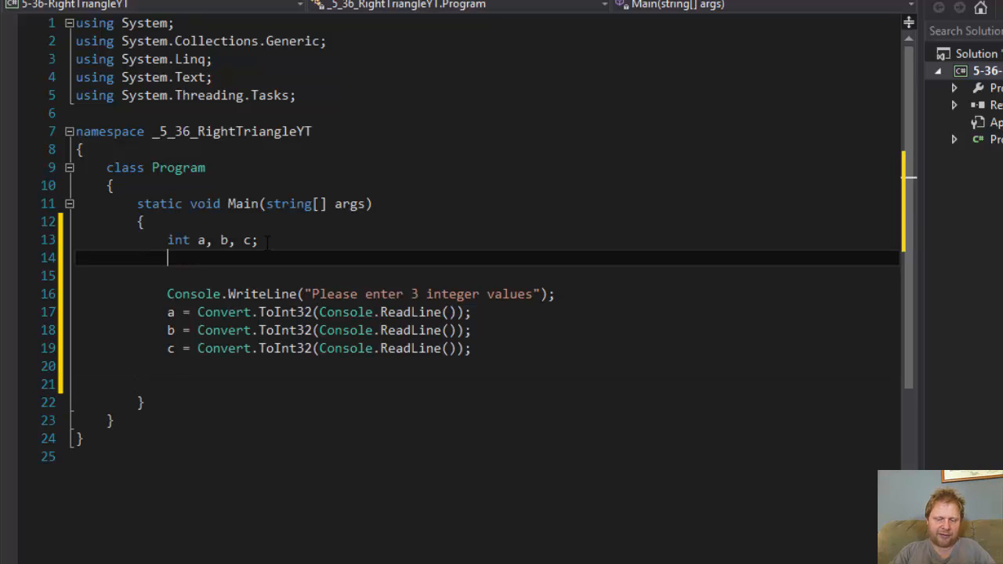
Add 'int longest;' on the line below the a, b, c declaration.
type("int longes")
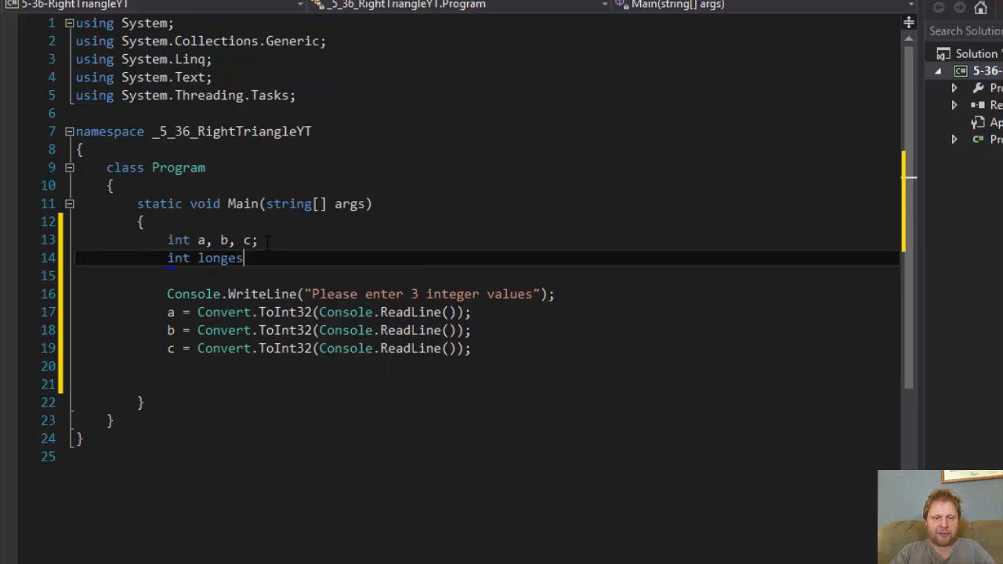
type("t;")
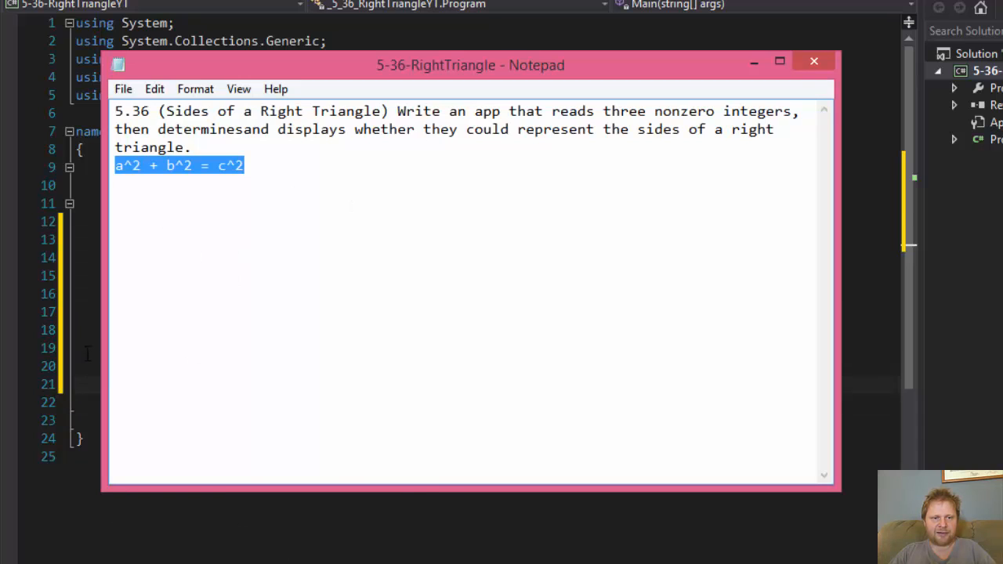
left_click(813, 61)
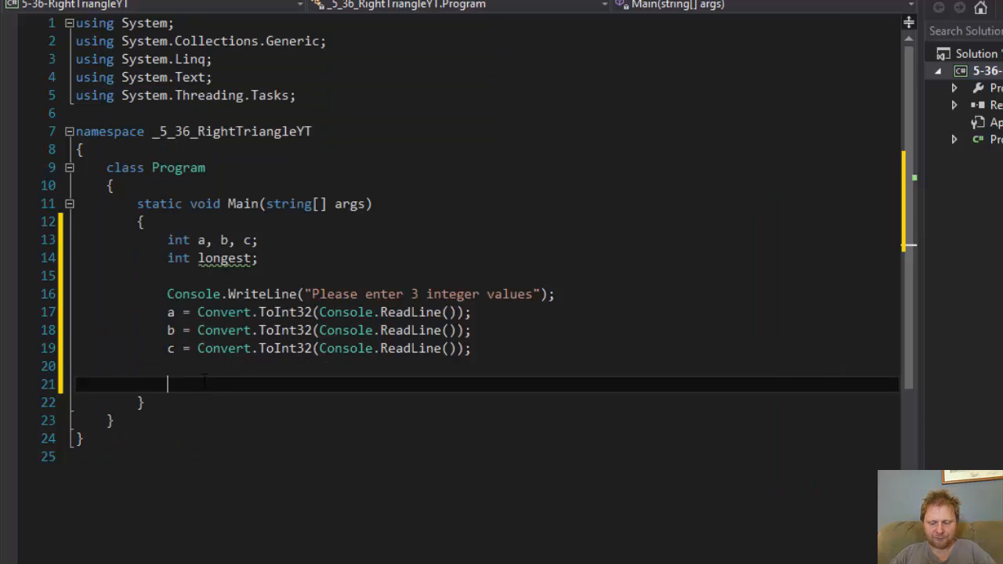
Add 'if (a > b && a > c)' with a body setting longest = a.
type("if")
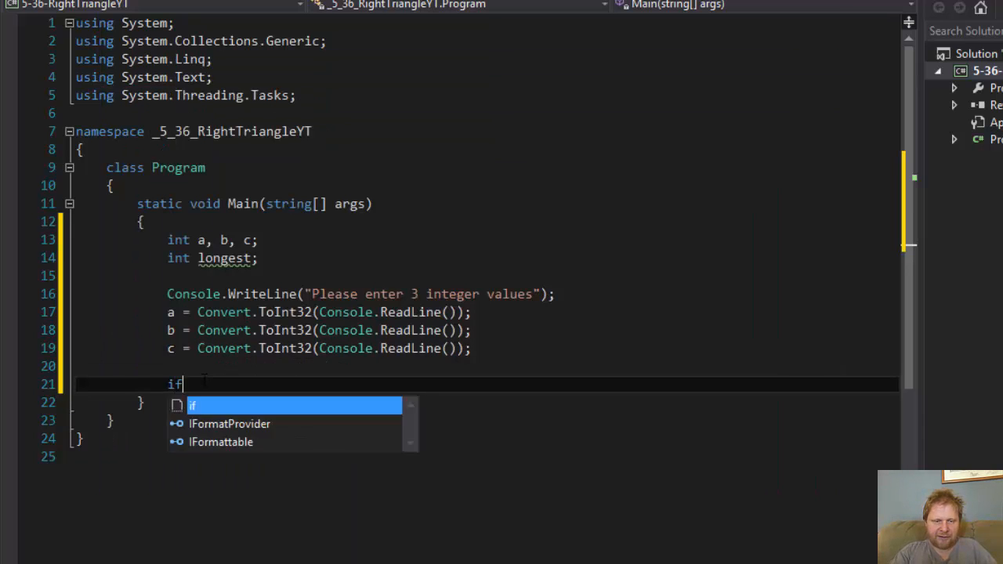
type("(")
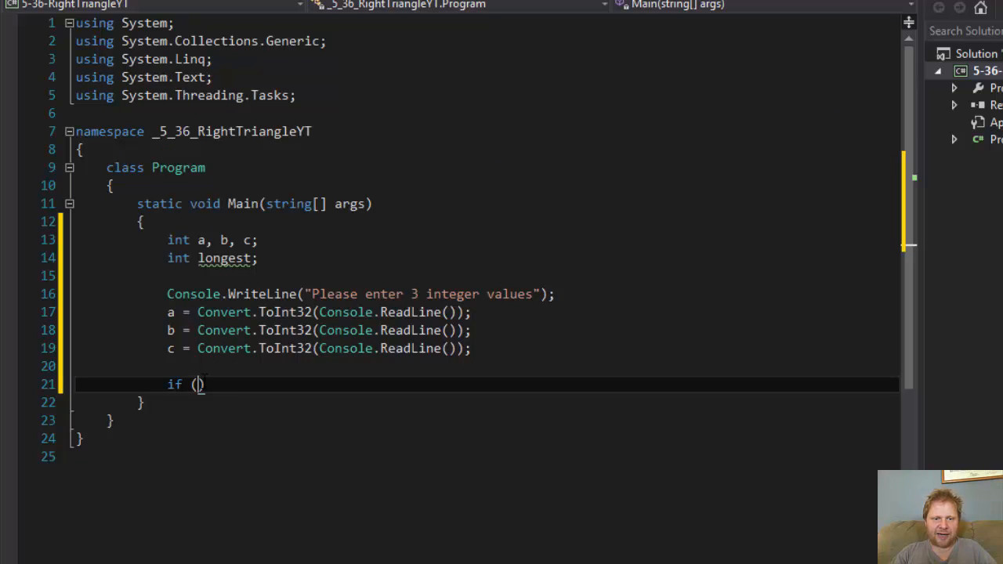
type("a")
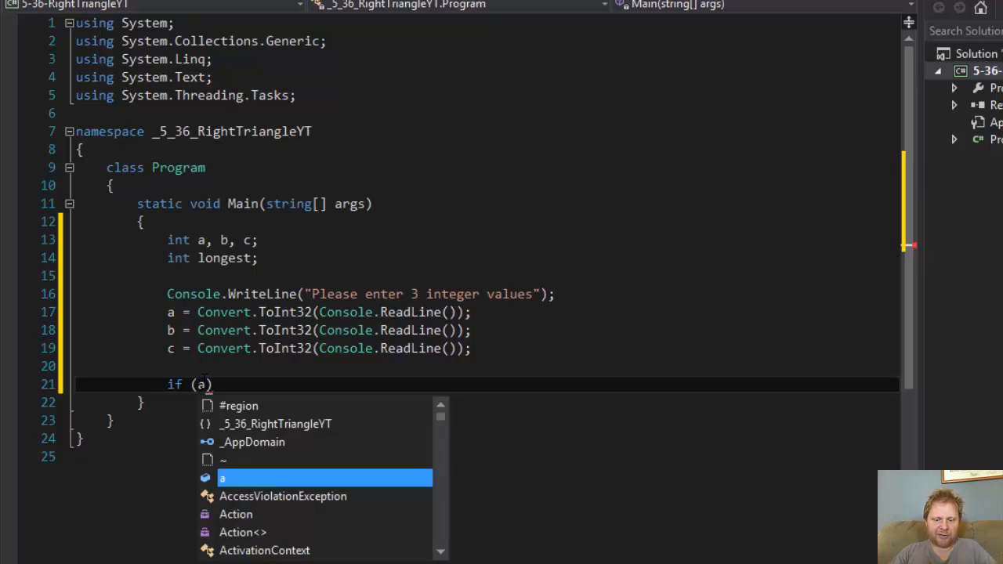
type("> b && a >")
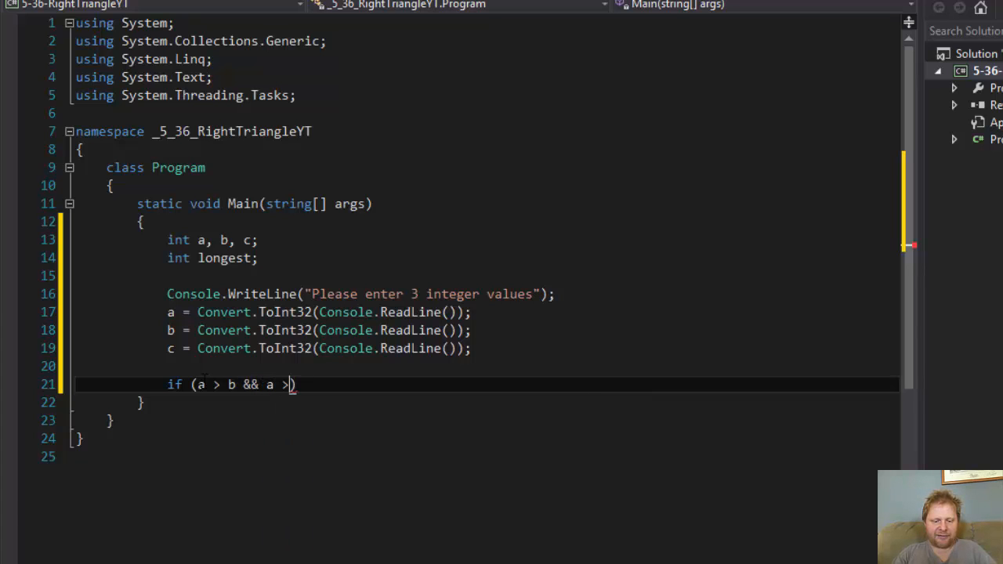
type("c)")
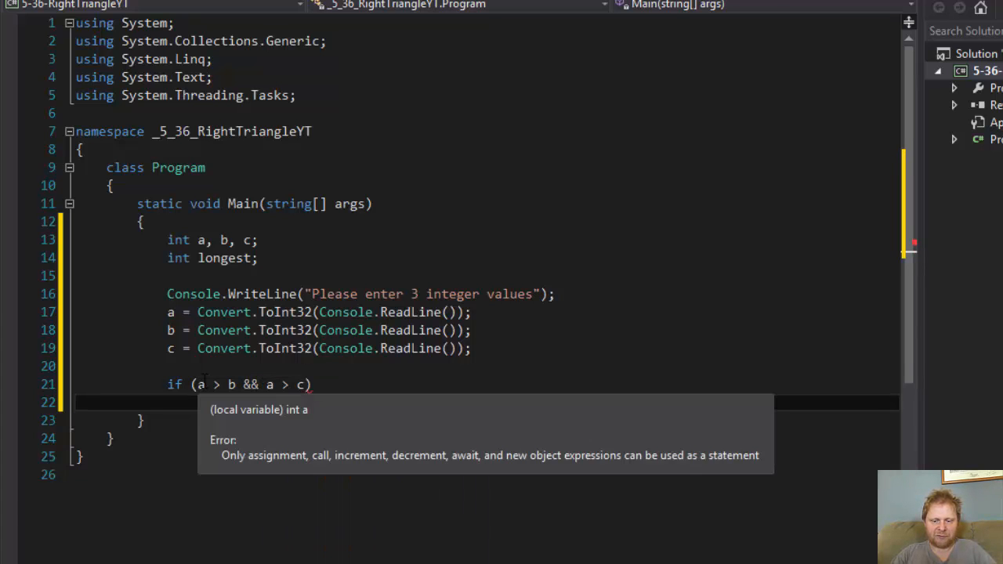
type("{")
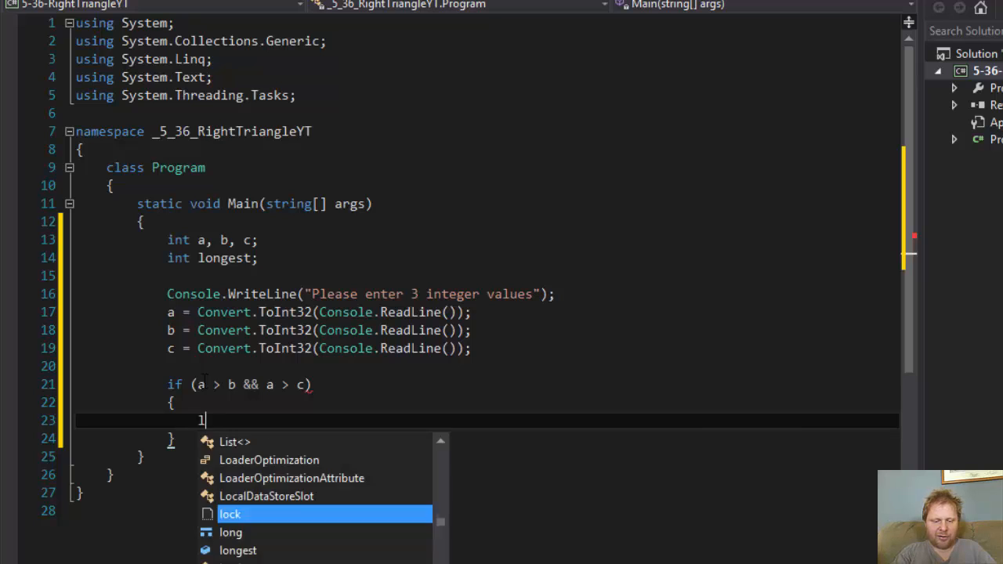
type("ongest = a")
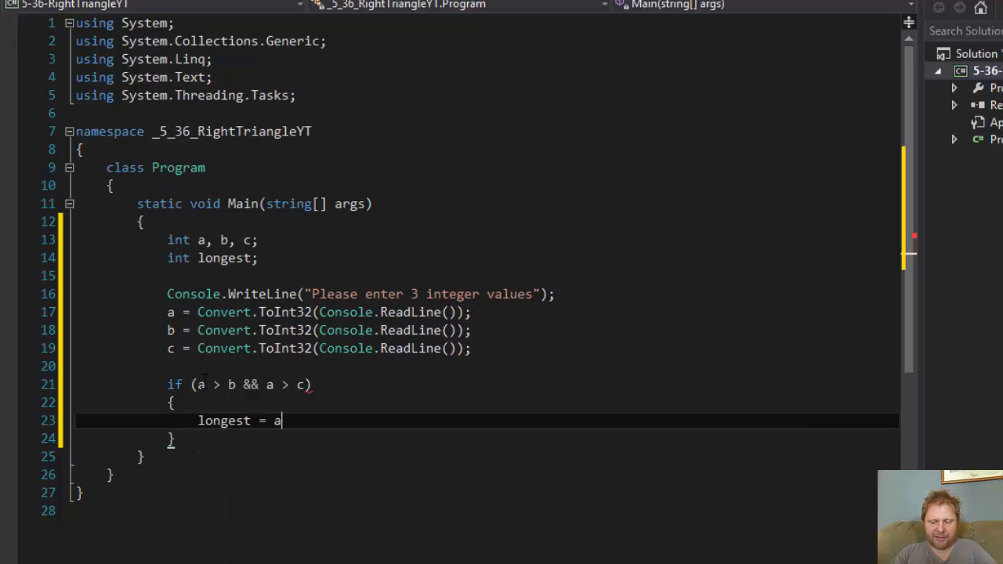
type(";")
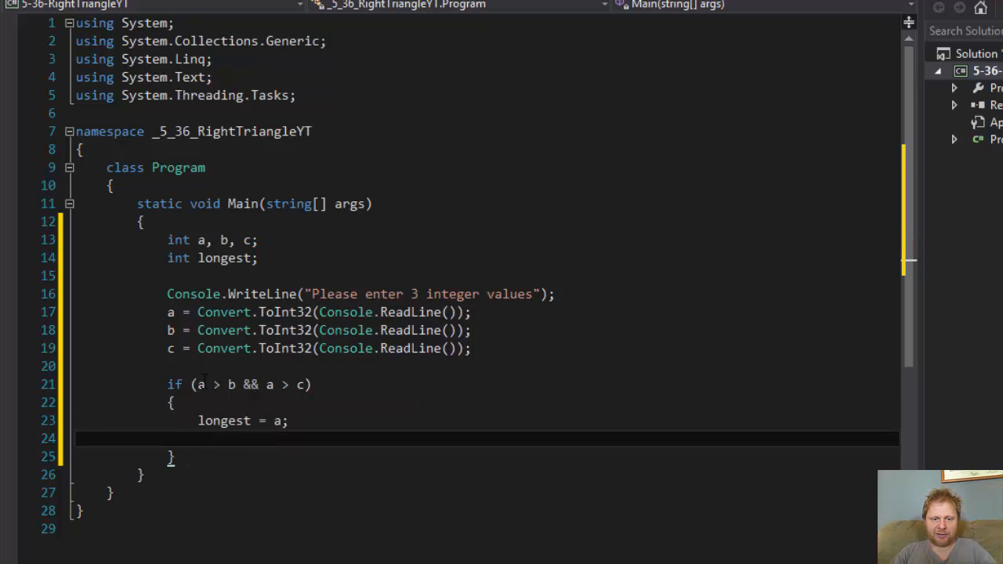
Inside it, test whether Math.Pow(b,2) + Math.Pow(c,2) == Math.Pow(a,2).
type("i")
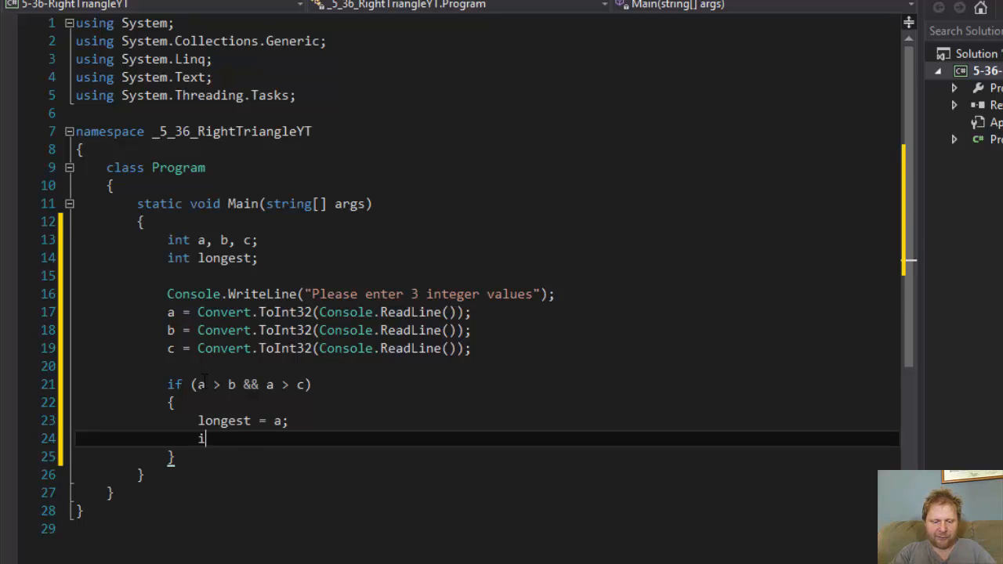
type("if (ma")
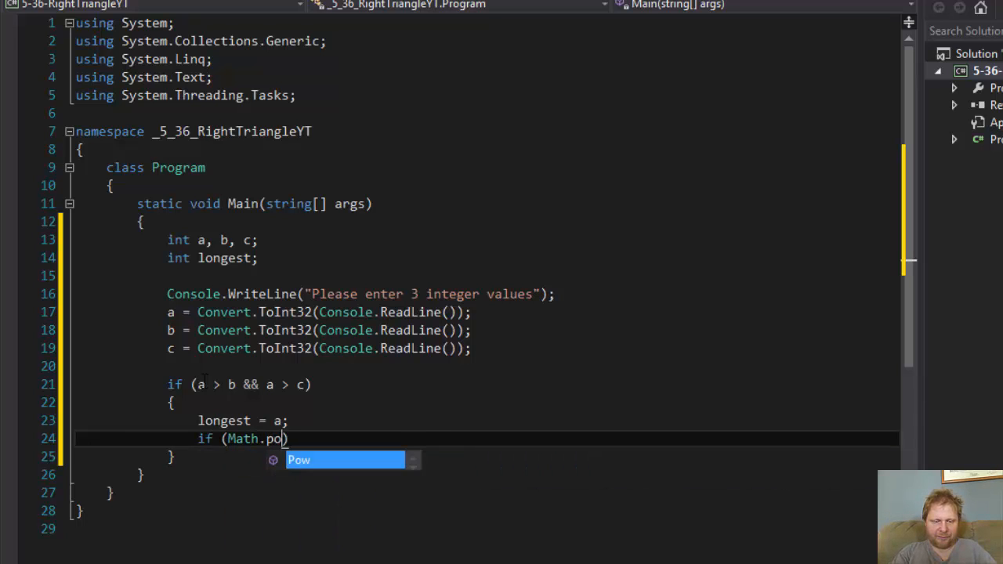
key("Tab")
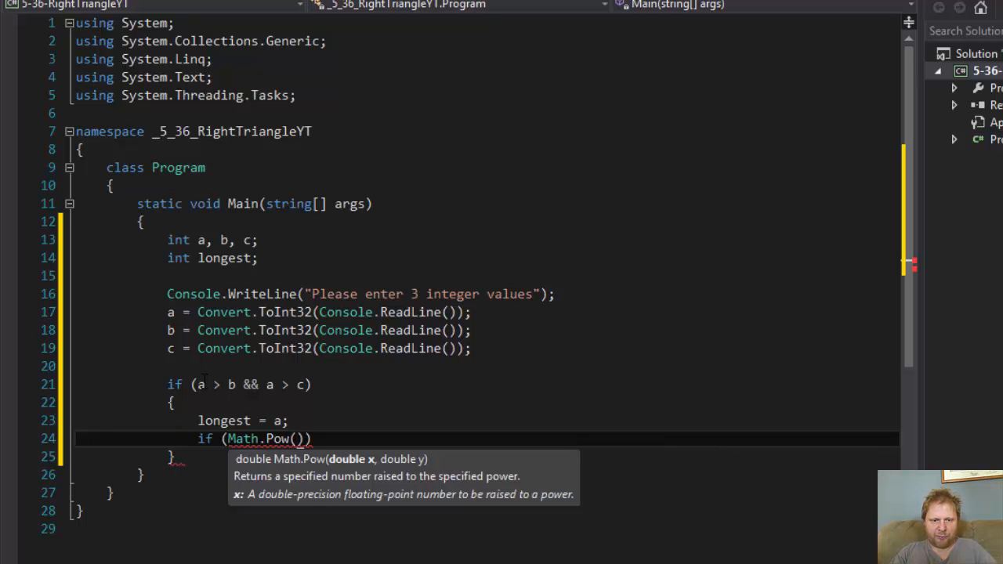
type("b,2")
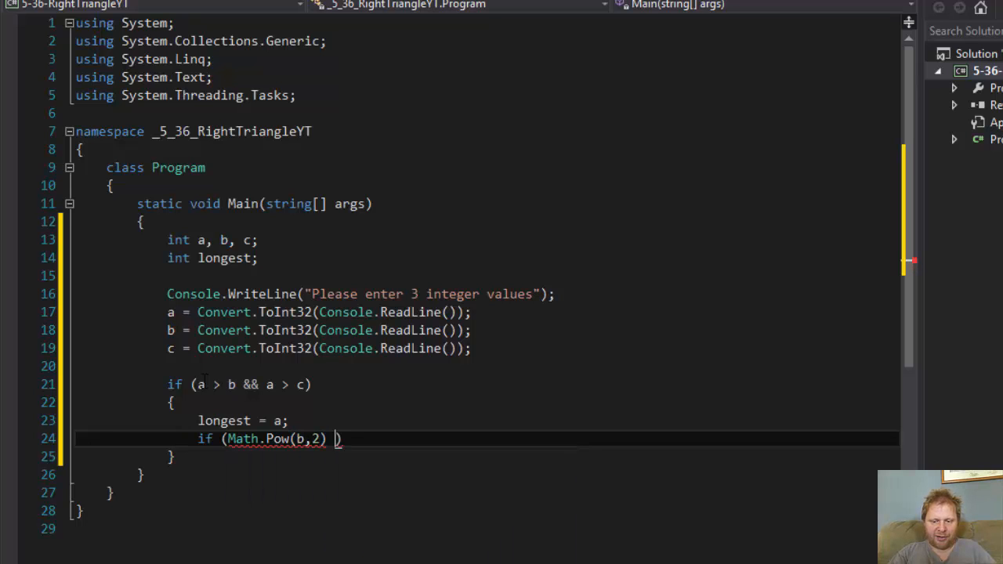
type("+ m")
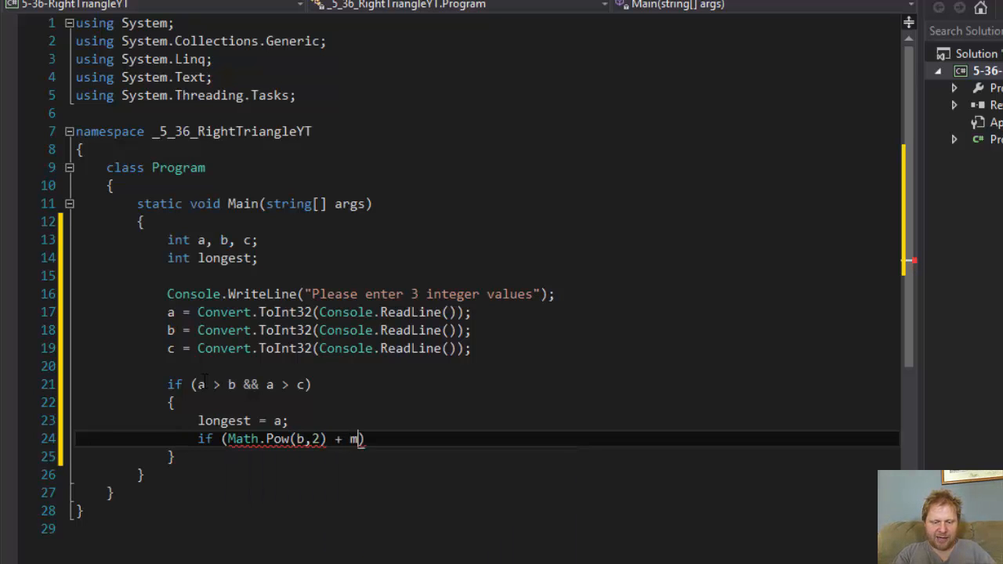
type("ath")
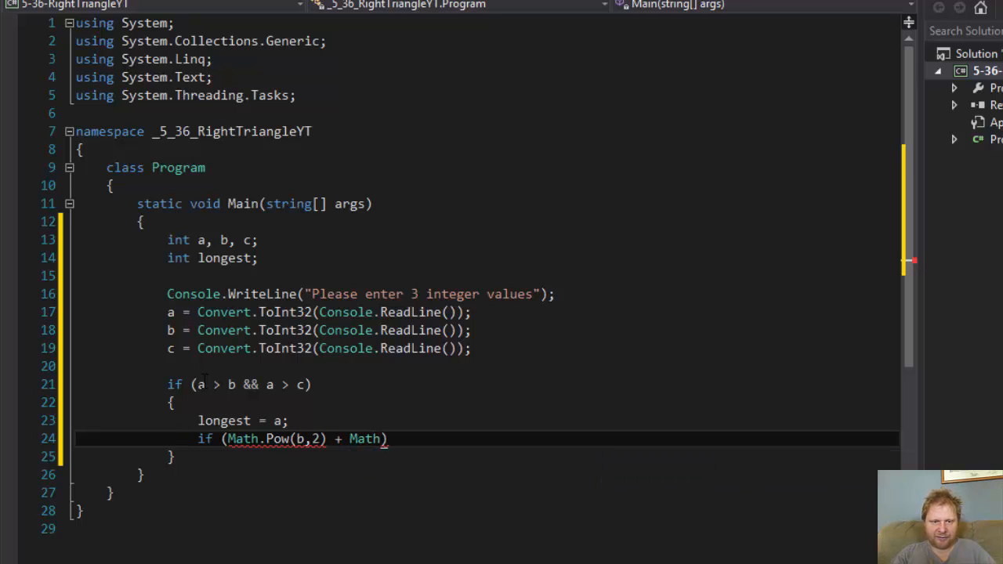
type("Pow()")
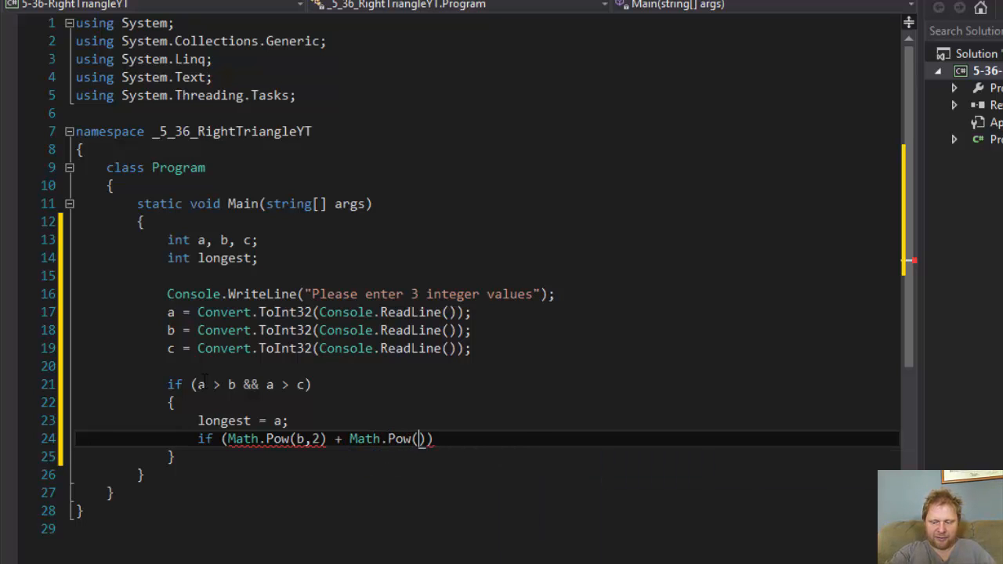
type("c,2")
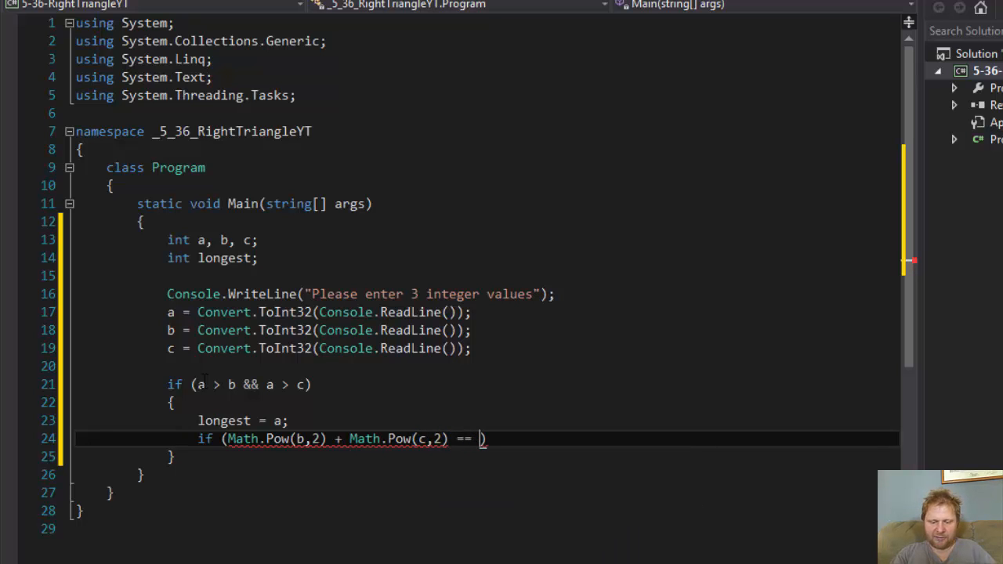
type("math")
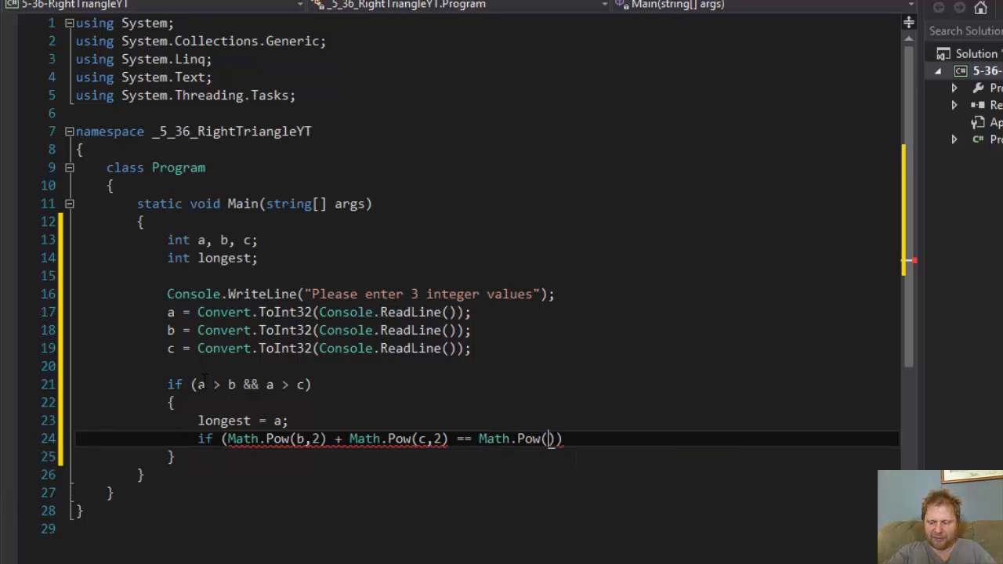
type("a,2")
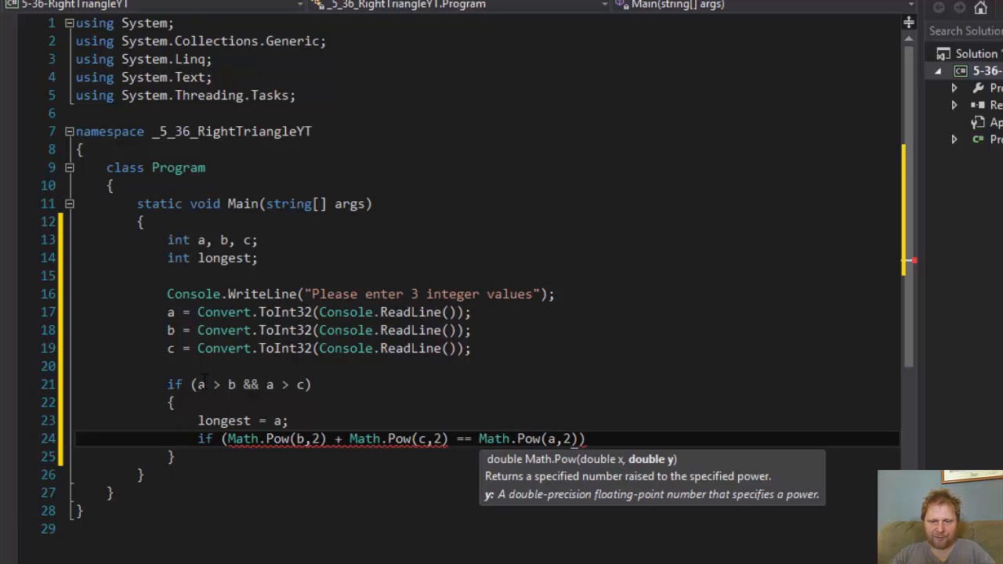
key("Enter")
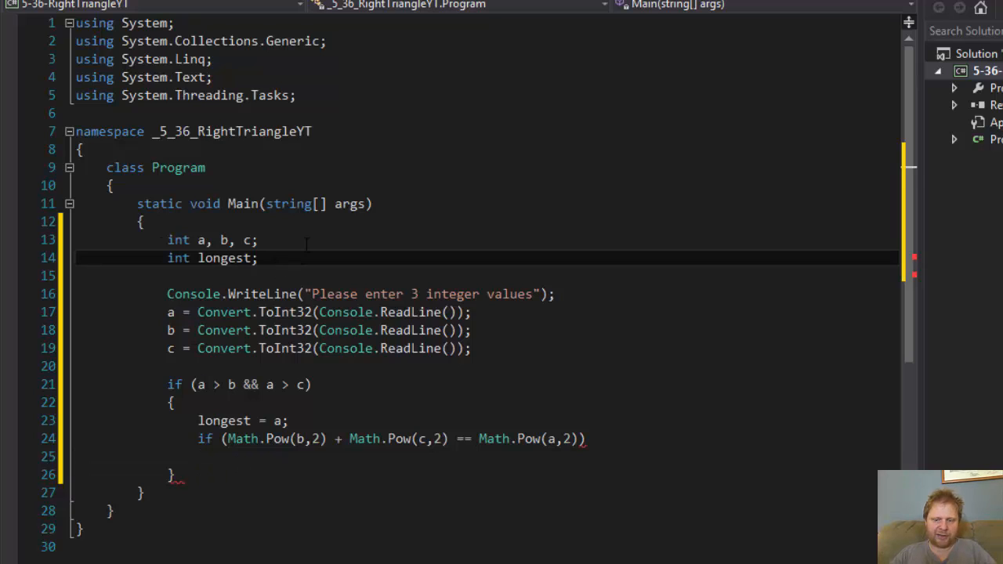
Declare 'bool rightTriangle = false;' and set rightTriangle = true inside the Math.Pow check.
type("bool right")
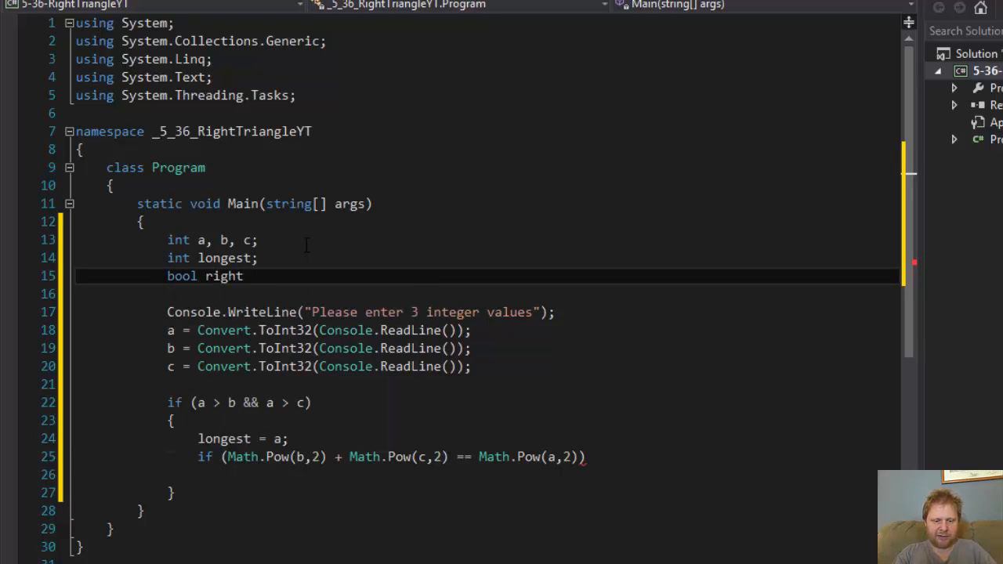
type("Triangle")
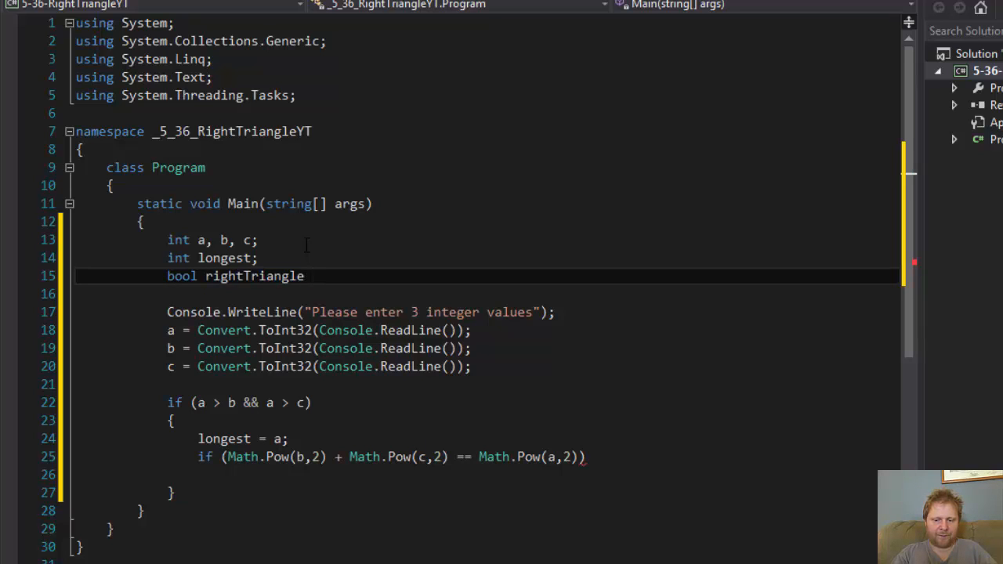
type("=")
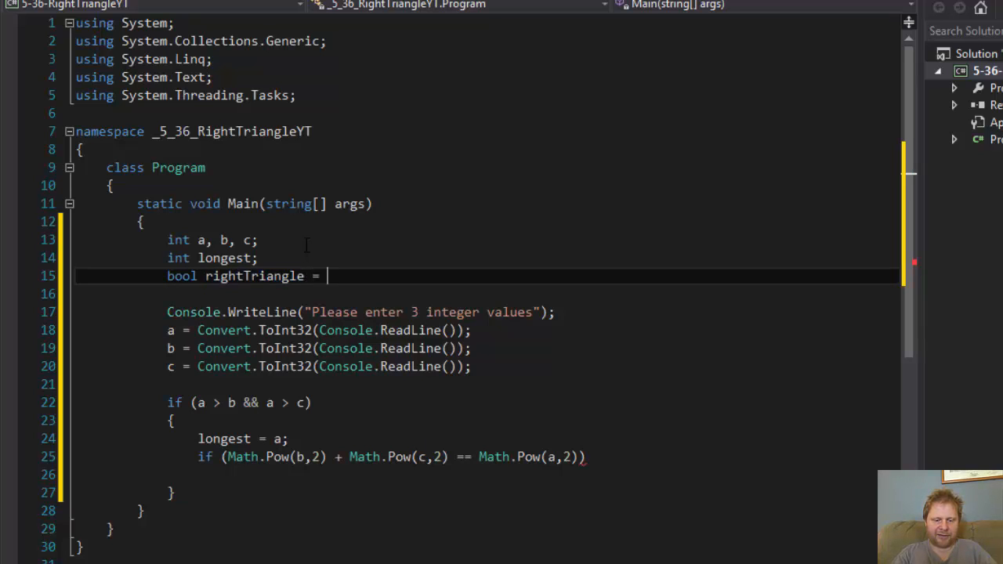
type("false;")
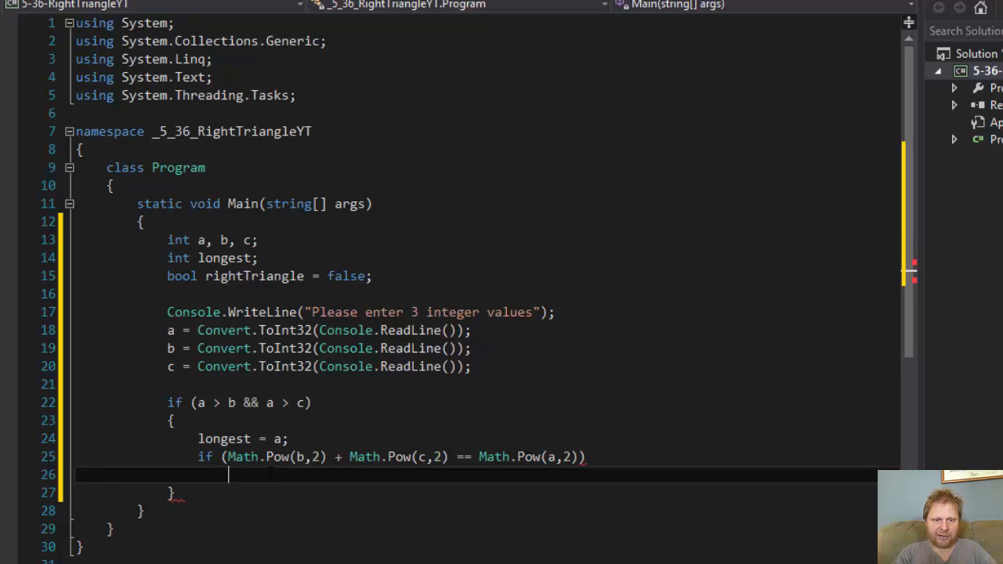
type("rightTriangle = t")
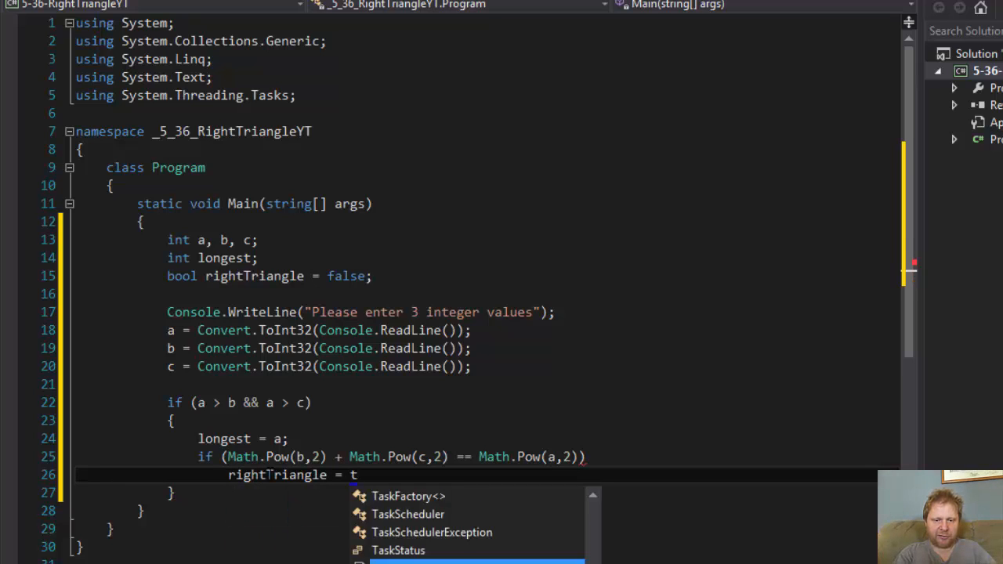
type("rue;")
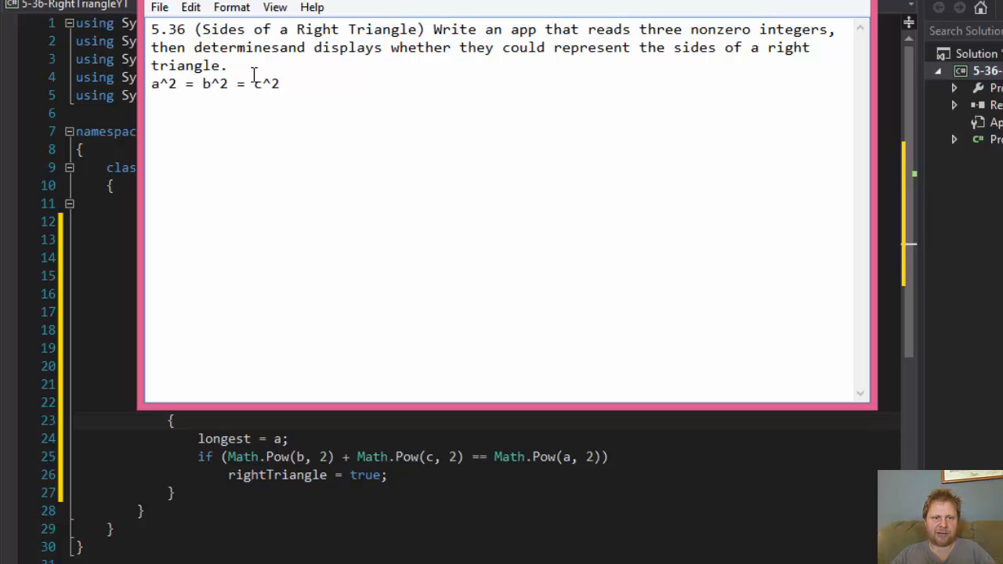
Change the second '=' in the Notepad formula to '+'.
type("+")
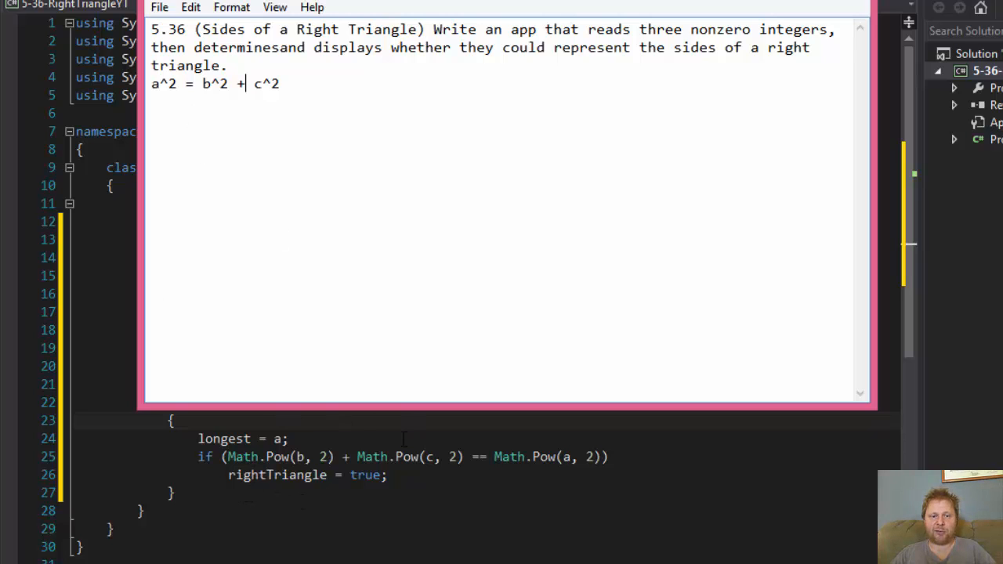
double_click(155, 84)
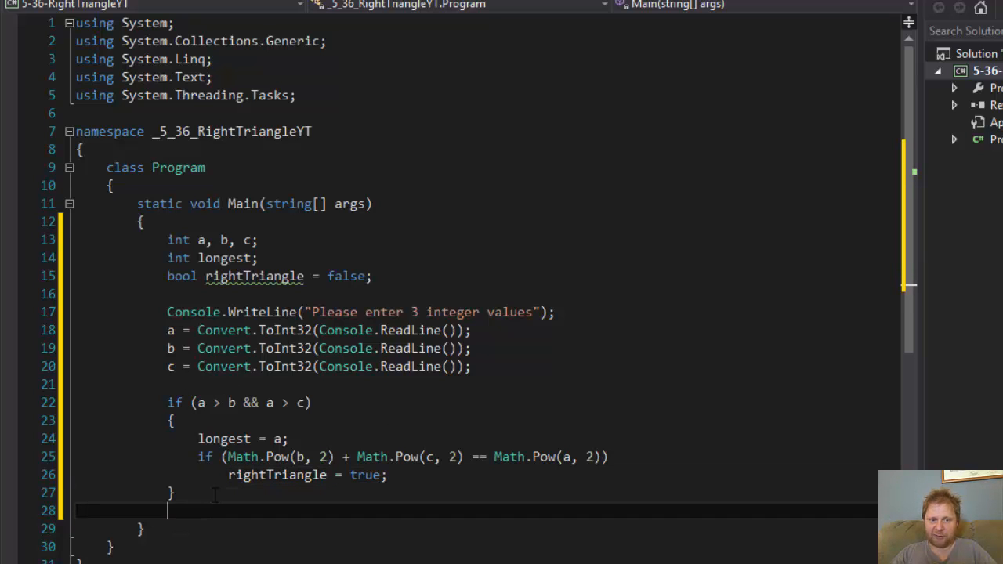
Add 'else if (b > a && b > c)' containing the copied branch body with longest = b.
type("e")
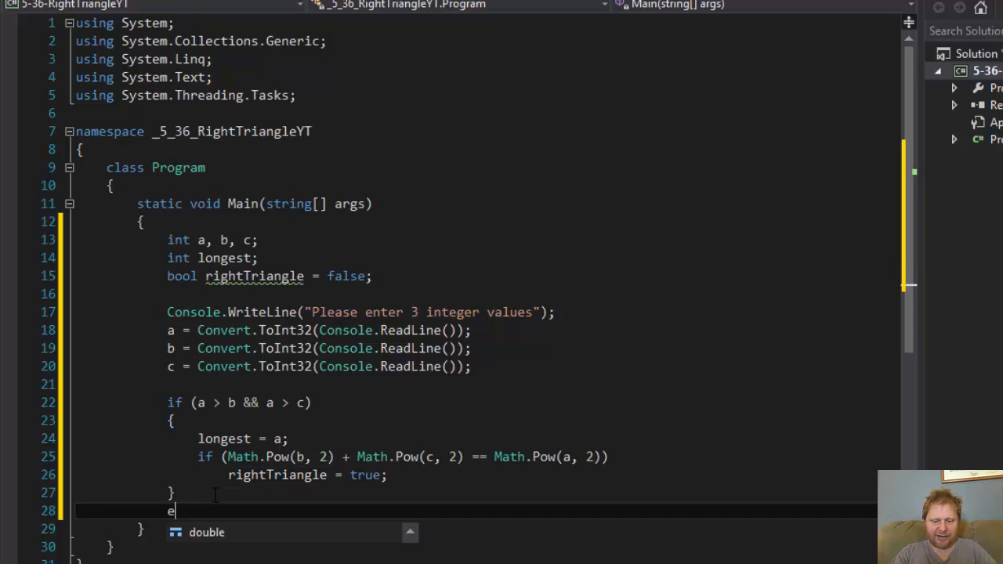
type("lse if ()")
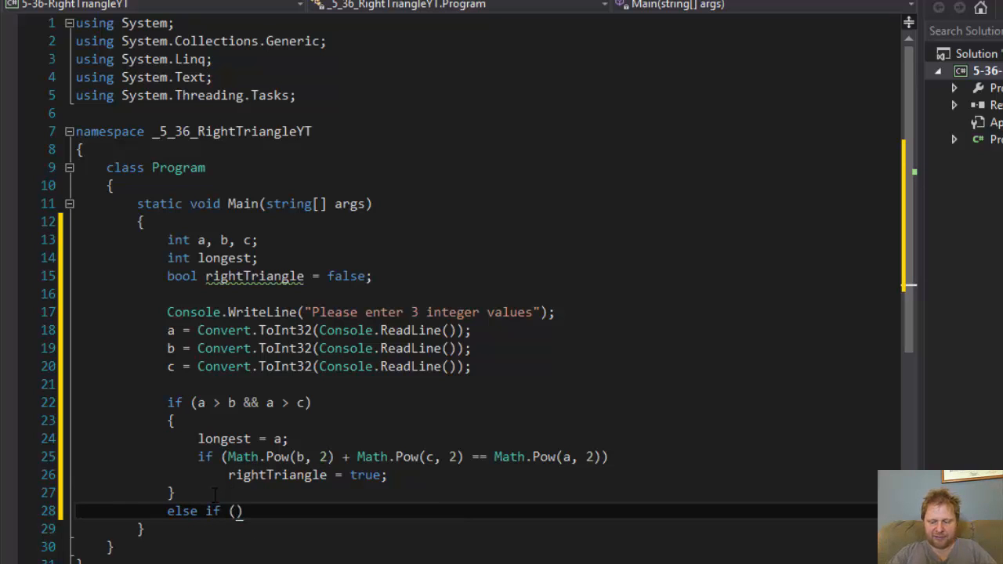
type("b >")
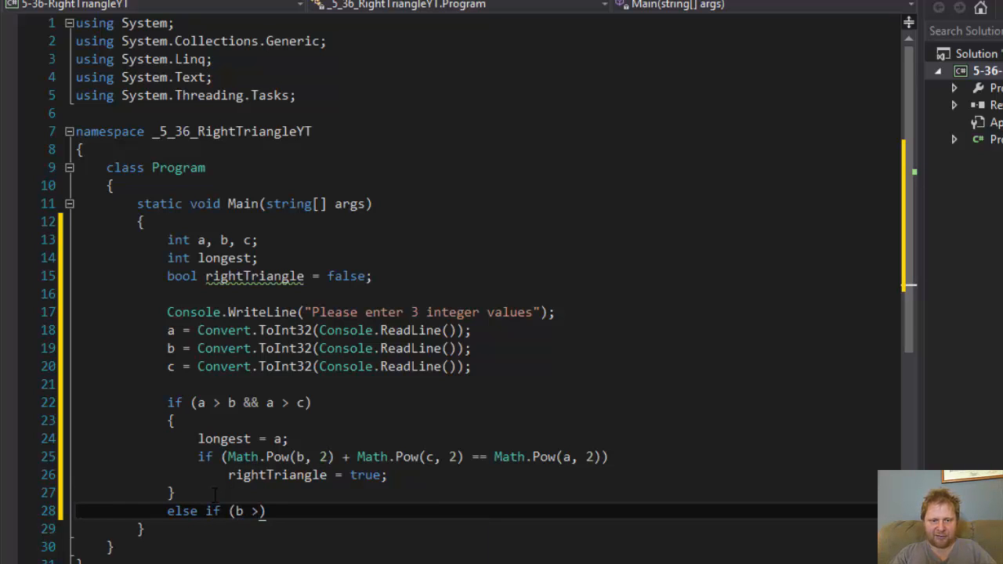
type("a && b >")
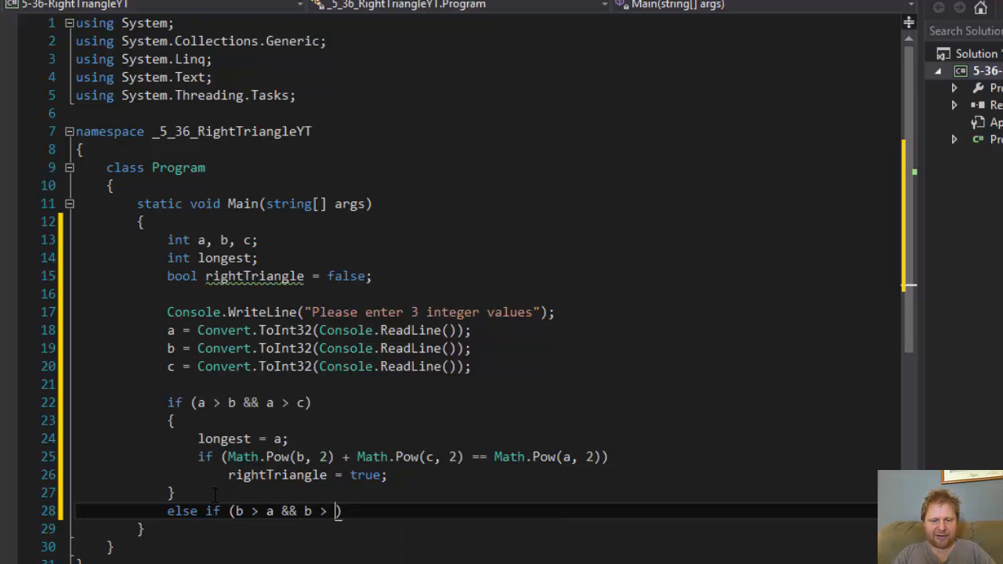
type("c)")
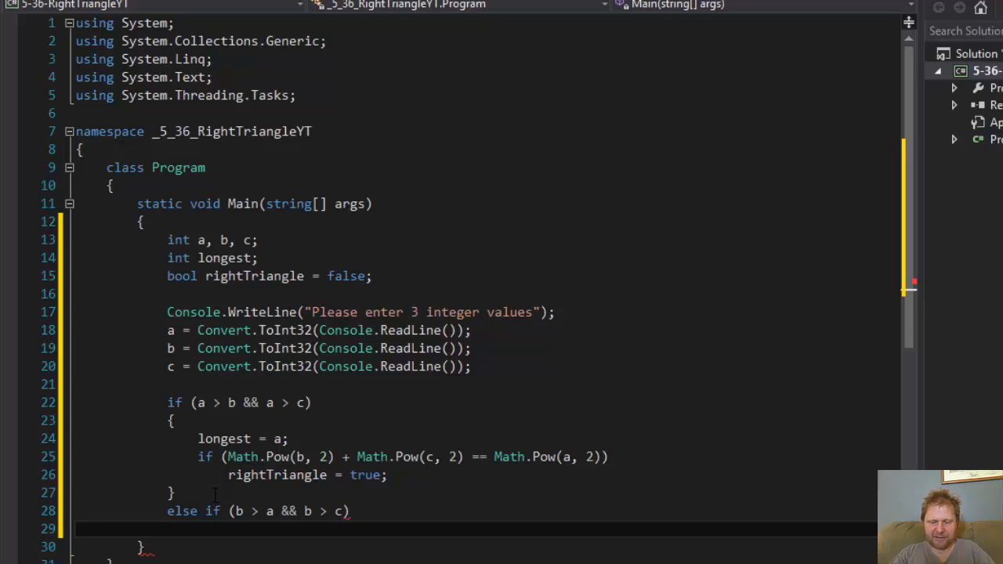
type("{")
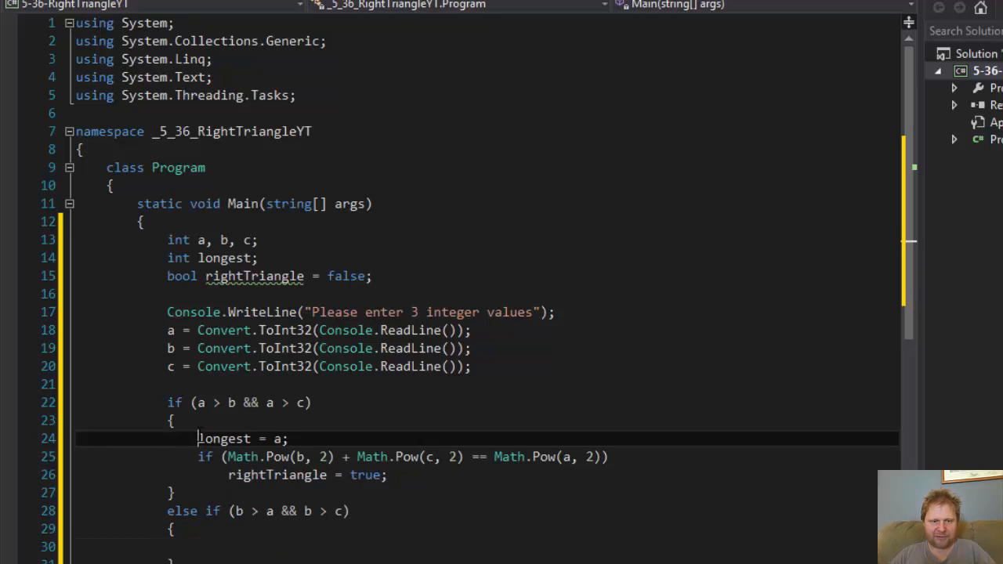
left_click_drag(199, 438, 387, 475)
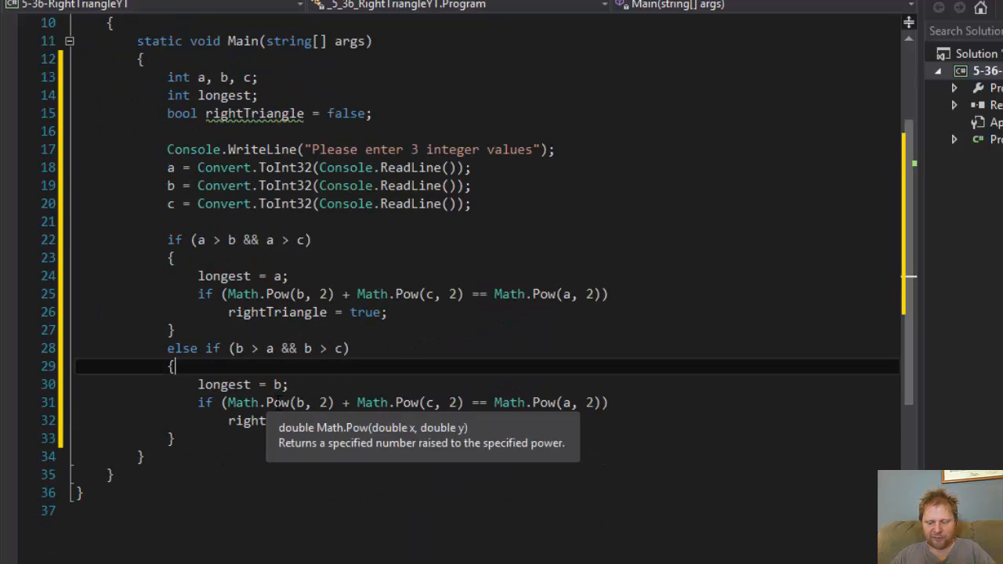
mouse_move(436, 416)
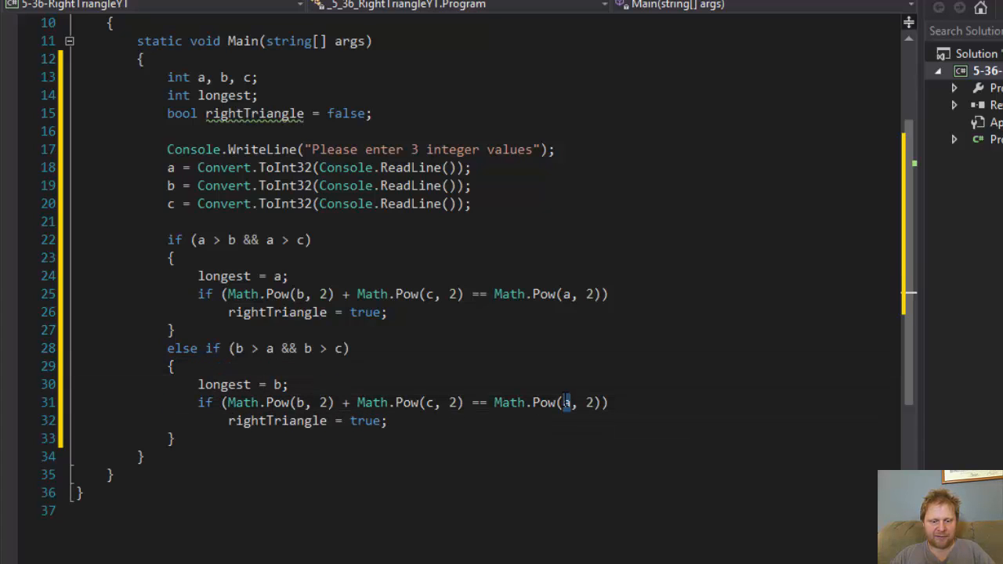
type("b")
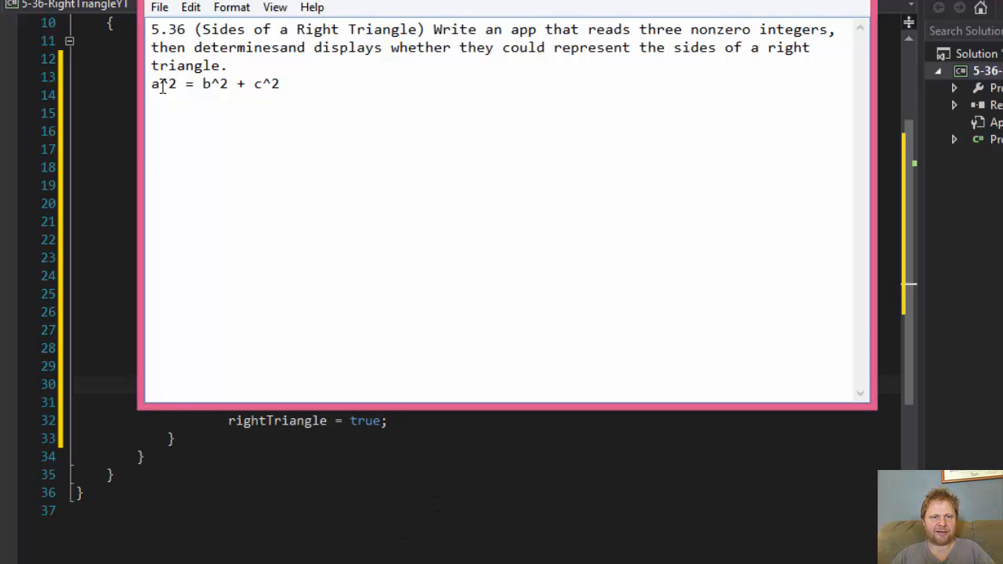
double_click(154, 84)
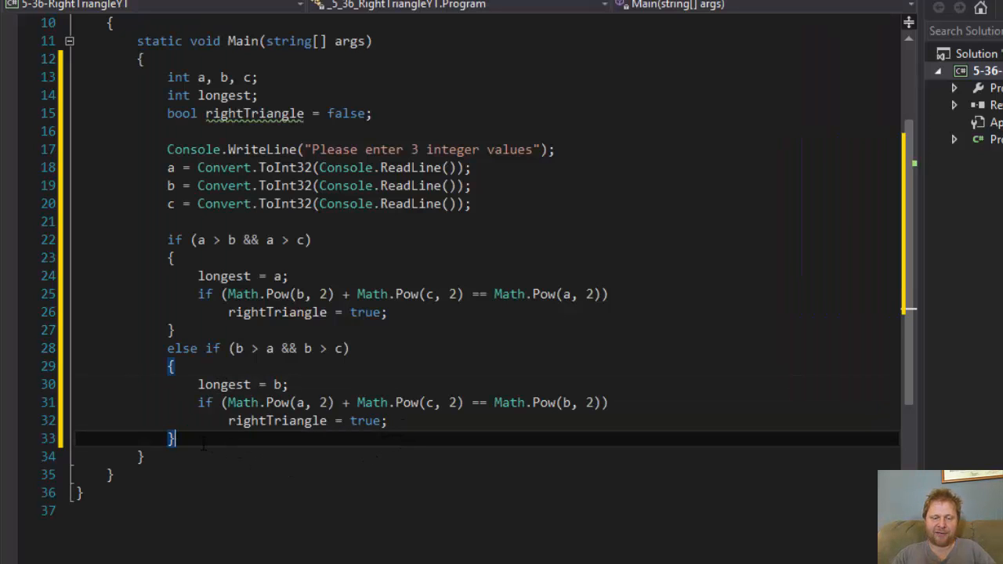
Add 'else if (c > a && c > b)' with longest = c and a² + b² == c² check.
type("else")
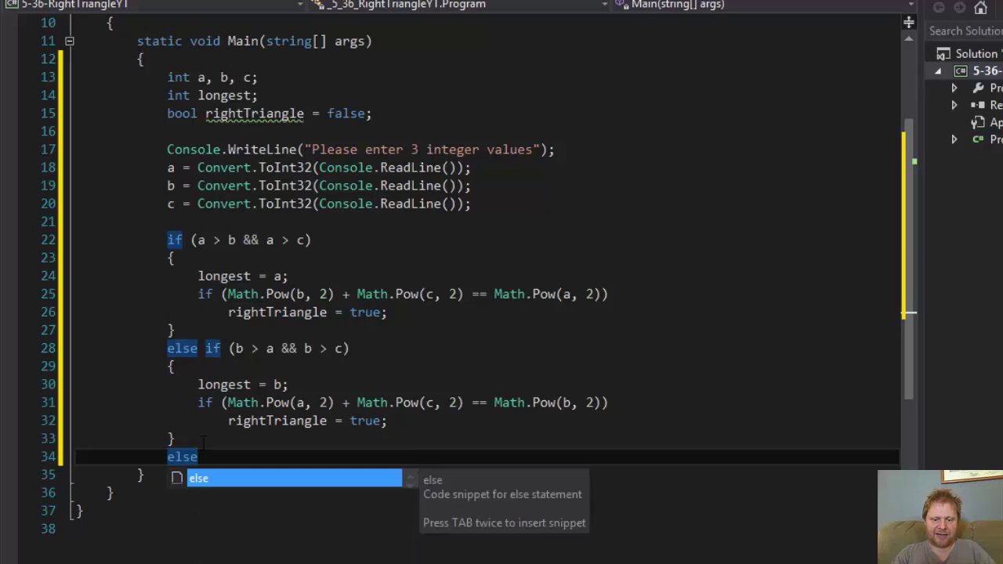
type("if (c > a")
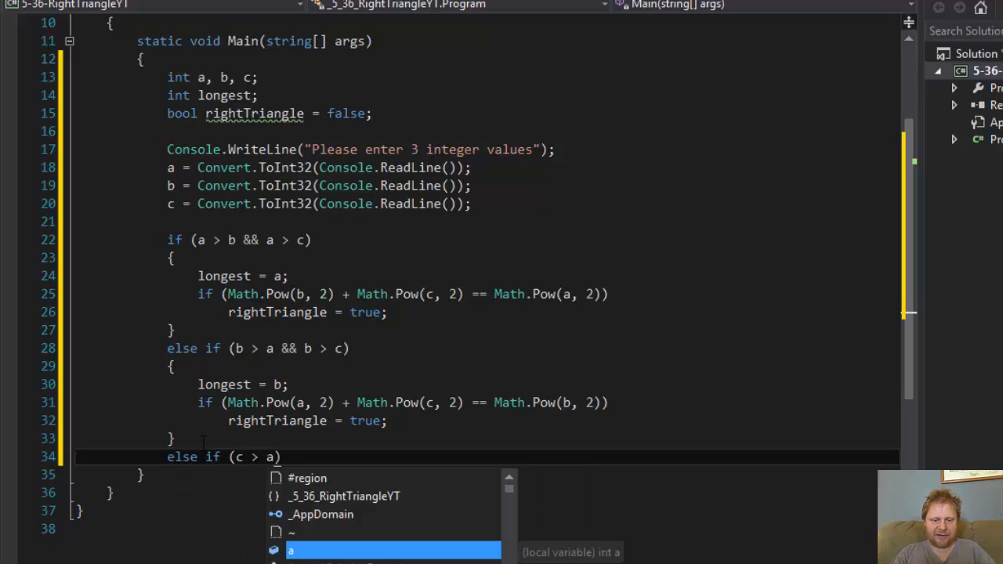
type("&&")
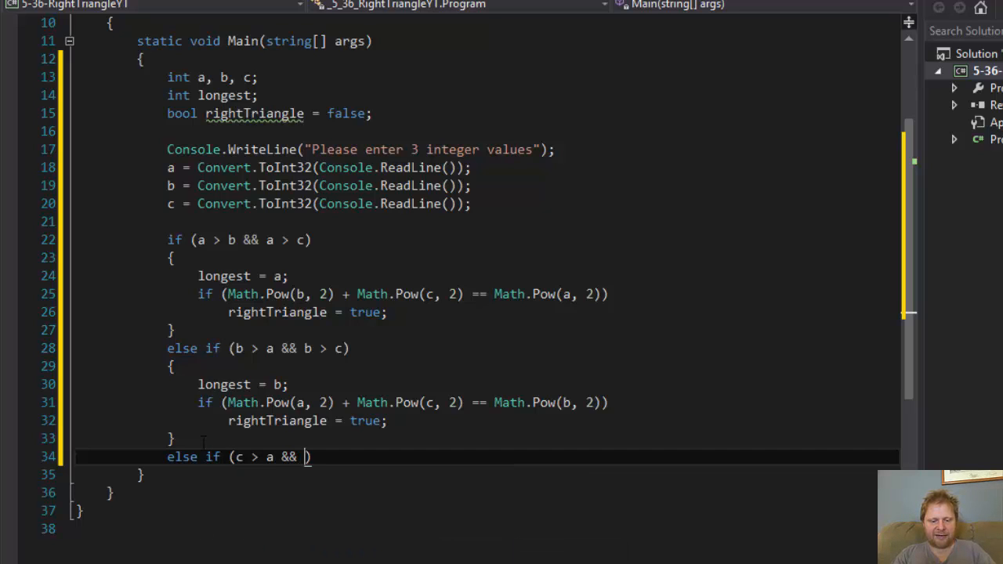
type("c > b)")
type("{")
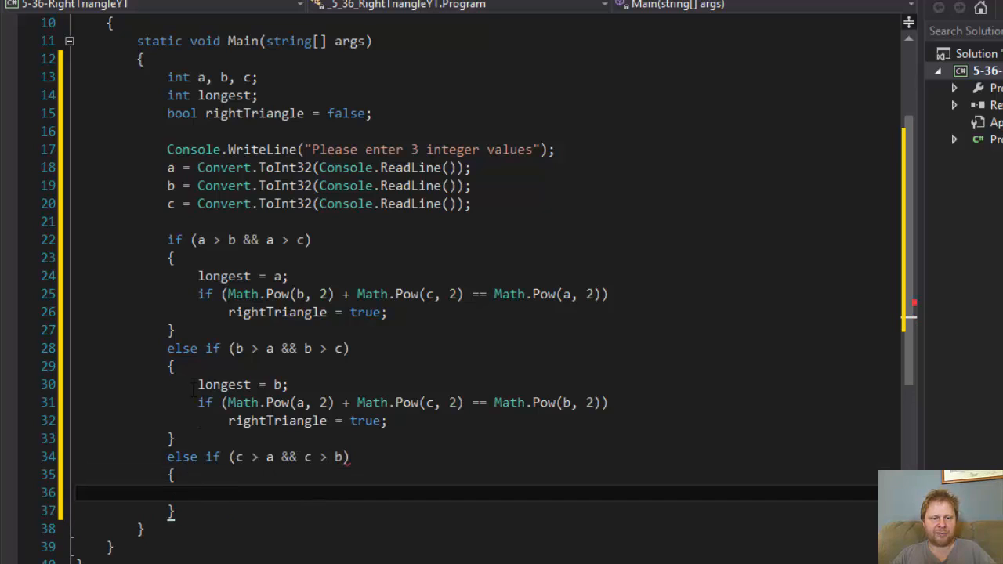
left_click_drag(197, 384, 387, 421)
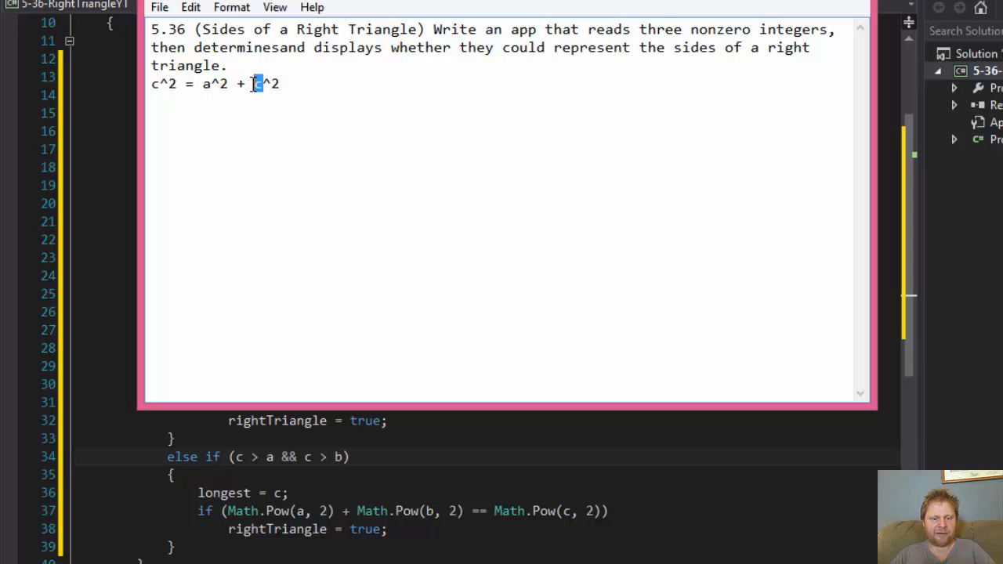
type("b")
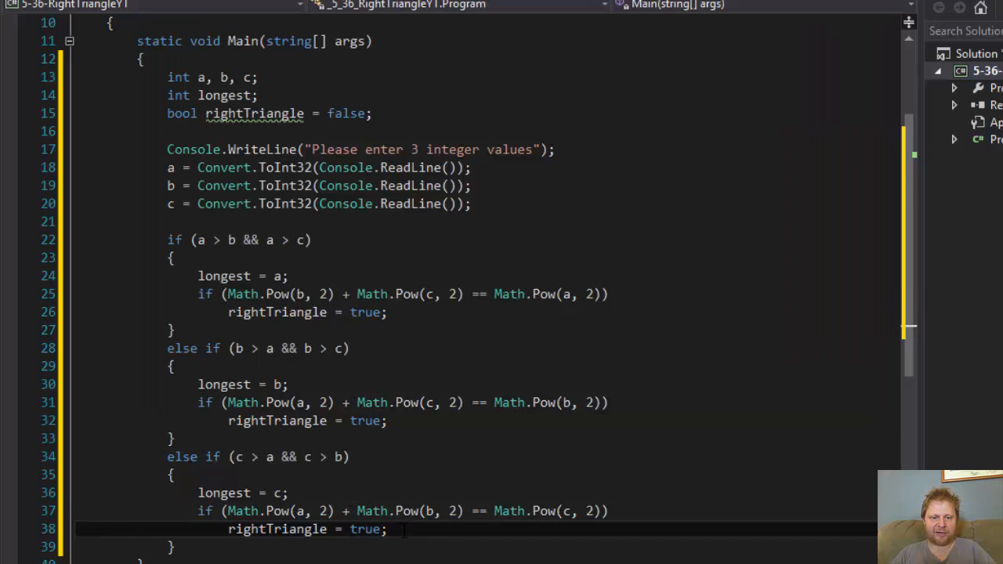
Add blank lines after the last rightTriangle = true; line and point out the rightTriangle declaration.
left_click(174, 563)
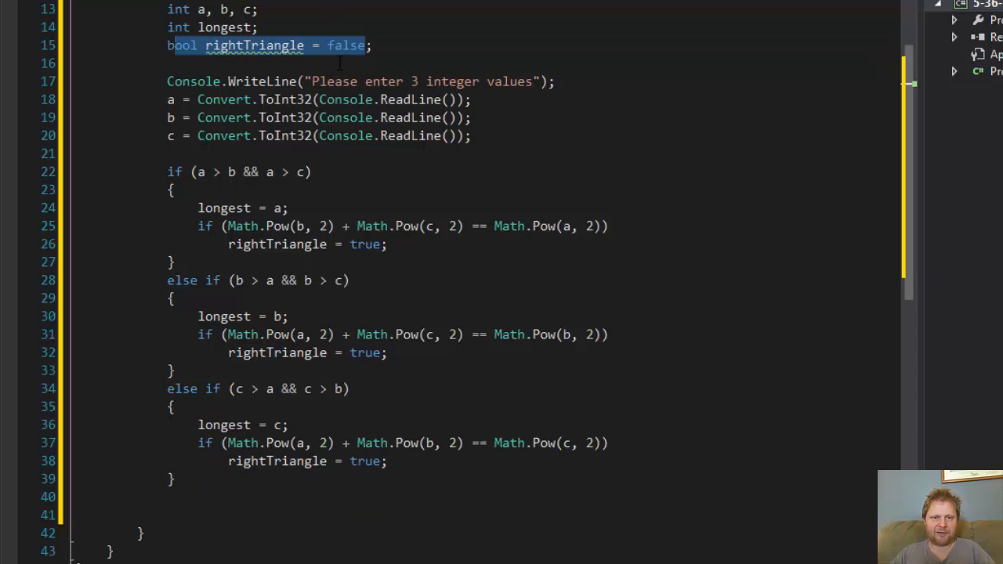
left_click(311, 171)
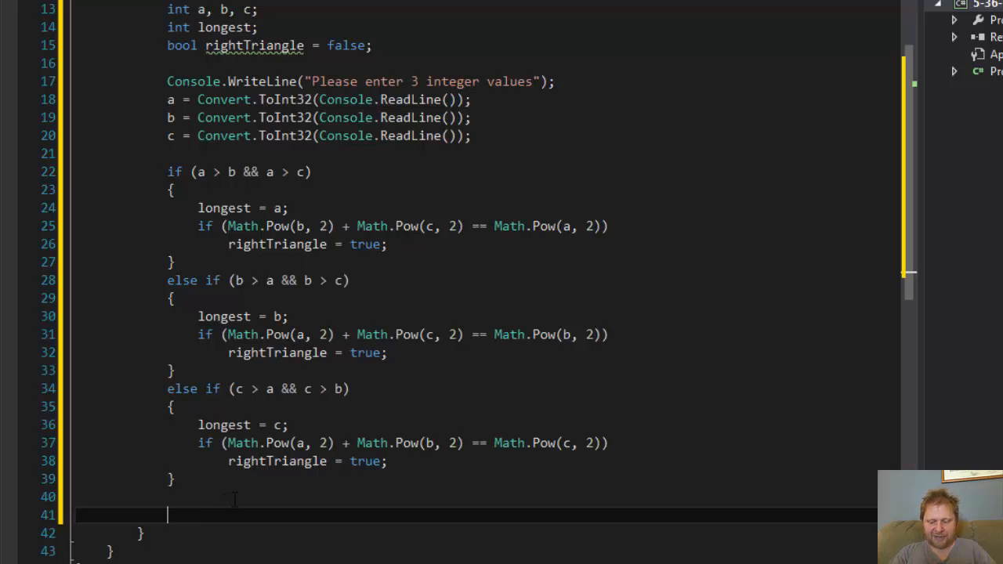
Add an if (rightTriangle) block printing "This is a right triangle".
type("if (")
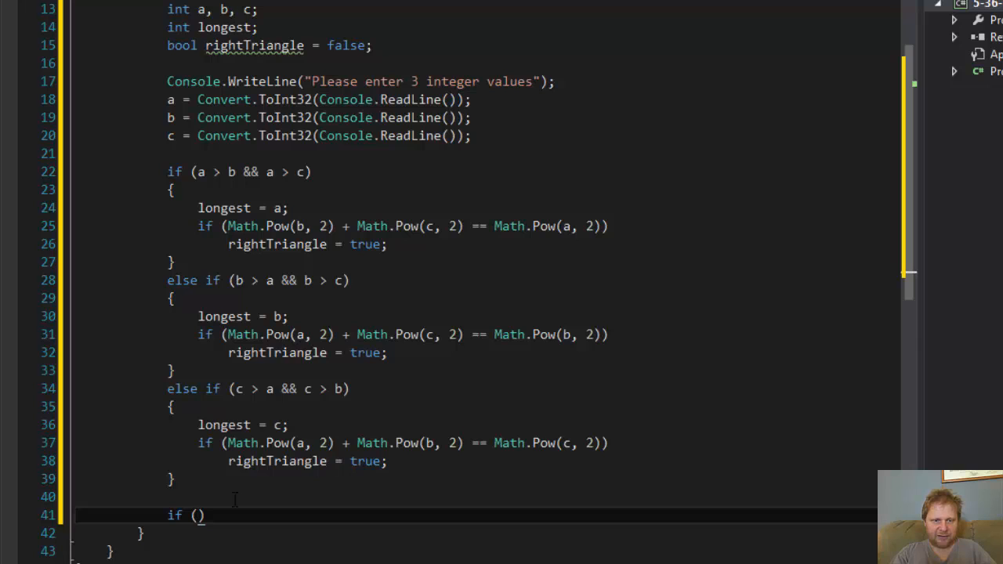
type("rightTriangle")
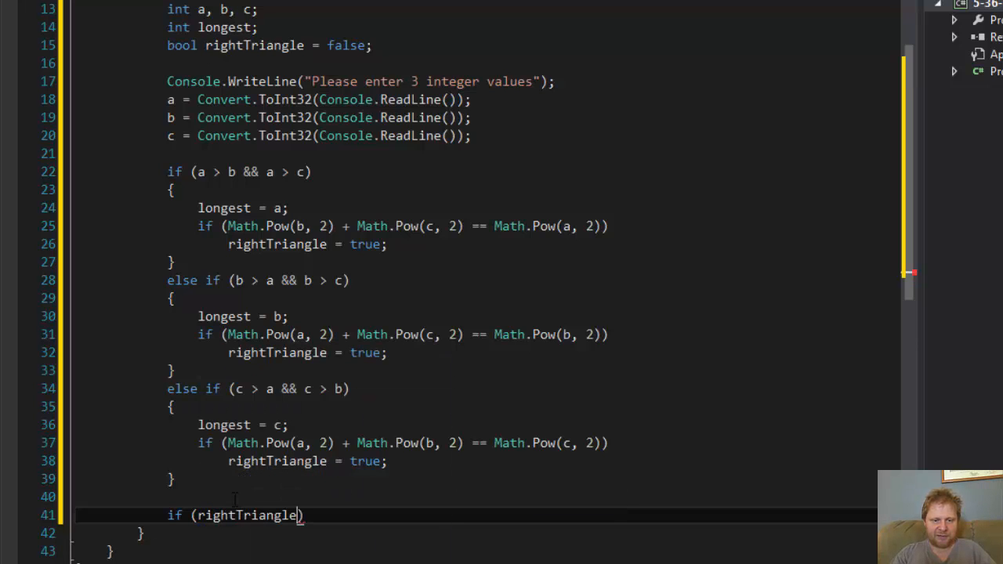
key("enter")
type("{")
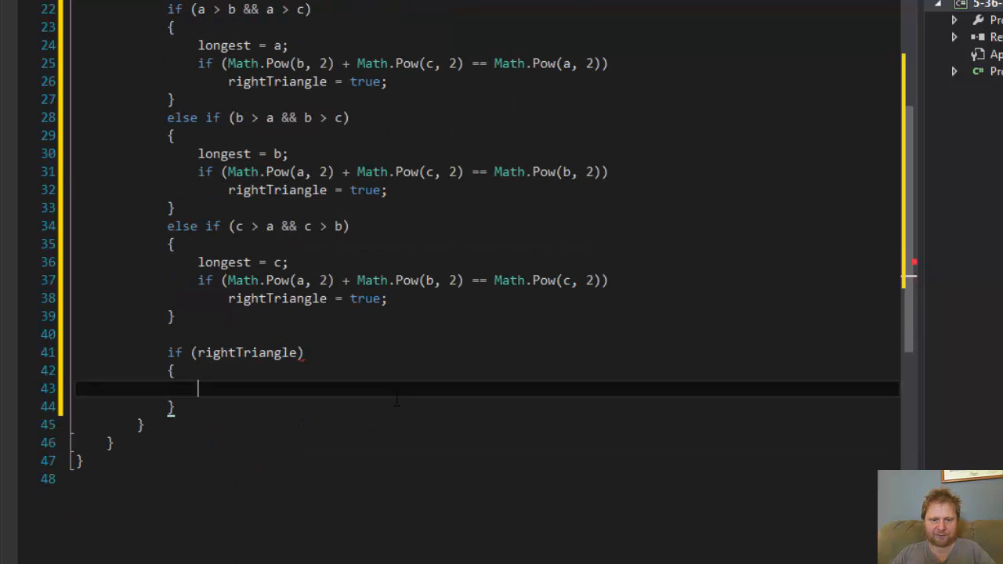
scroll("down", 3)
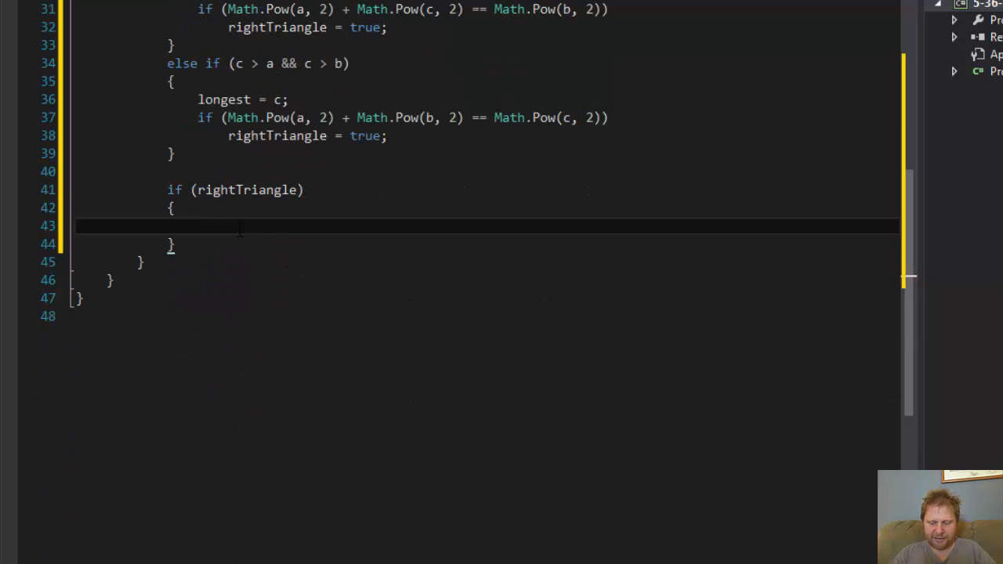
type("Co")
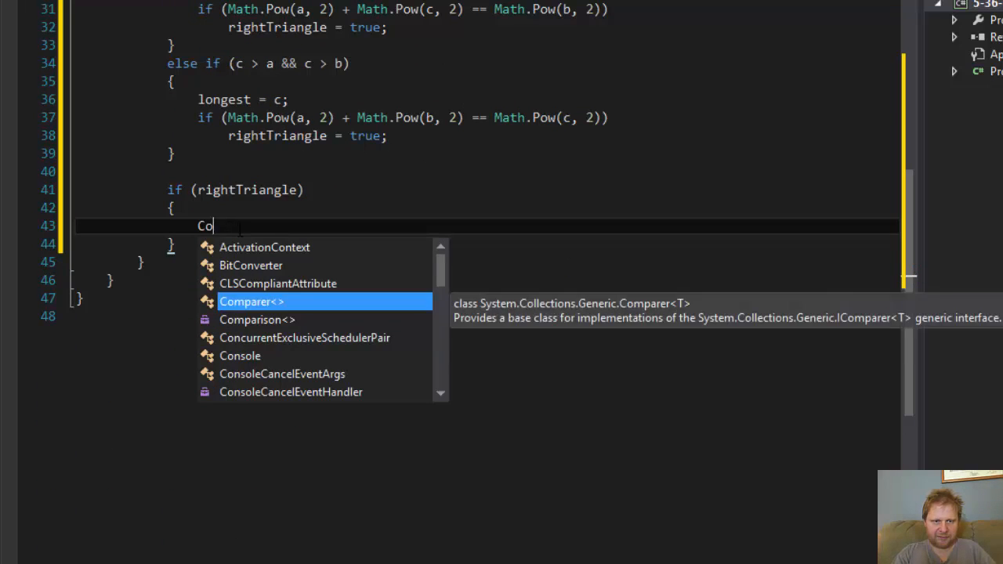
type("nsole.Wr")
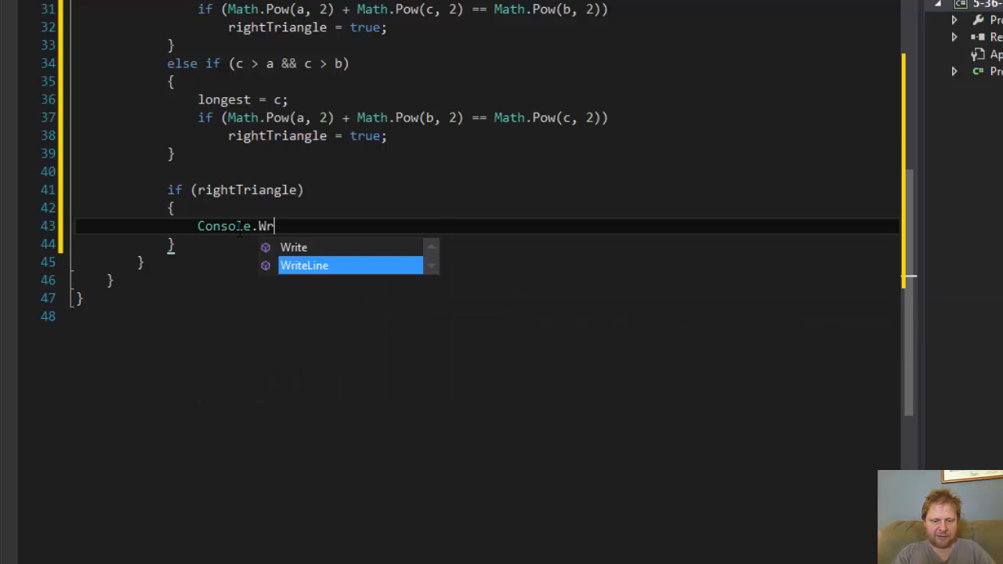
key("Tab")
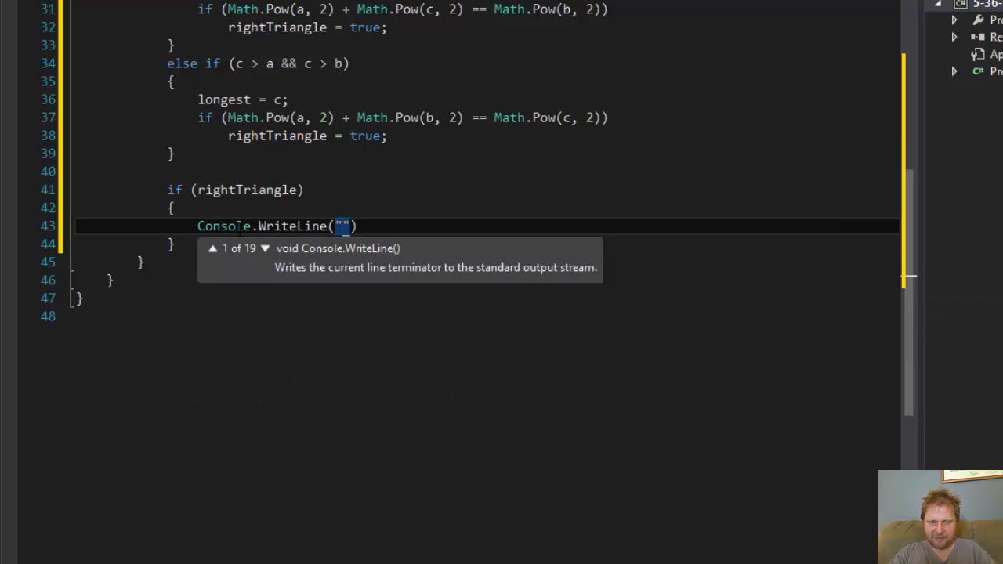
type("Tj")
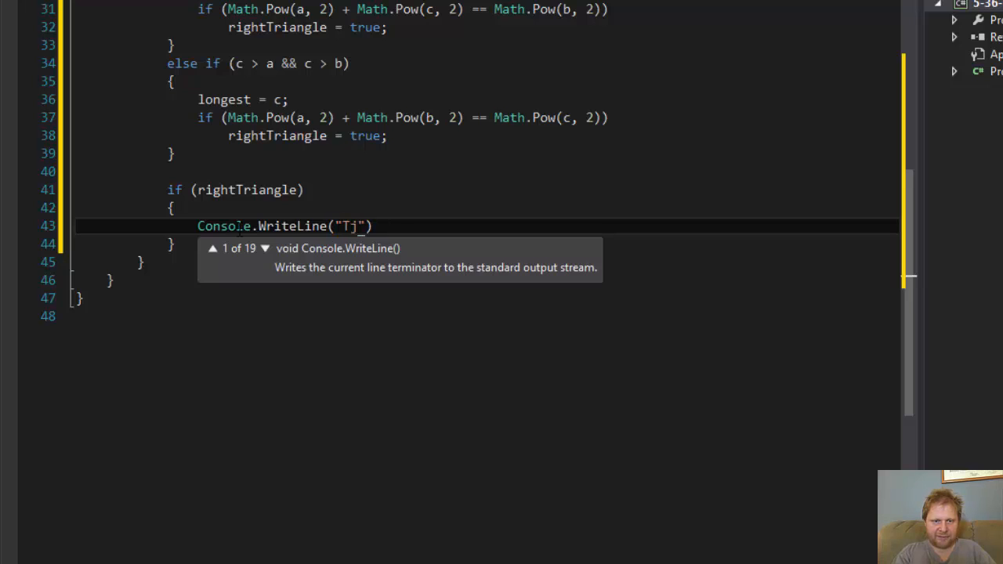
type("This is a ri")
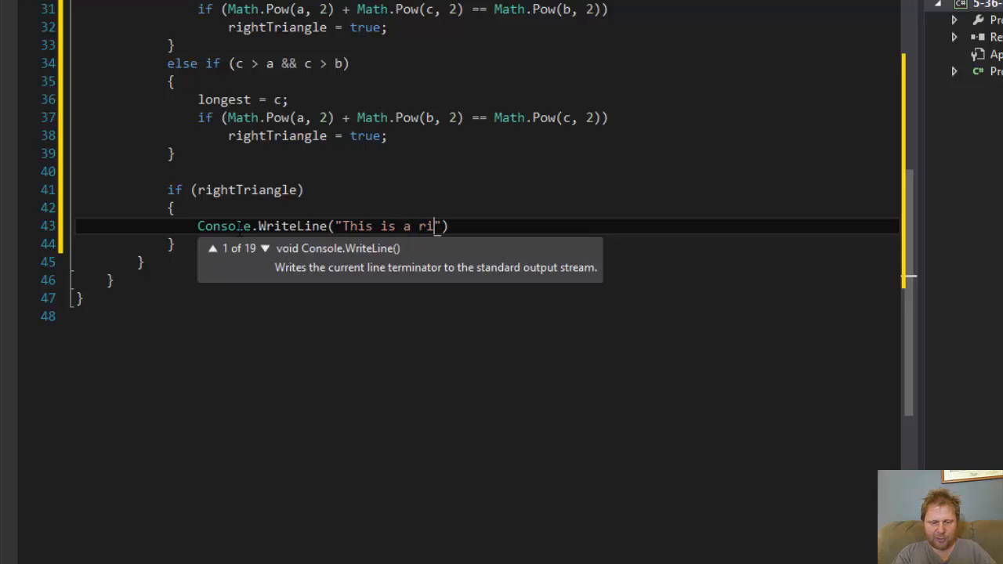
type("ght triangle")
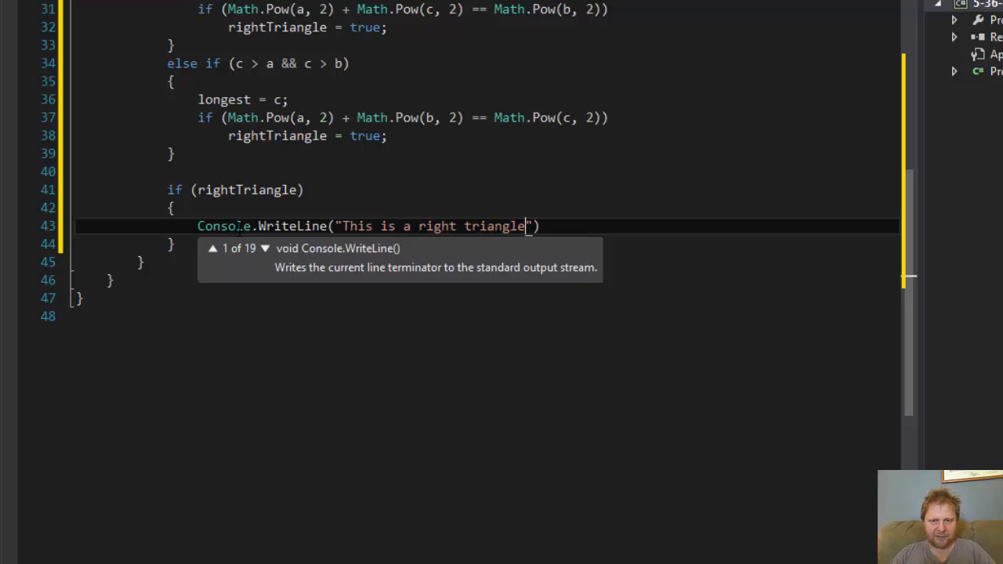
type(");")
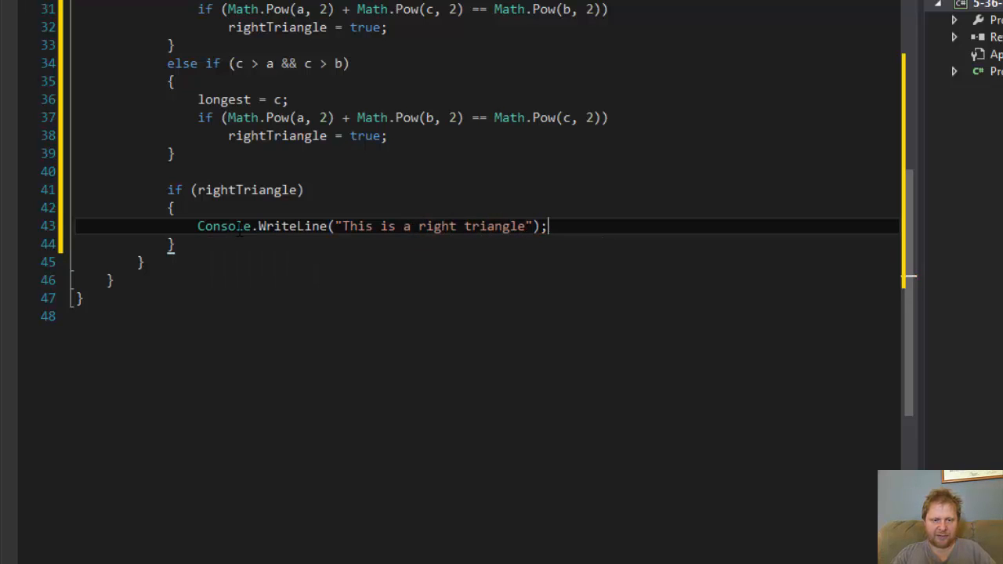
Add an else branch printing "This is NOT a right triangle".
type("else")
type("Console.W")
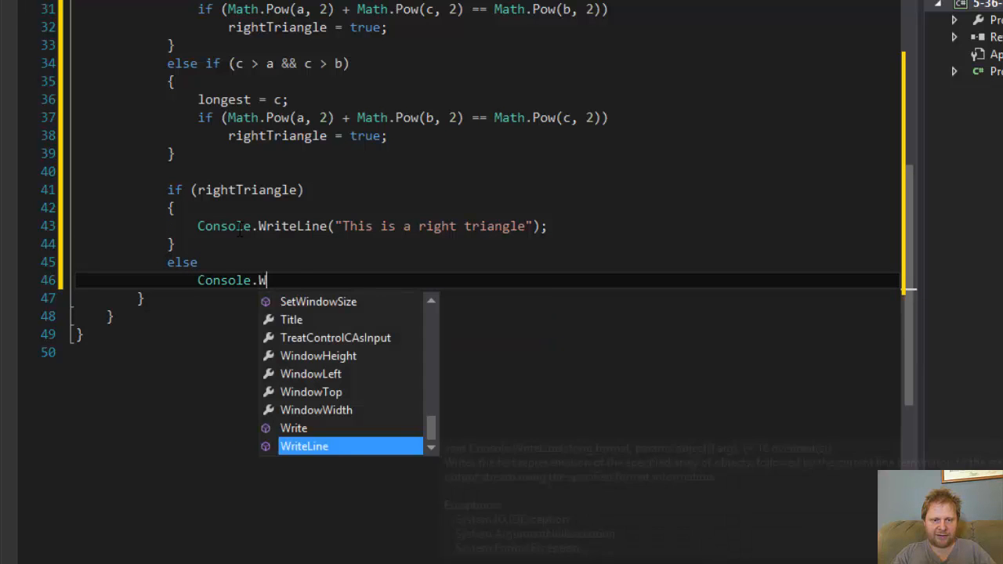
type("riteLine(\"This\")")
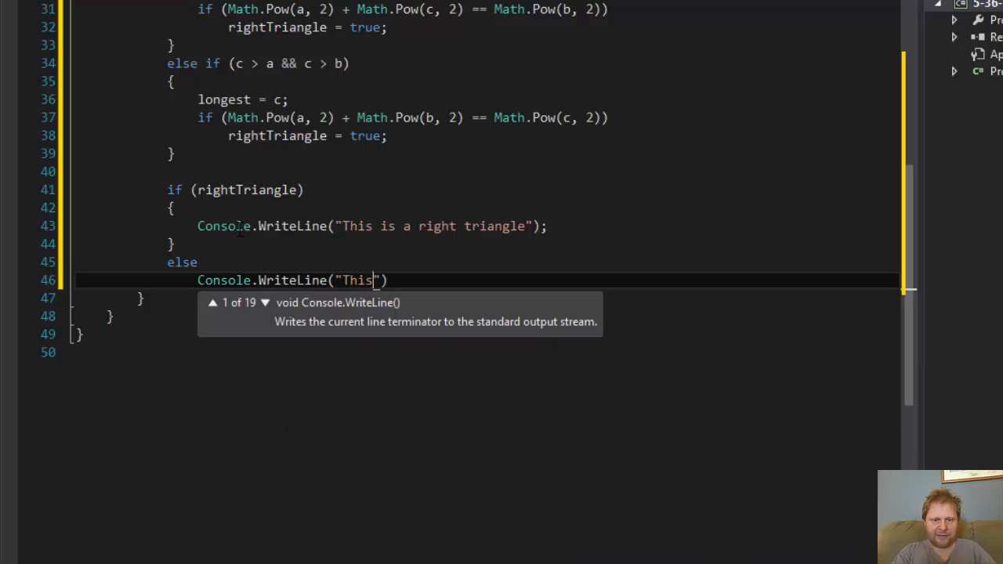
type("is NOT")
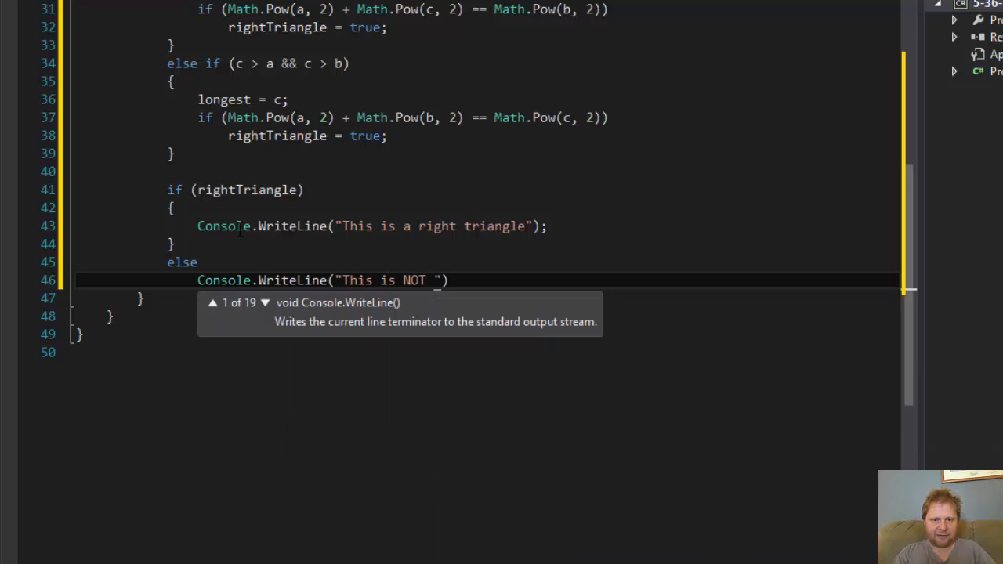
type("a right triang")
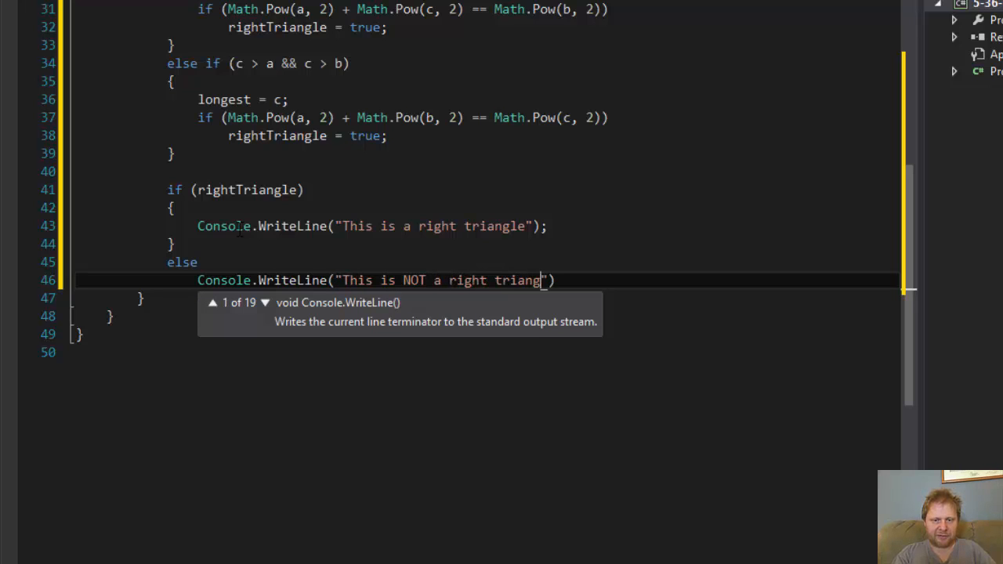
type("le\");")
type("C")
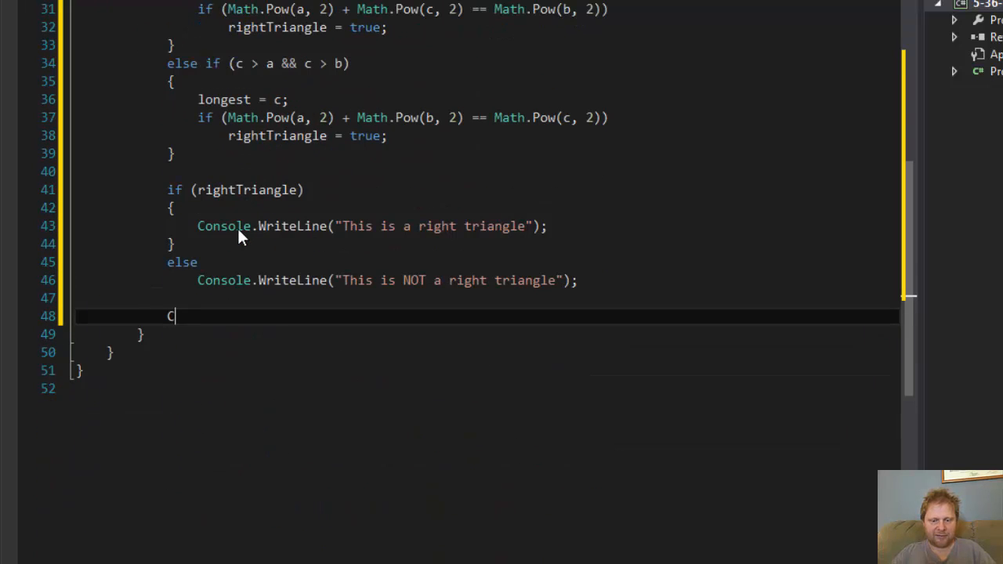
Add Console.ReadLine(); at the end of Main so the console waits before closing.
type("onsole")
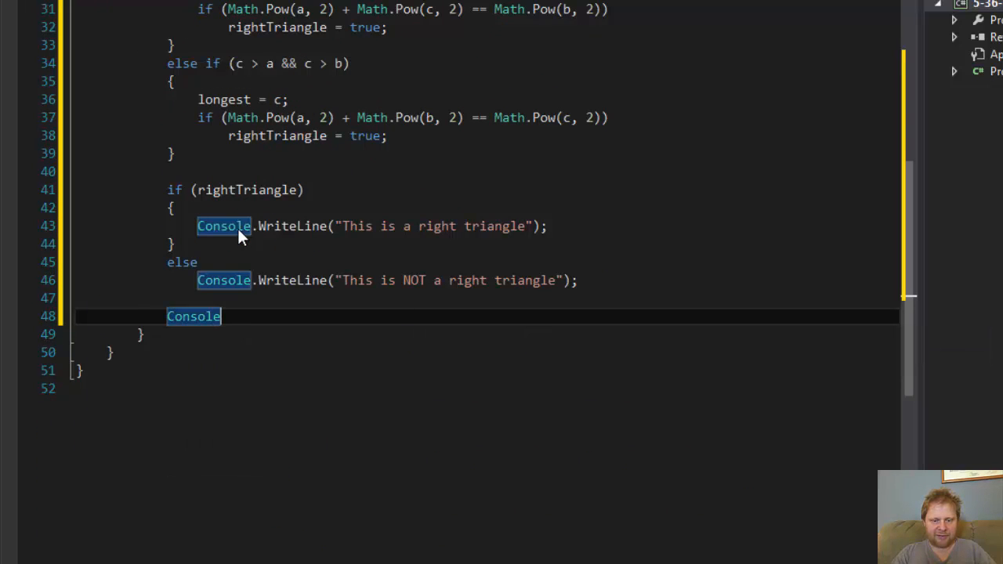
type(".ReadLine();")
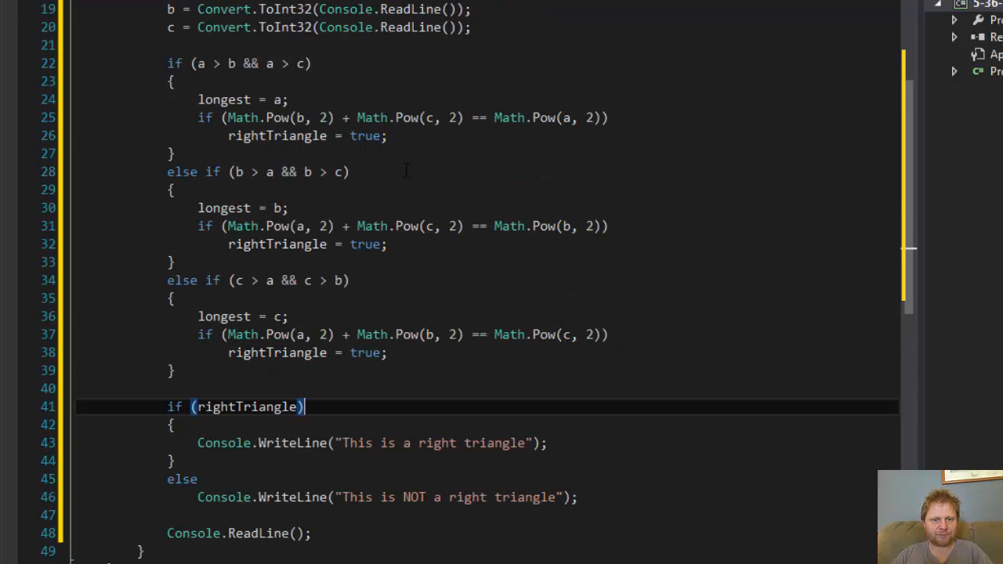
scroll("down", 3)
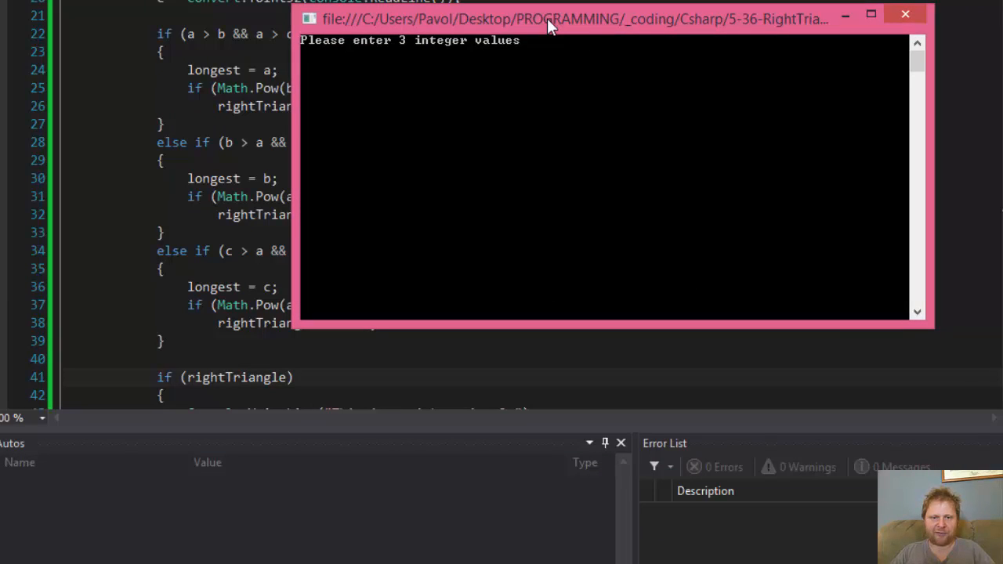
Enter sides 10, 20, 30, see "This is NOT a right triangle", and close the console.
type("10")
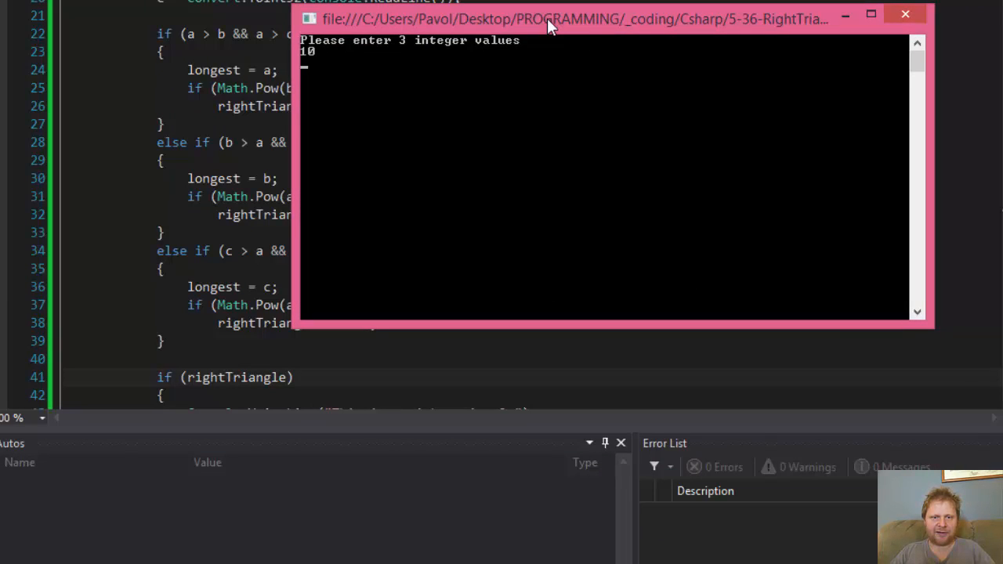
type("20")
type("30")
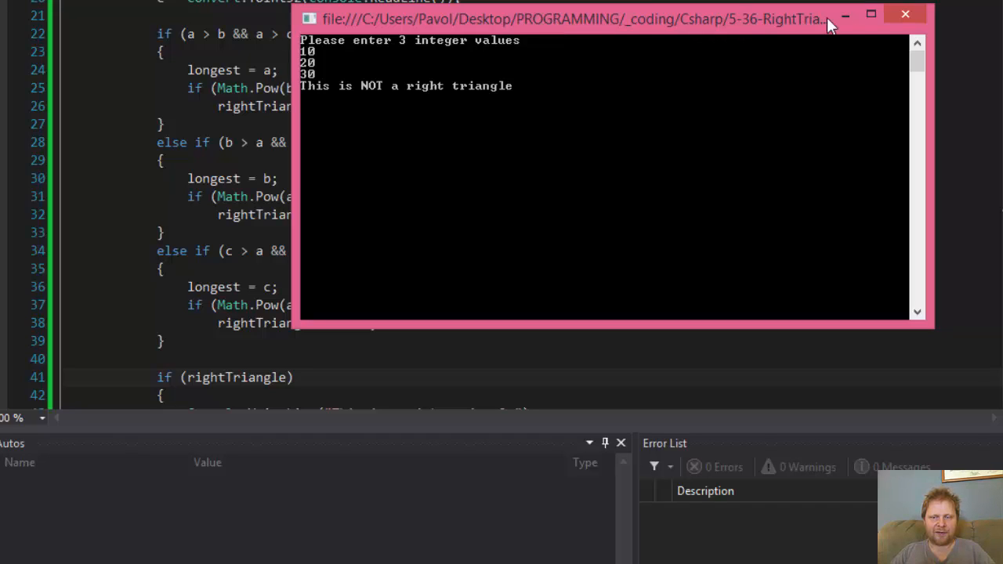
left_click(907, 14)
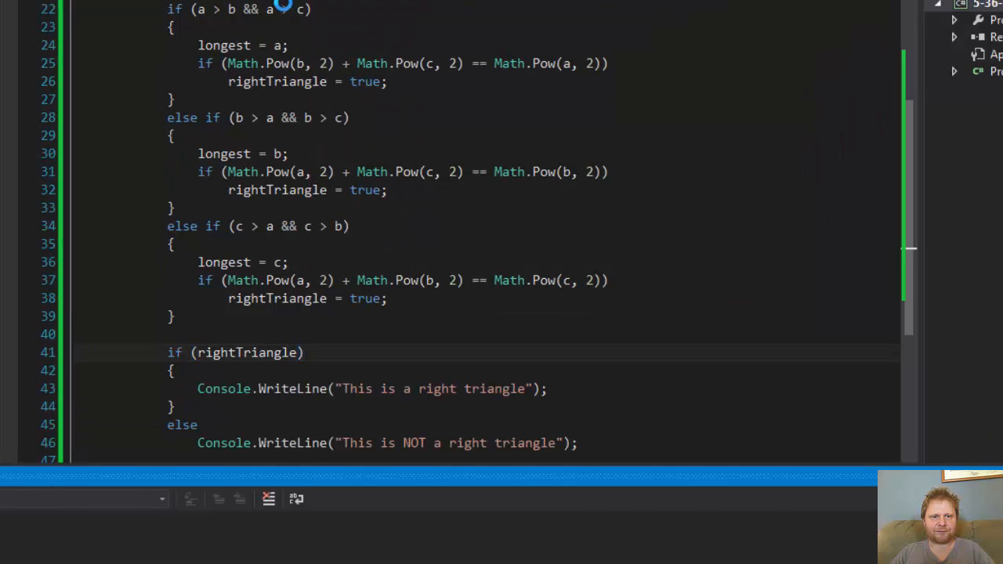
Rerun the program with sides 3, 2, 1, then 4, 3, 3; both report not right.
key("F5")
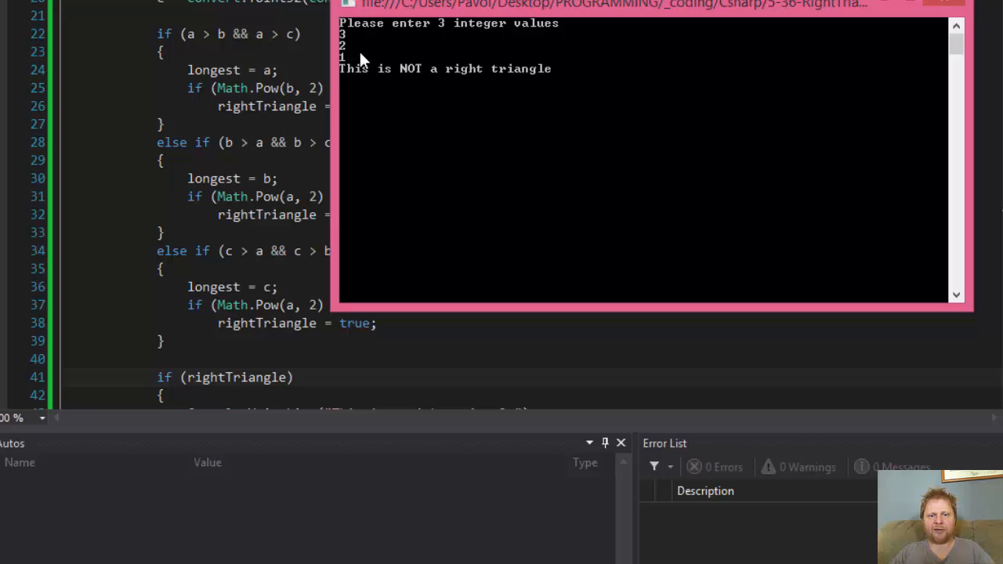
mouse_move(373, 45)
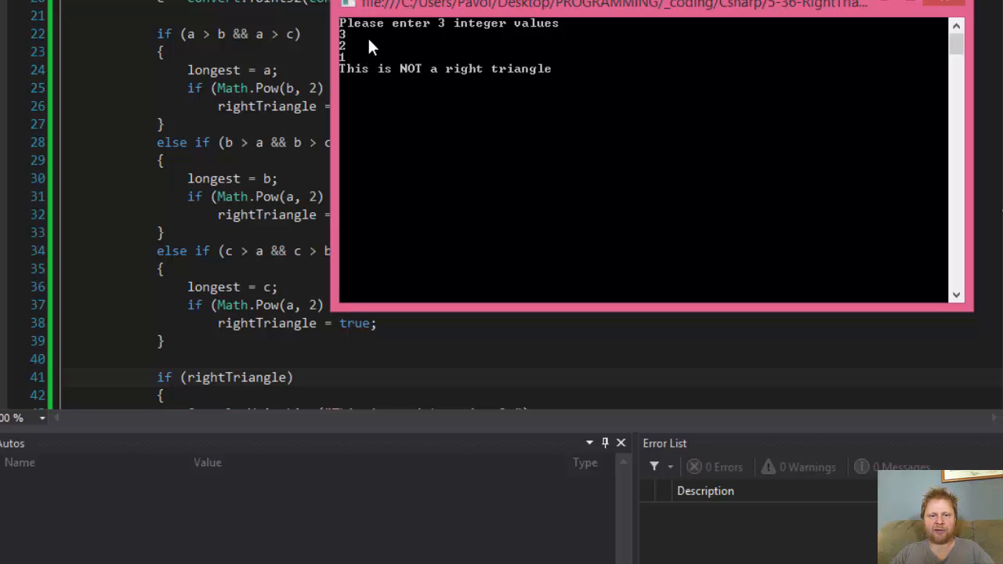
mouse_move(952, 7)
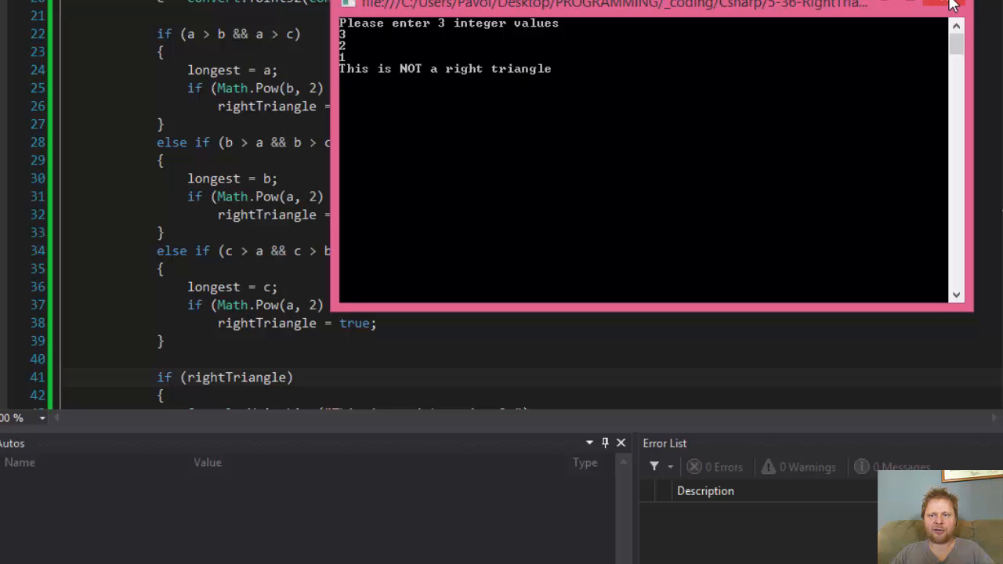
mouse_move(953, 7)
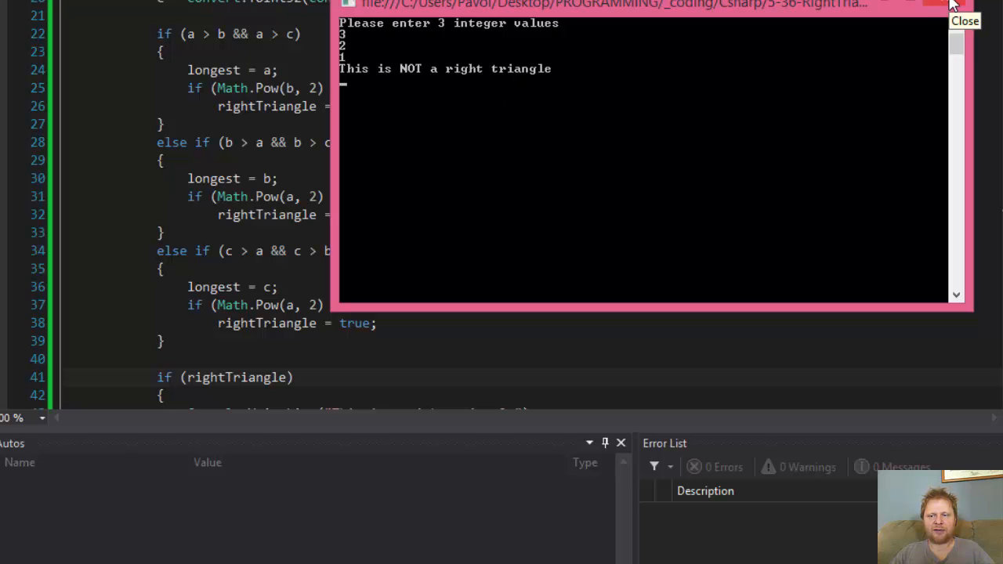
left_click(969, 6)
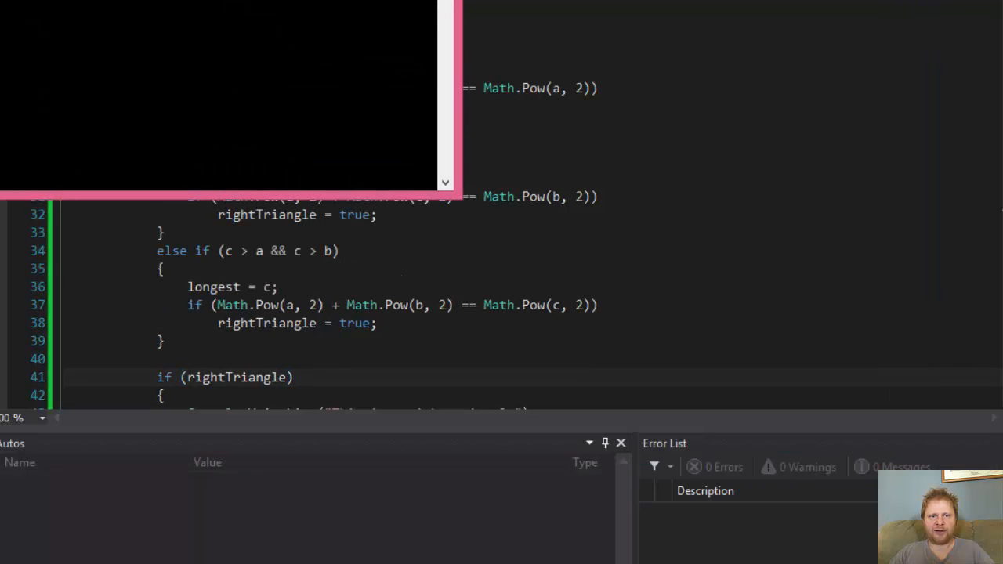
type("4")
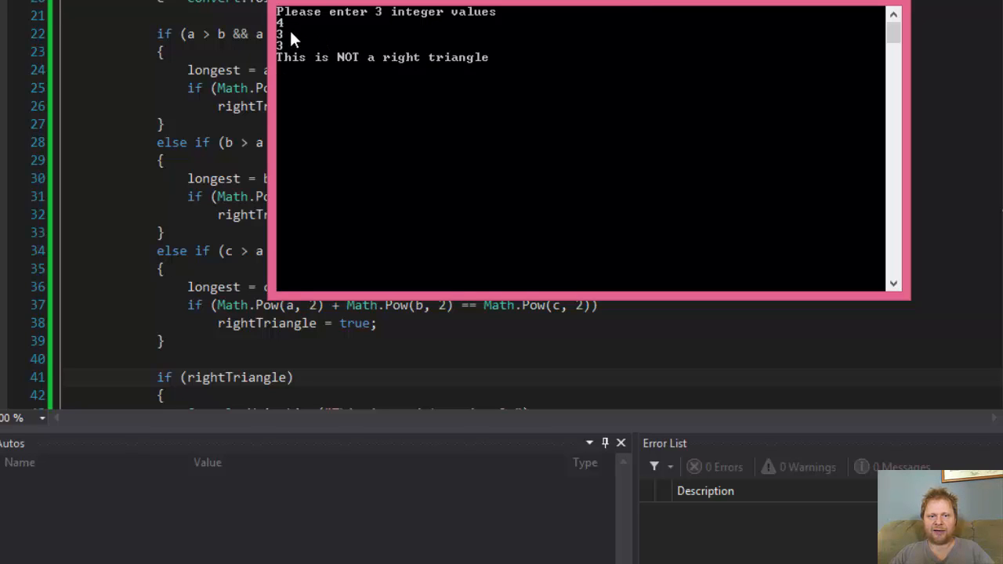
mouse_move(339, 50)
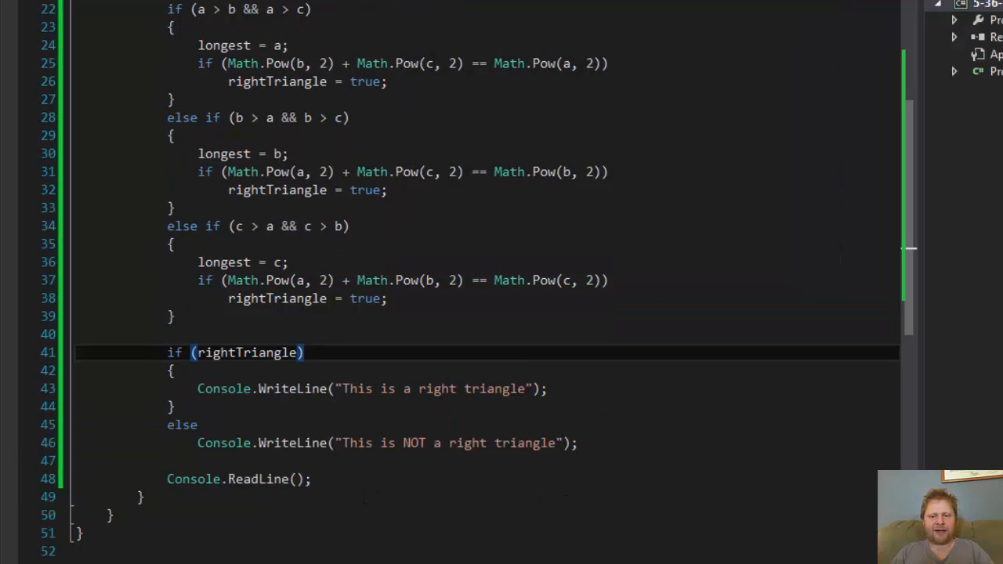
mouse_move(365, 336)
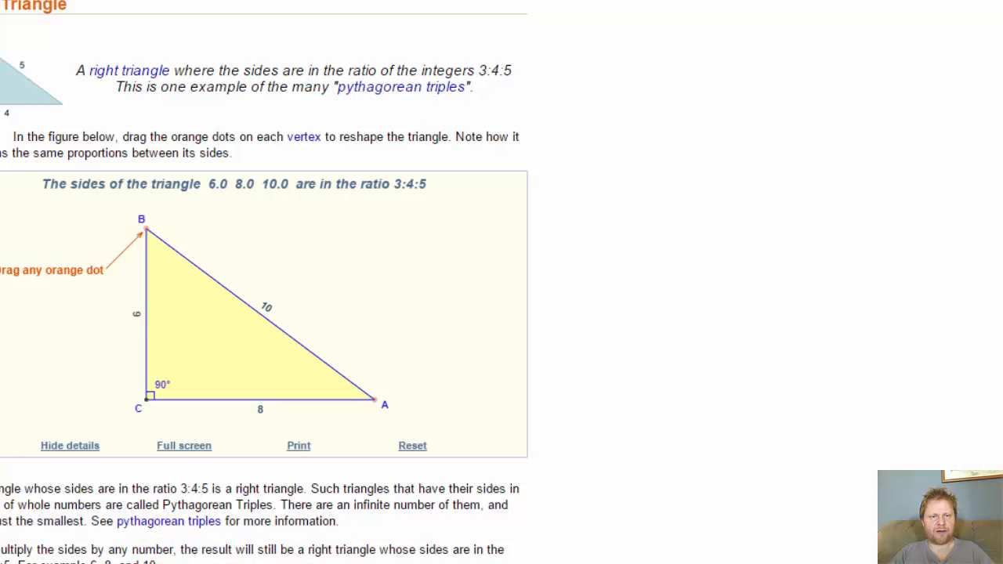
mouse_move(761, 439)
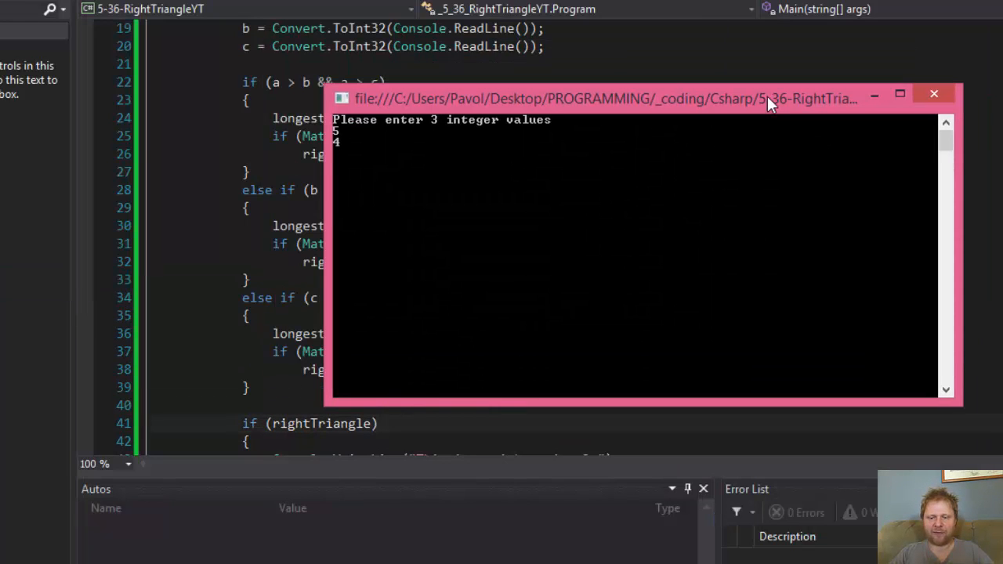
Enter sides 5, 4, 3, see "This is a right triangle", and close the console.
type("3")
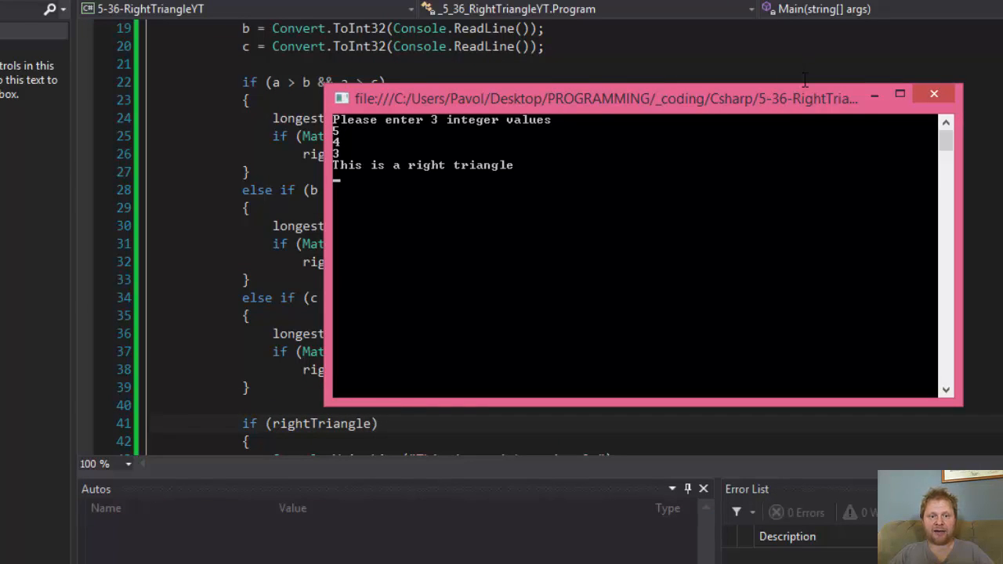
left_click(939, 93)
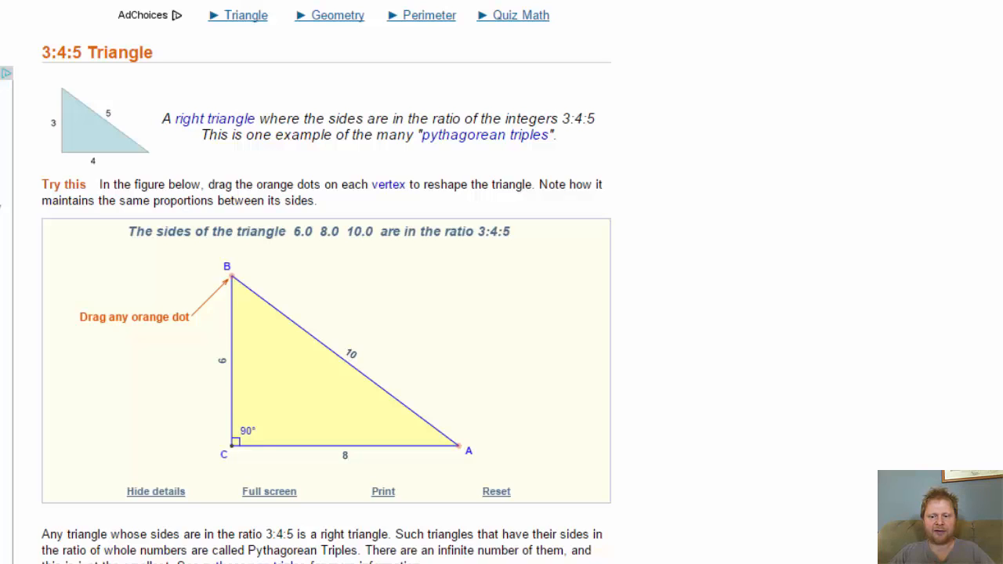
mouse_move(381, 470)
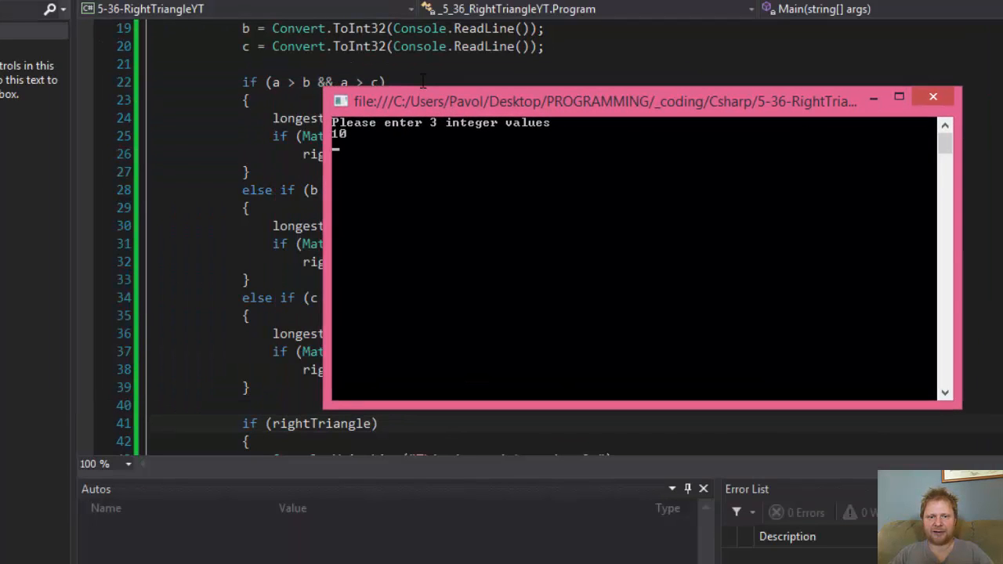
Enter 8 as the second side length in the console run.
type("8")
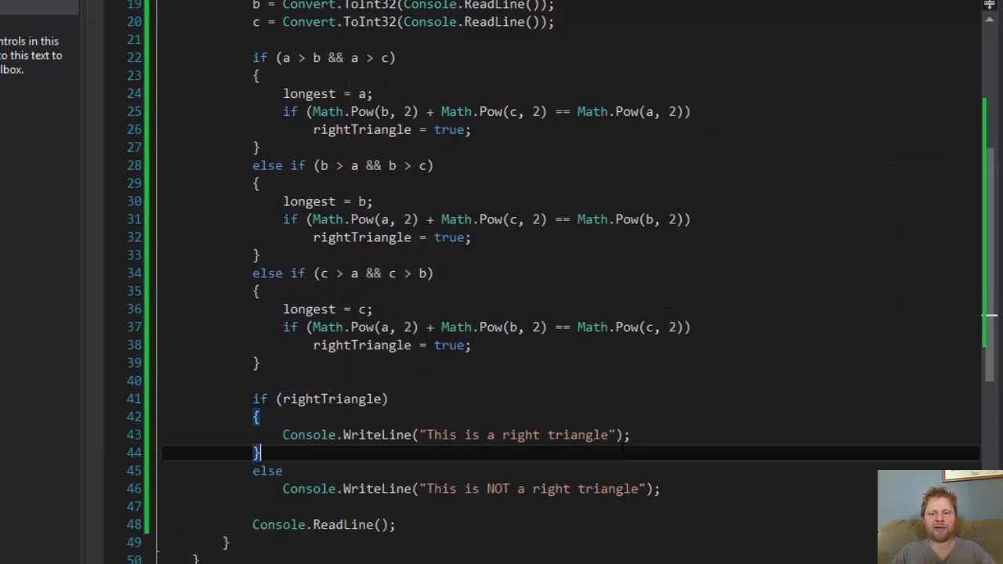
scroll("up", 3)
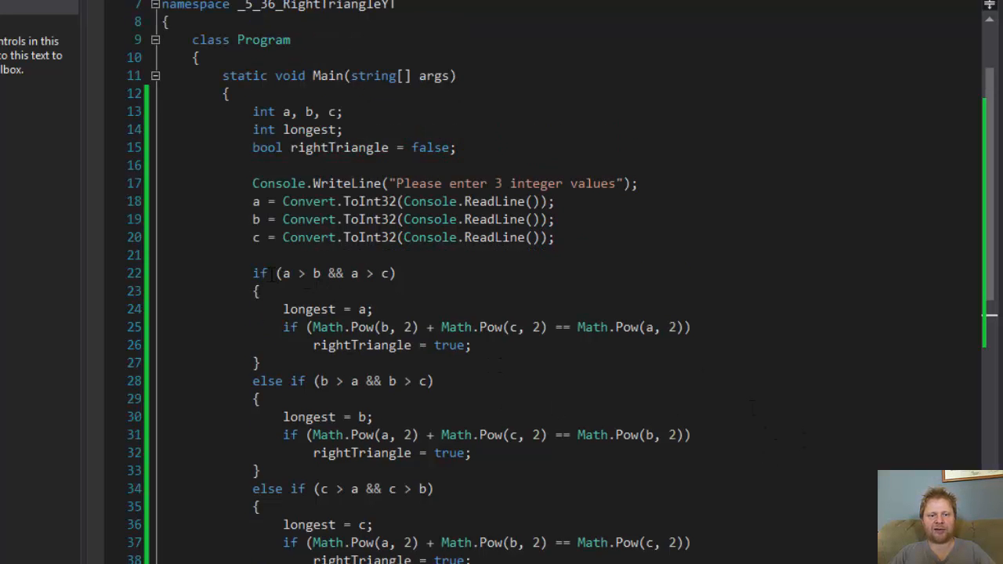
left_click_drag(276, 273, 395, 273)
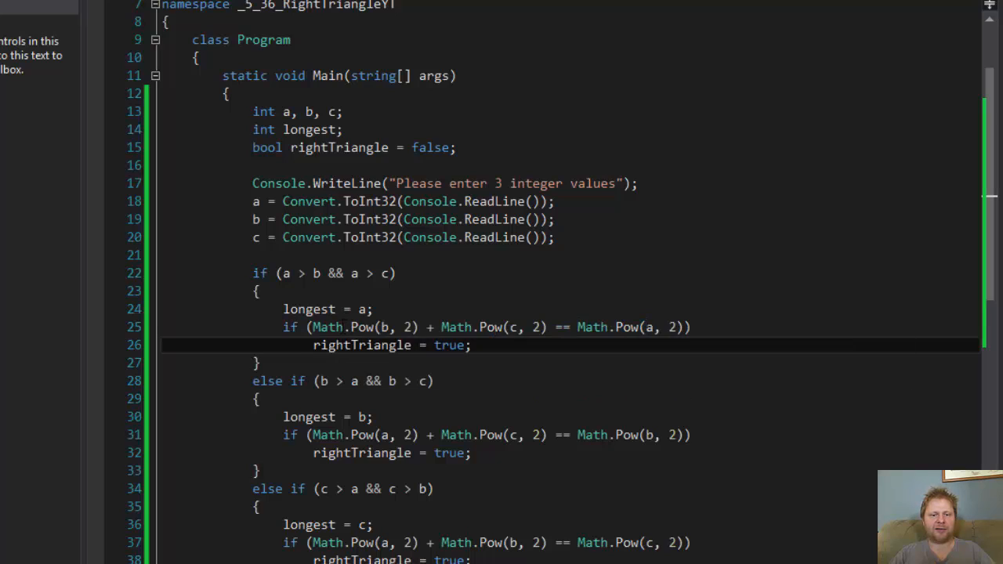
left_click_drag(348, 327, 419, 327)
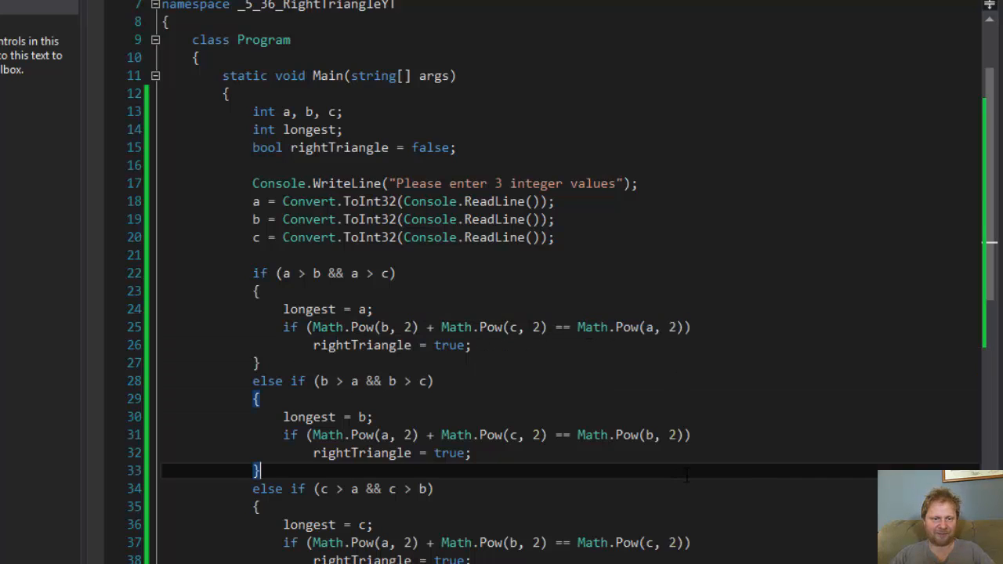
scroll("down", 3)
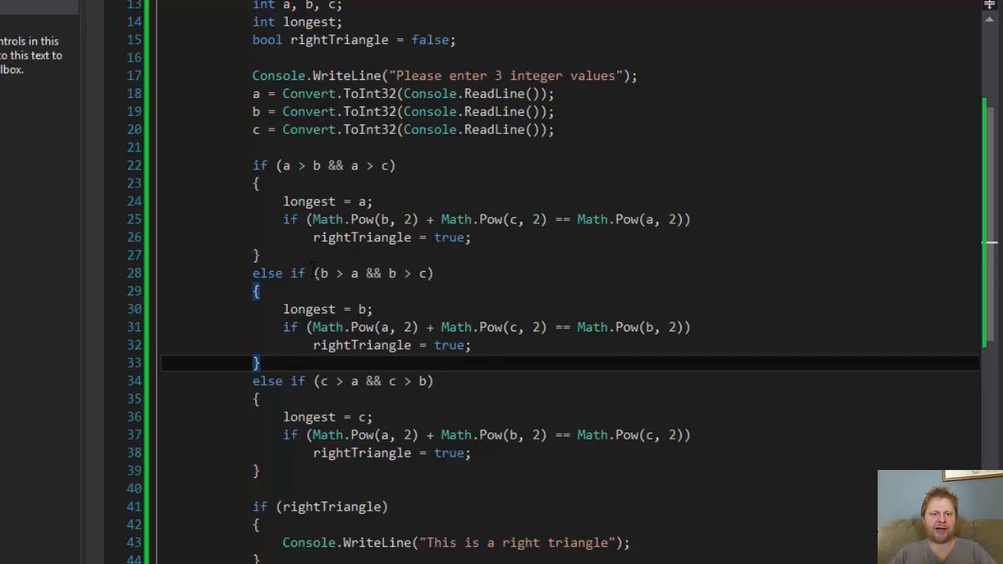
left_click(286, 165)
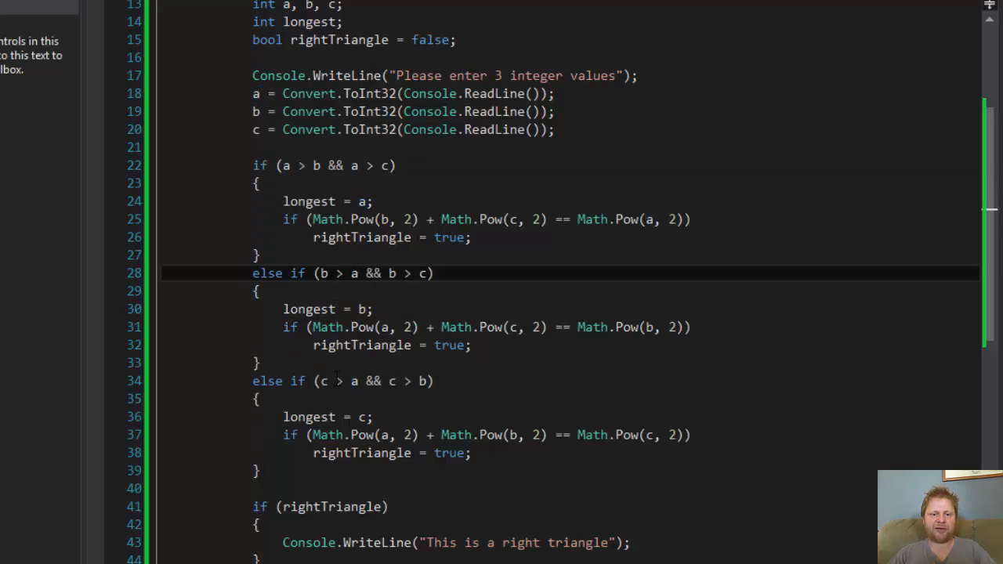
double_click(325, 381)
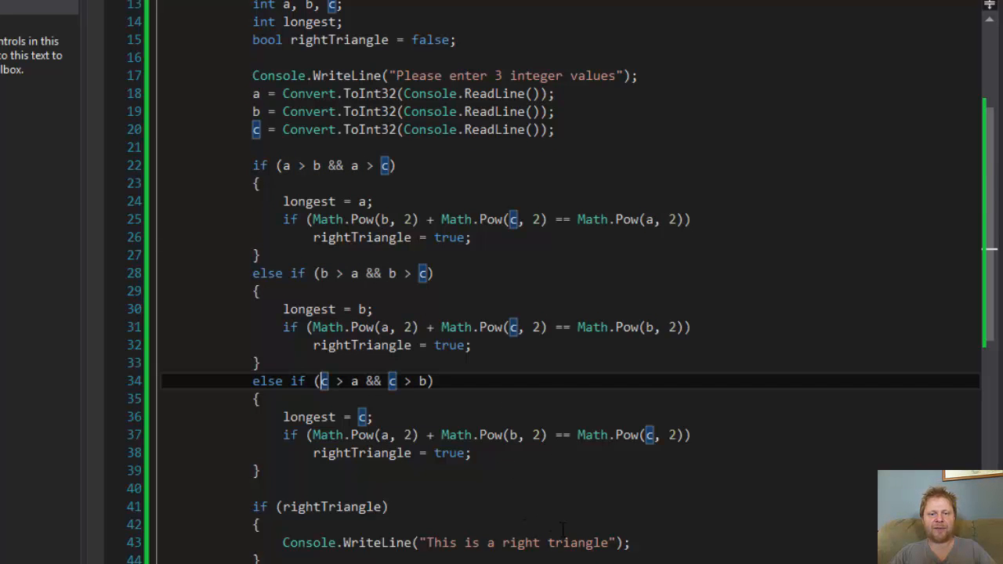
scroll("down", 3)
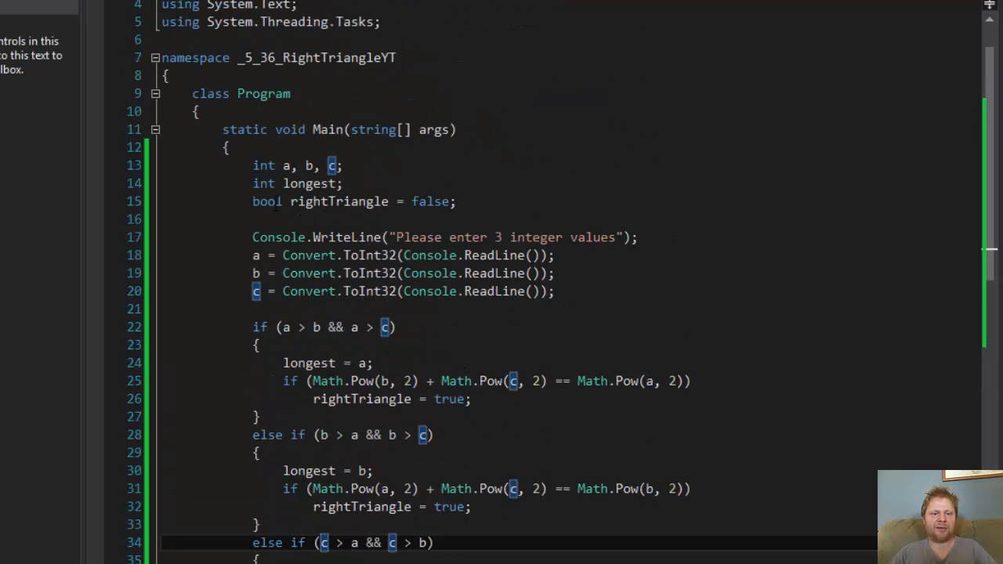
scroll("down", 3)
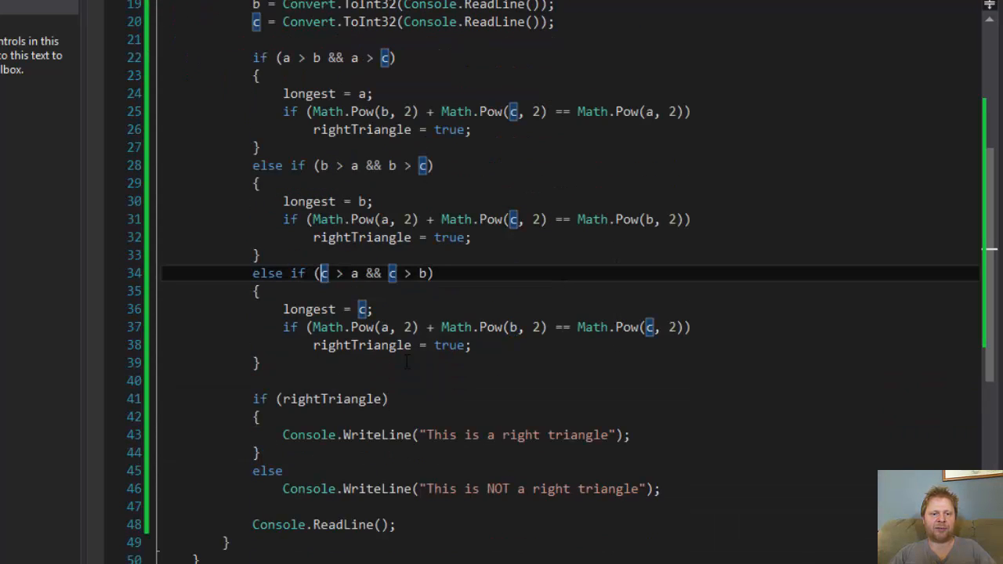
scroll("down", 3)
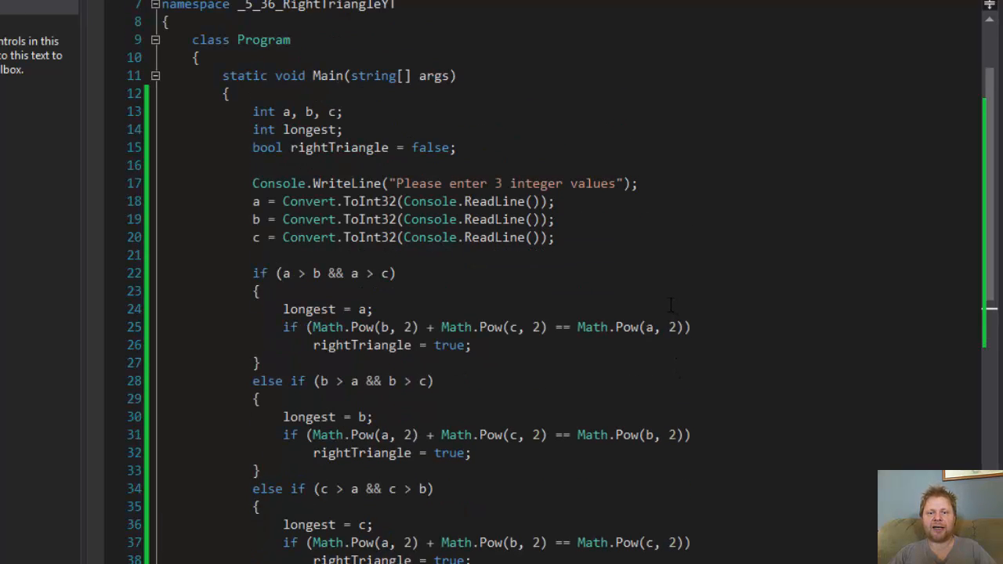
mouse_move(491, 271)
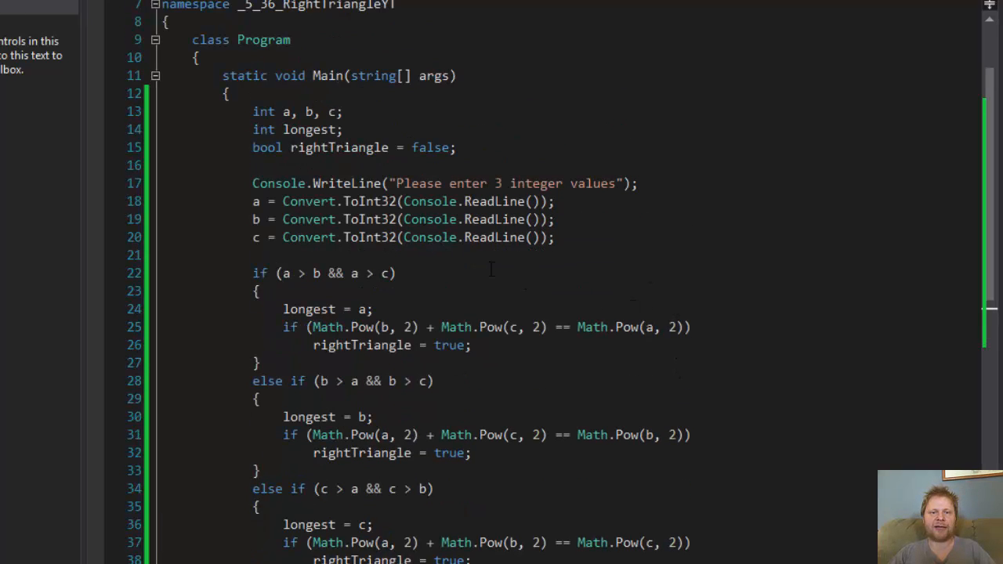